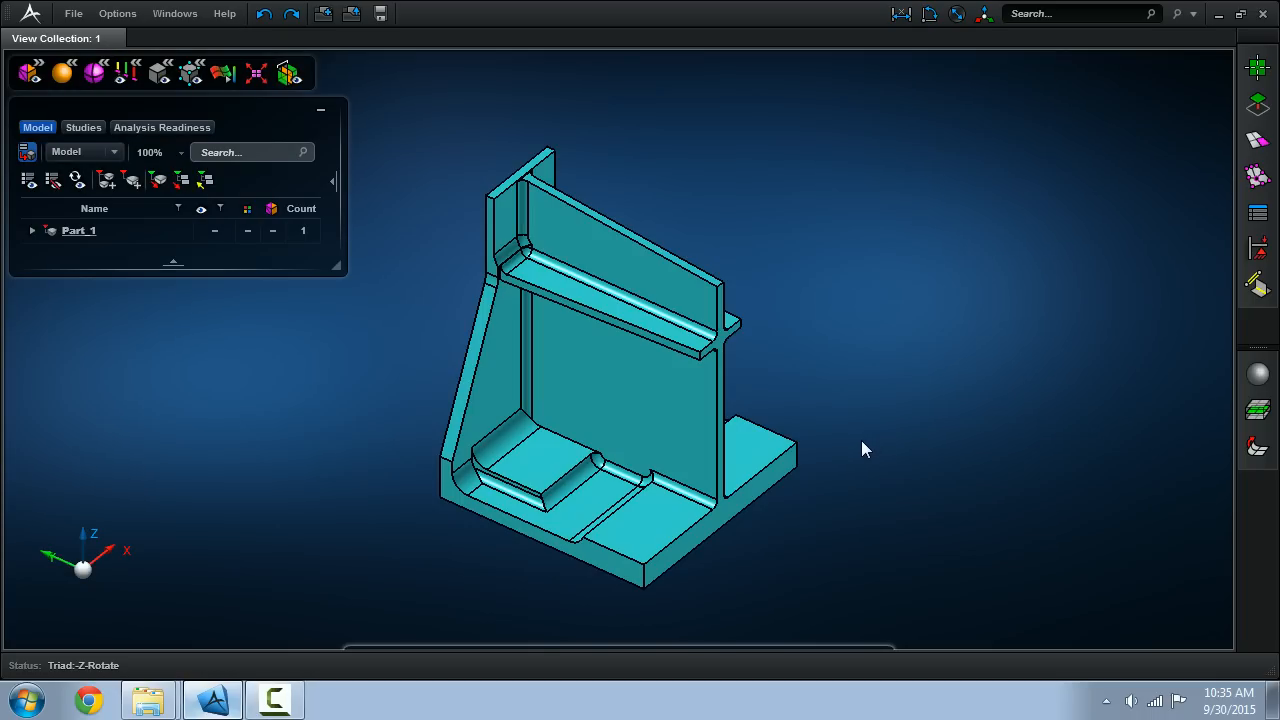
pyautogui.moveTo(864, 444)
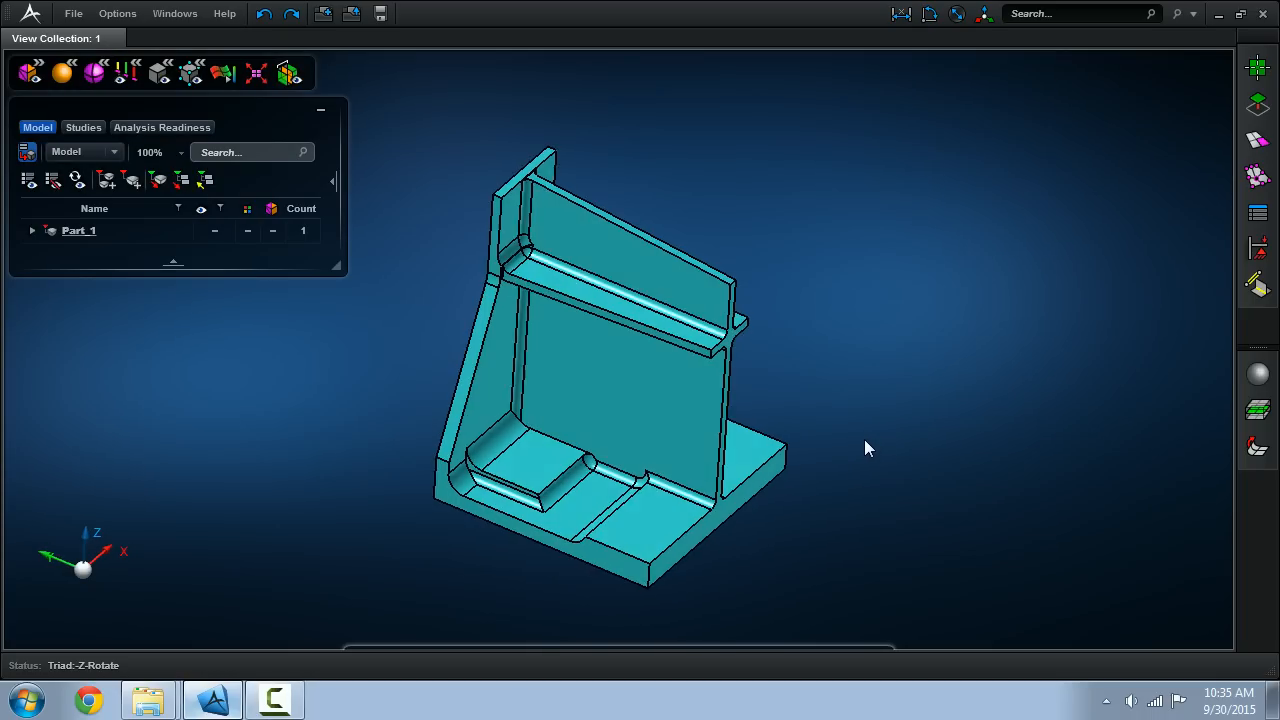
# - Generate midsurfaces inside the bracket walls with the MidSurface tool
pyautogui.moveTo(864, 448); pyautogui.dragTo(904, 424)
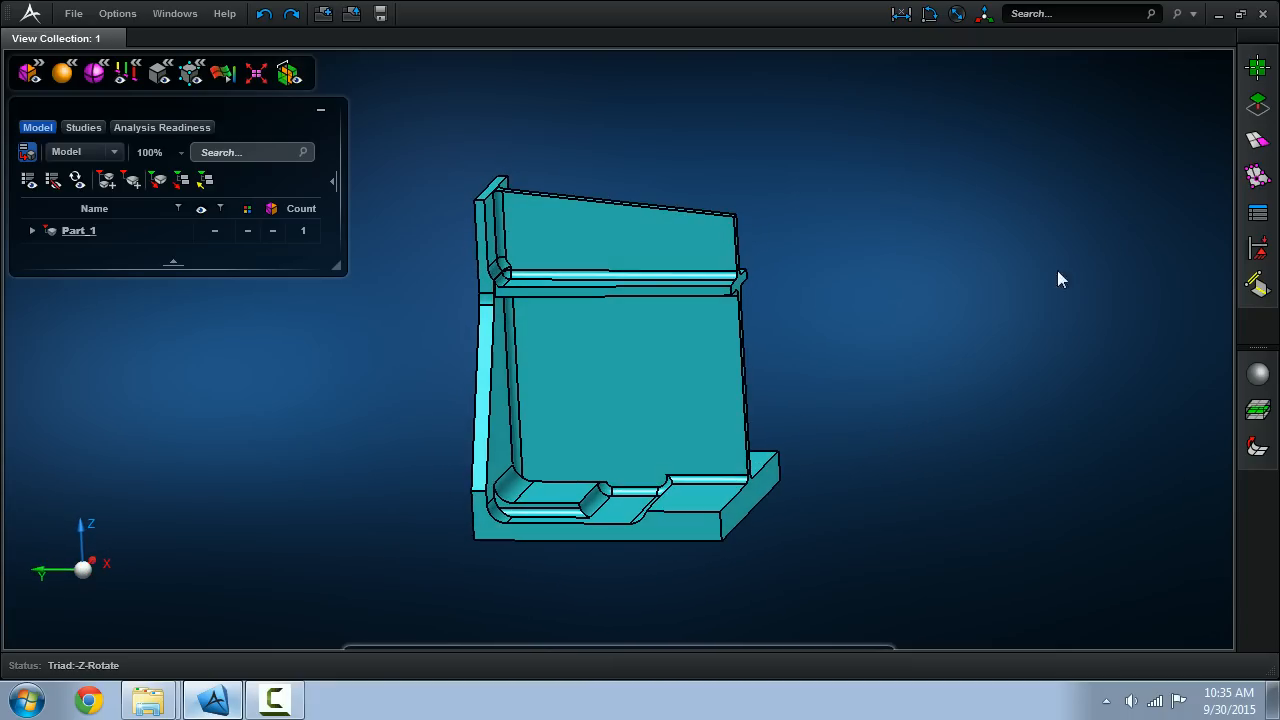
pyautogui.click(1258, 284)
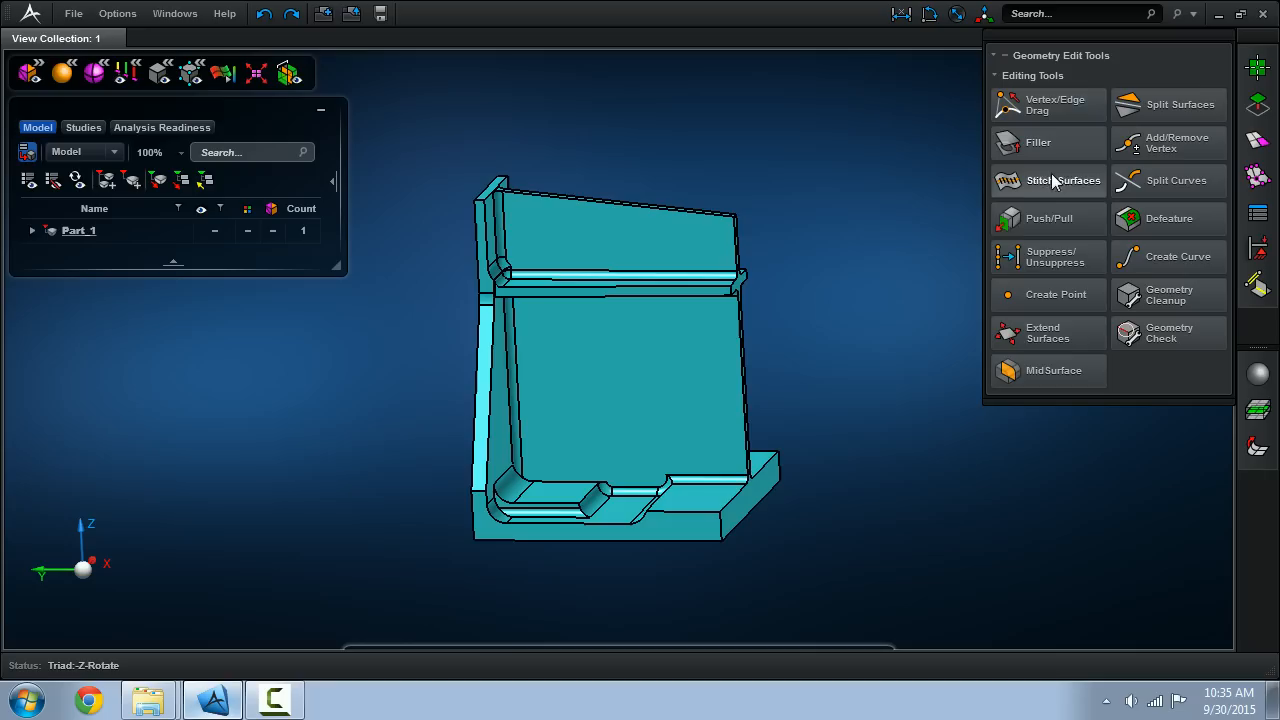
pyautogui.click(1048, 370)
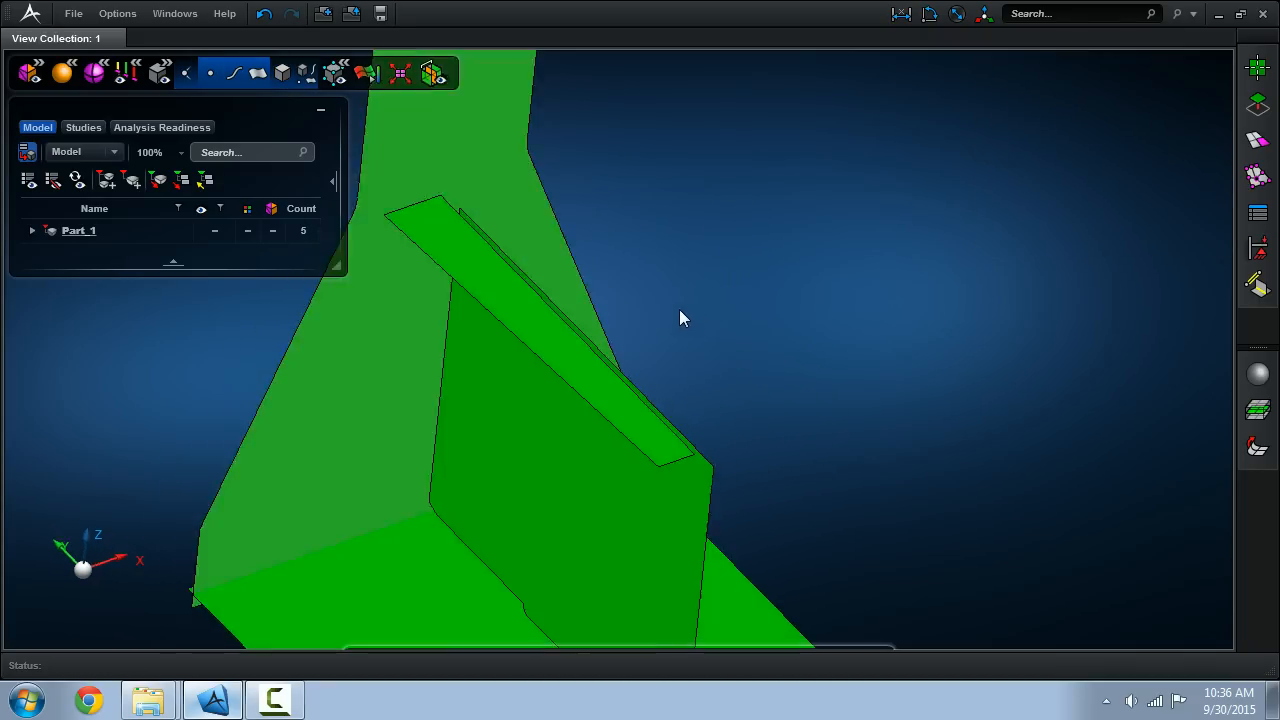
# - Make Solid_1 semi-transparent so the midsurfaces Surface_1 to Surface_4 show through
pyautogui.click(78, 230)
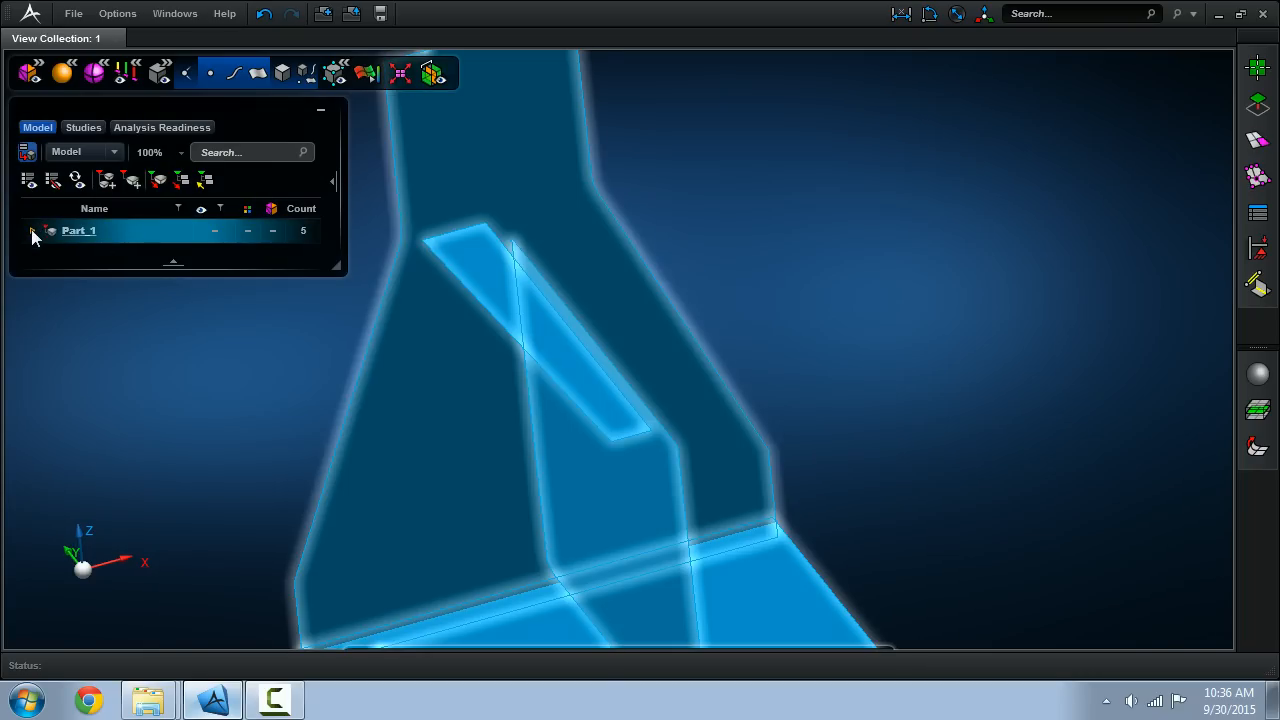
pyautogui.click(32, 230)
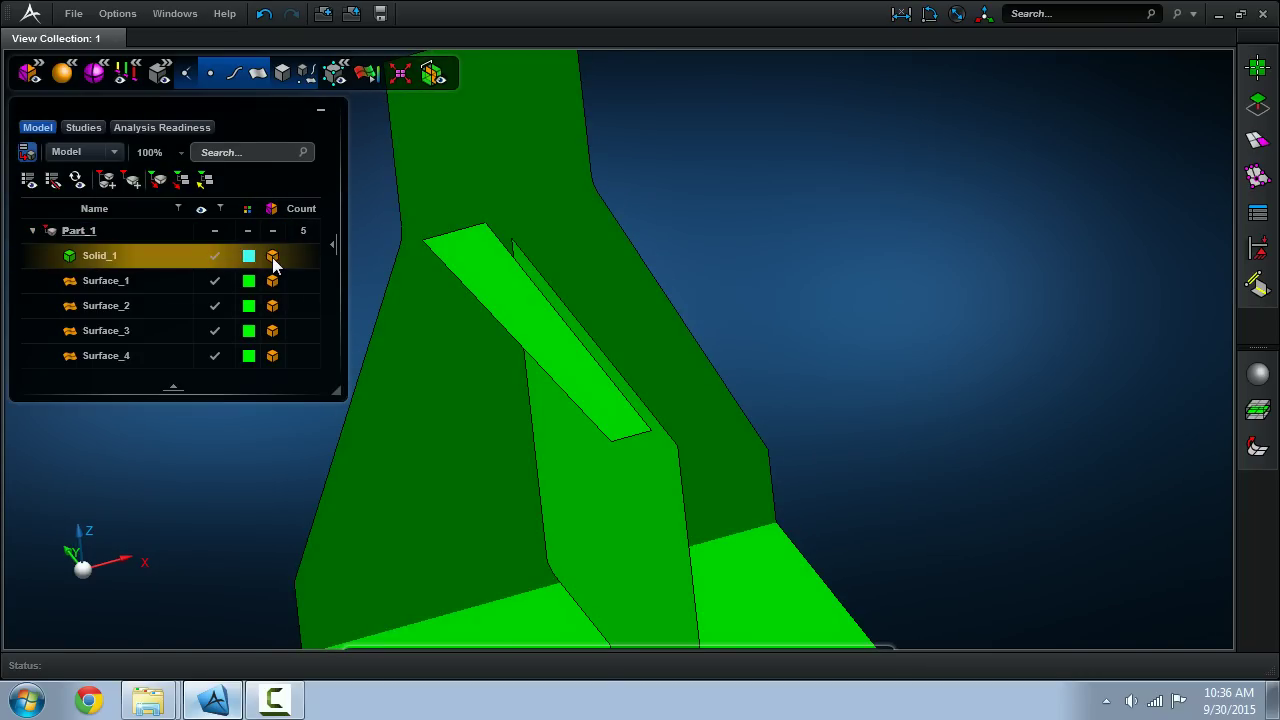
pyautogui.click(272, 256)
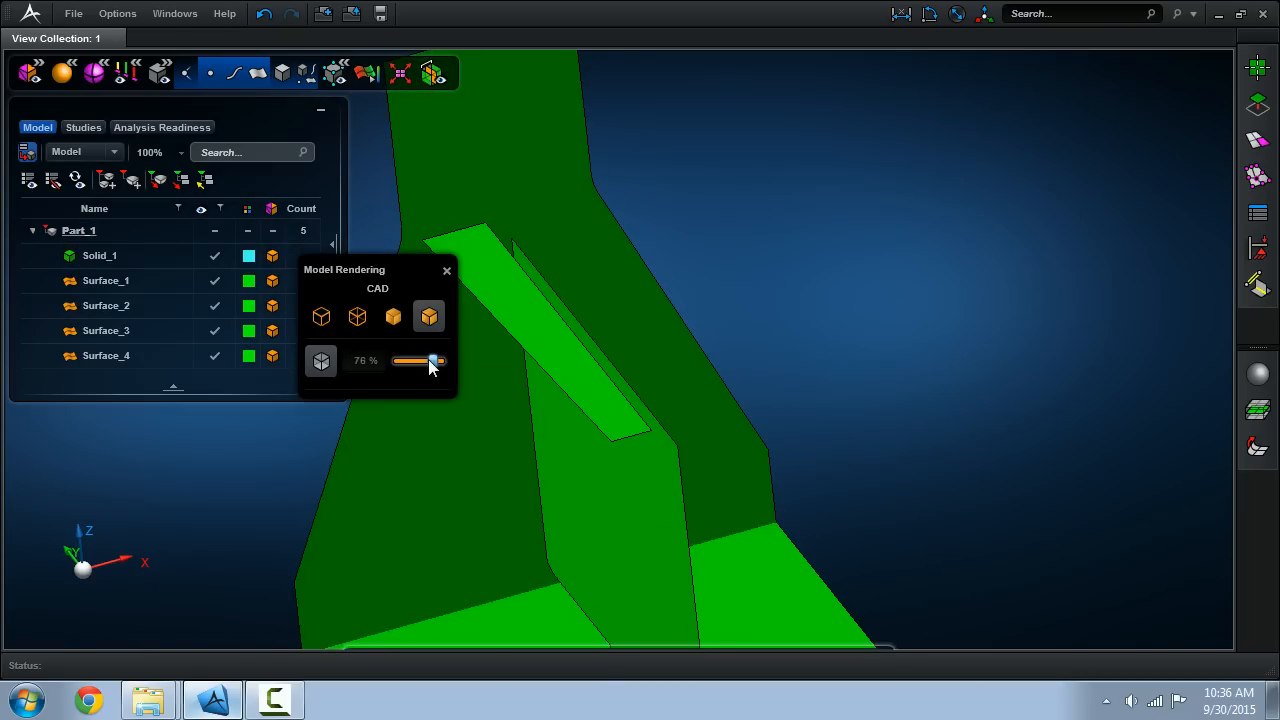
pyautogui.click(432, 316)
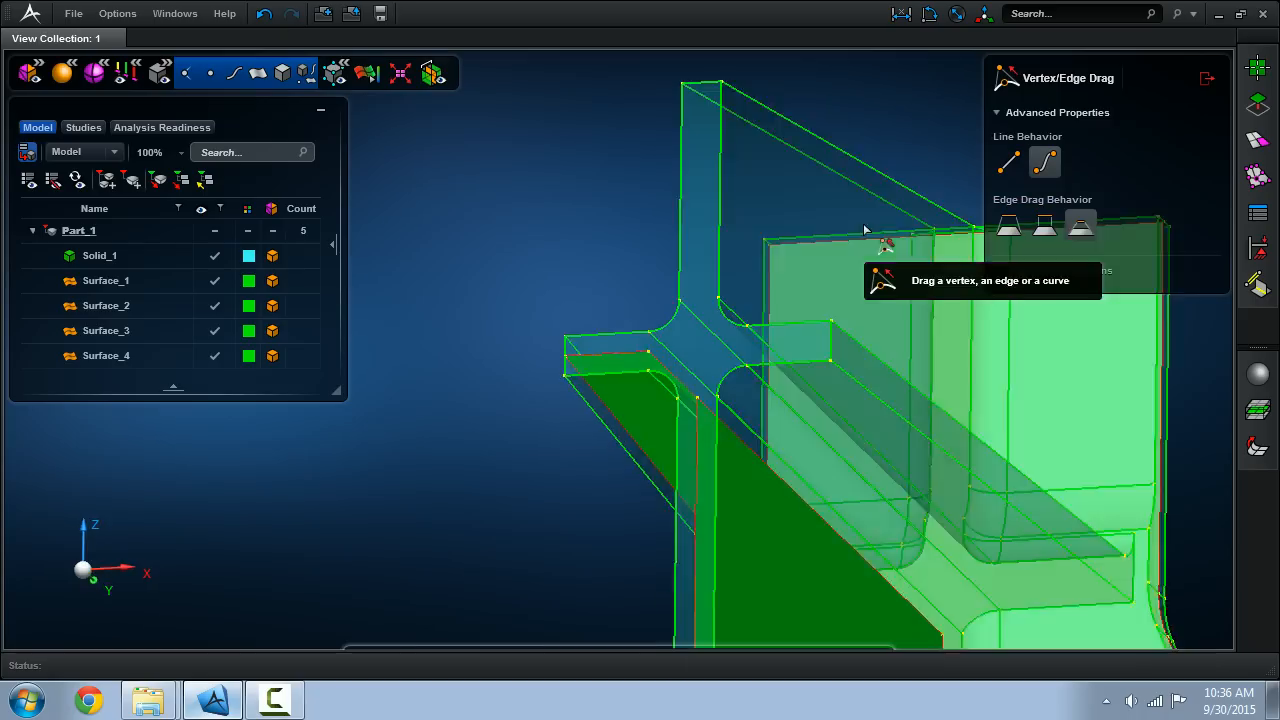
# - Drag the upper flange midsurface edge onto the neighbouring surface so it snaps and joins
pyautogui.moveTo(864, 230); pyautogui.dragTo(790, 350)
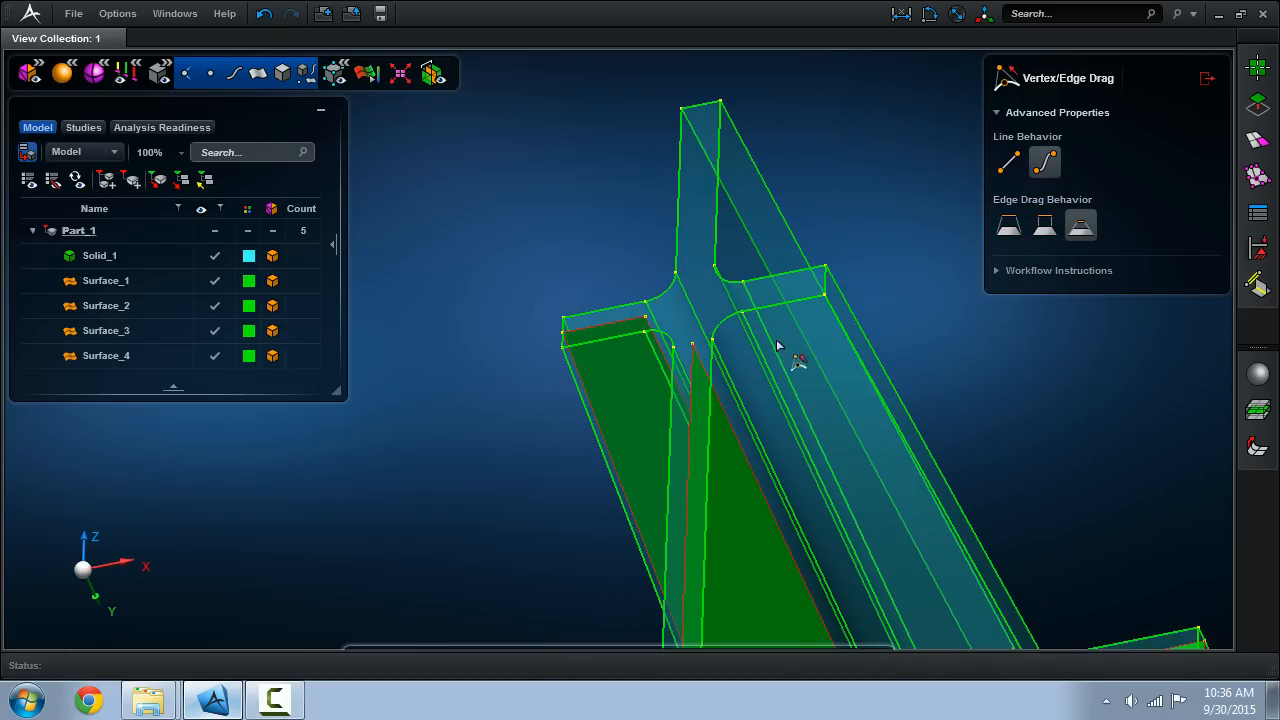
pyautogui.moveTo(780, 344); pyautogui.dragTo(864, 430)
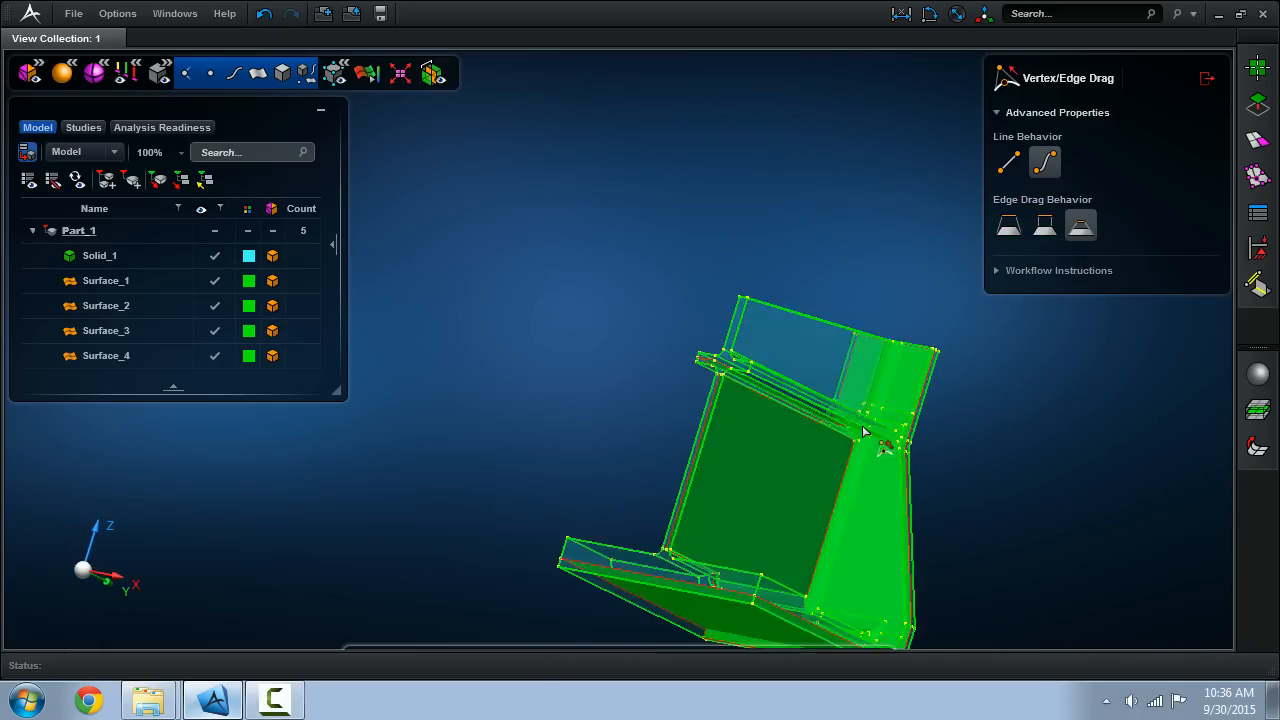
pyautogui.moveTo(864, 432); pyautogui.dragTo(850, 384)
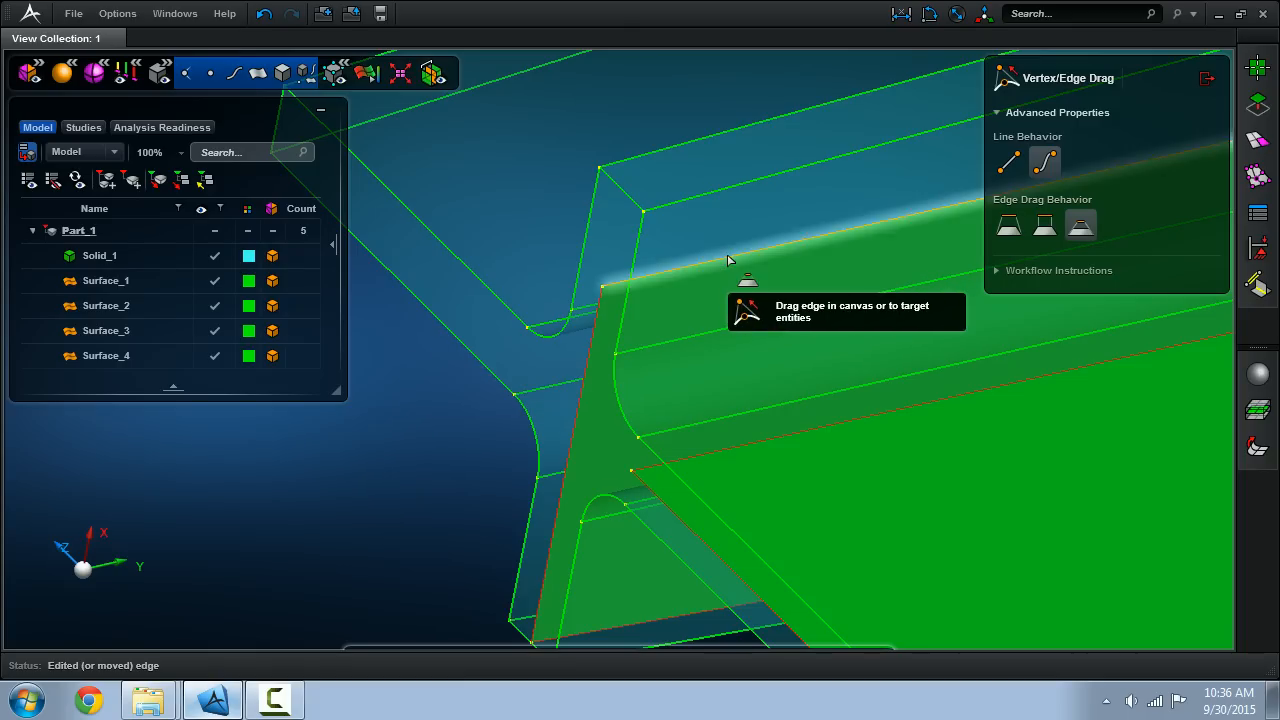
pyautogui.moveTo(730, 260); pyautogui.dragTo(730, 160)
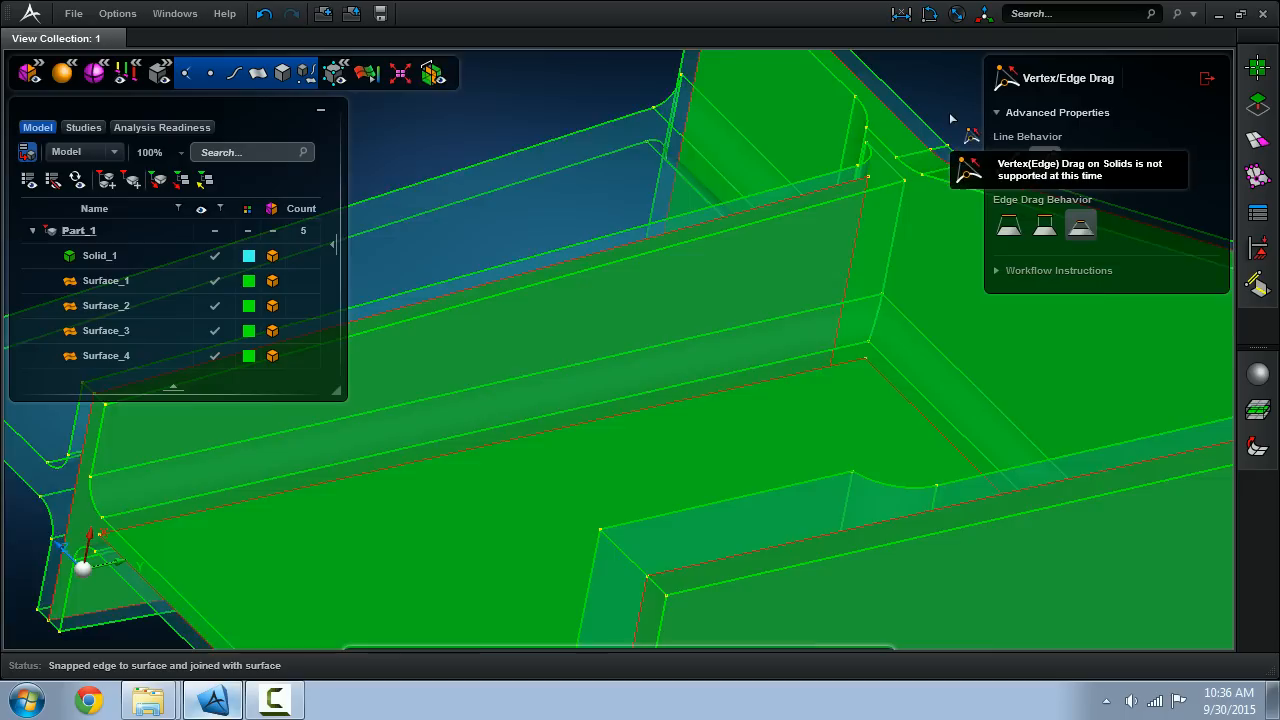
# - Undo and redo the edge join, then hide Solid_1 to leave only the midsurfaces visible
pyautogui.click(264, 12)
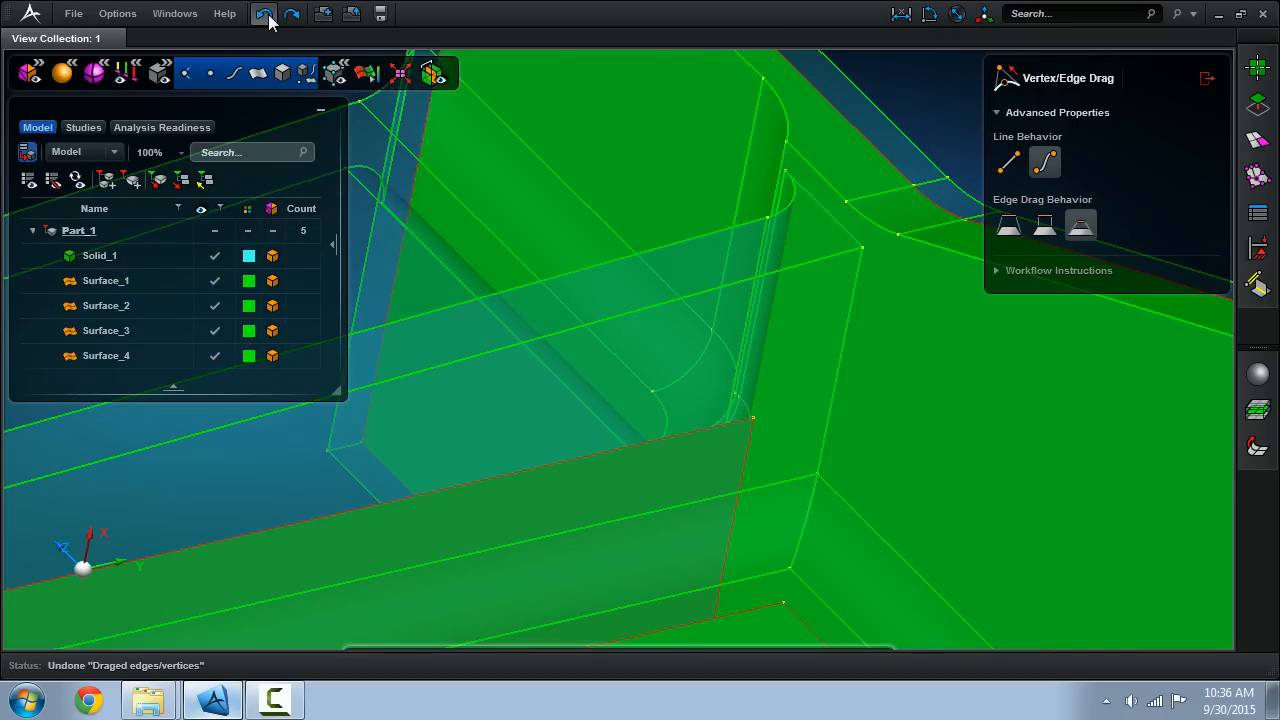
pyautogui.click(292, 12)
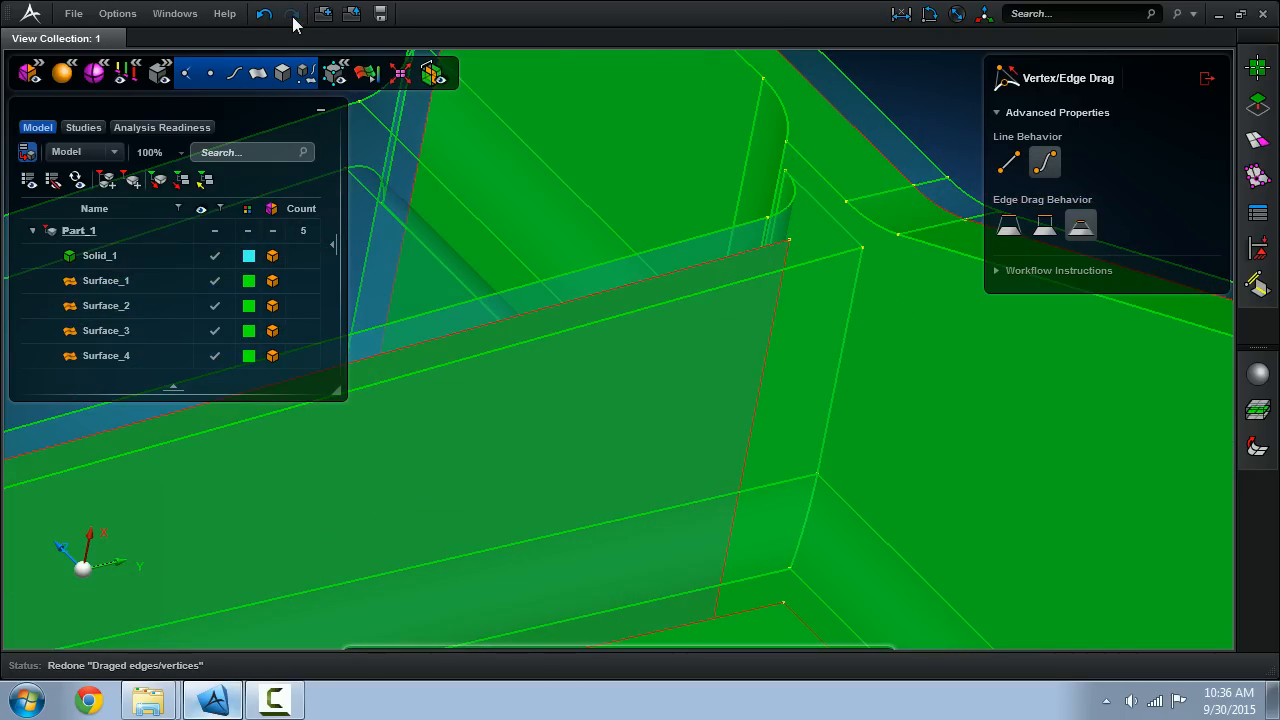
pyautogui.click(100, 256)
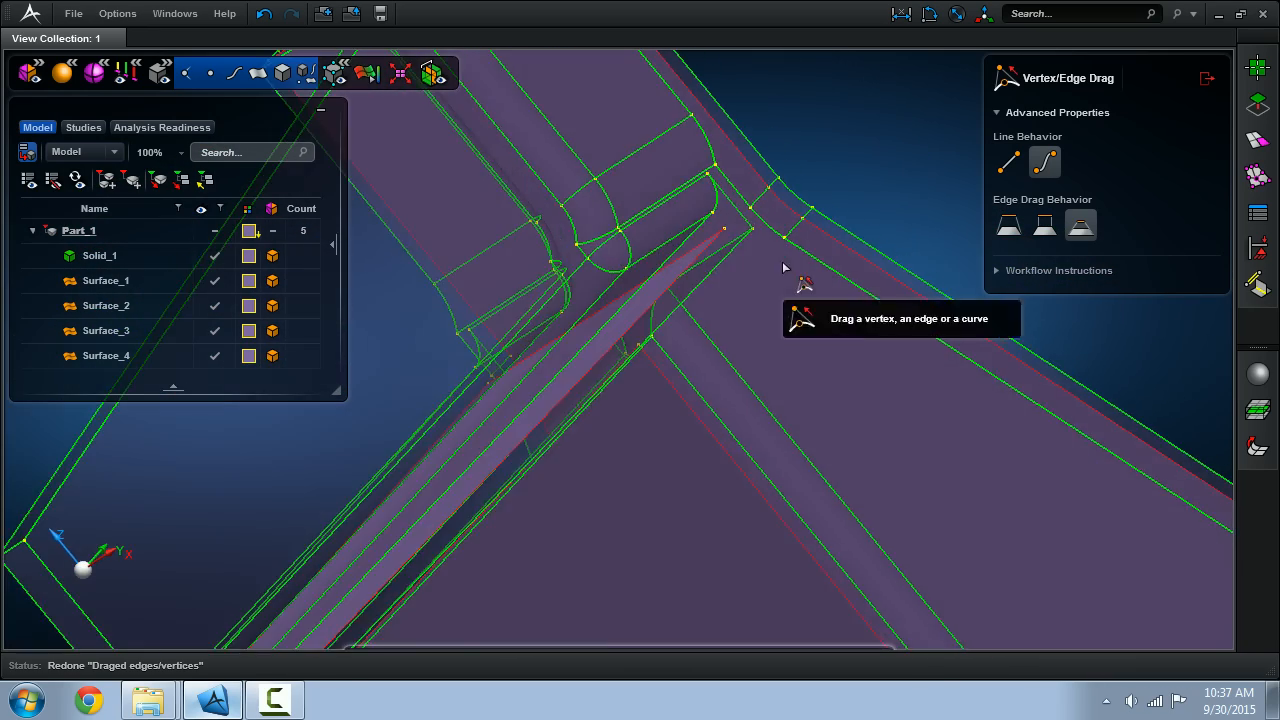
pyautogui.click(248, 230)
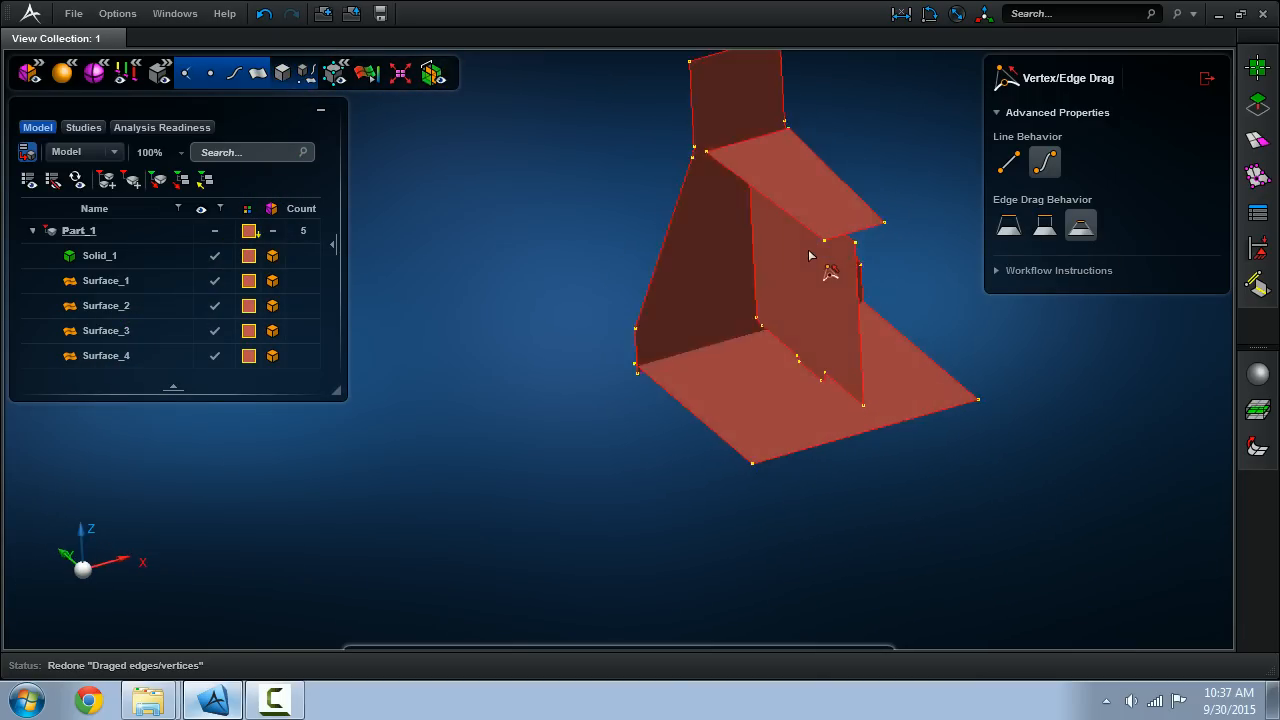
# - Extend and join further midsurface edges, leaving Solid_1, Surface_4 and GeneralBody_1
pyautogui.scroll(3)
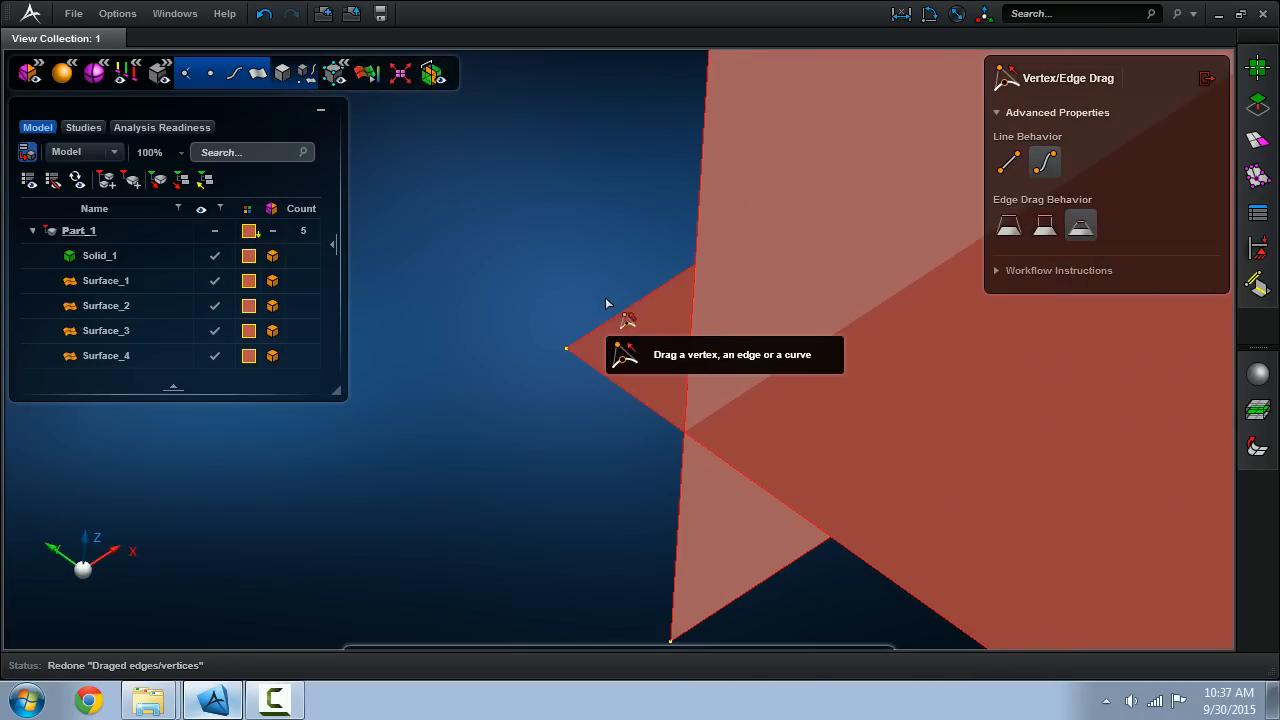
pyautogui.click(770, 268)
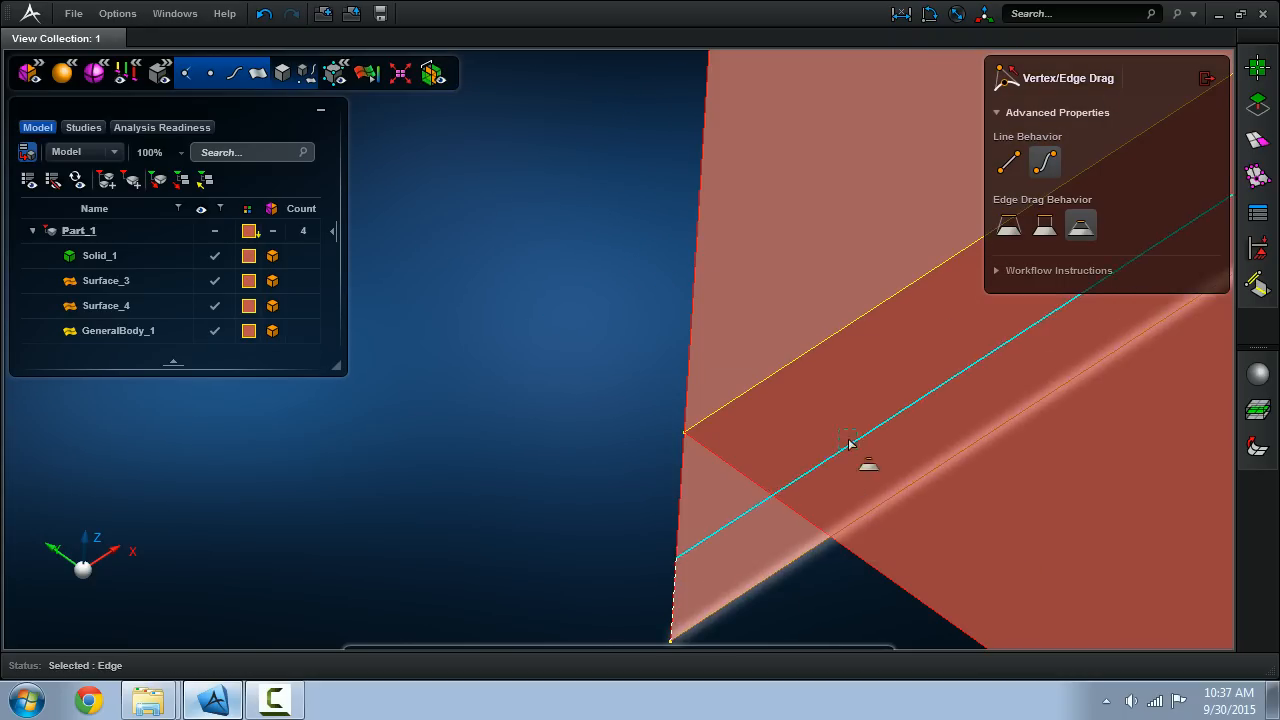
pyautogui.moveTo(848, 442); pyautogui.dragTo(870, 480)
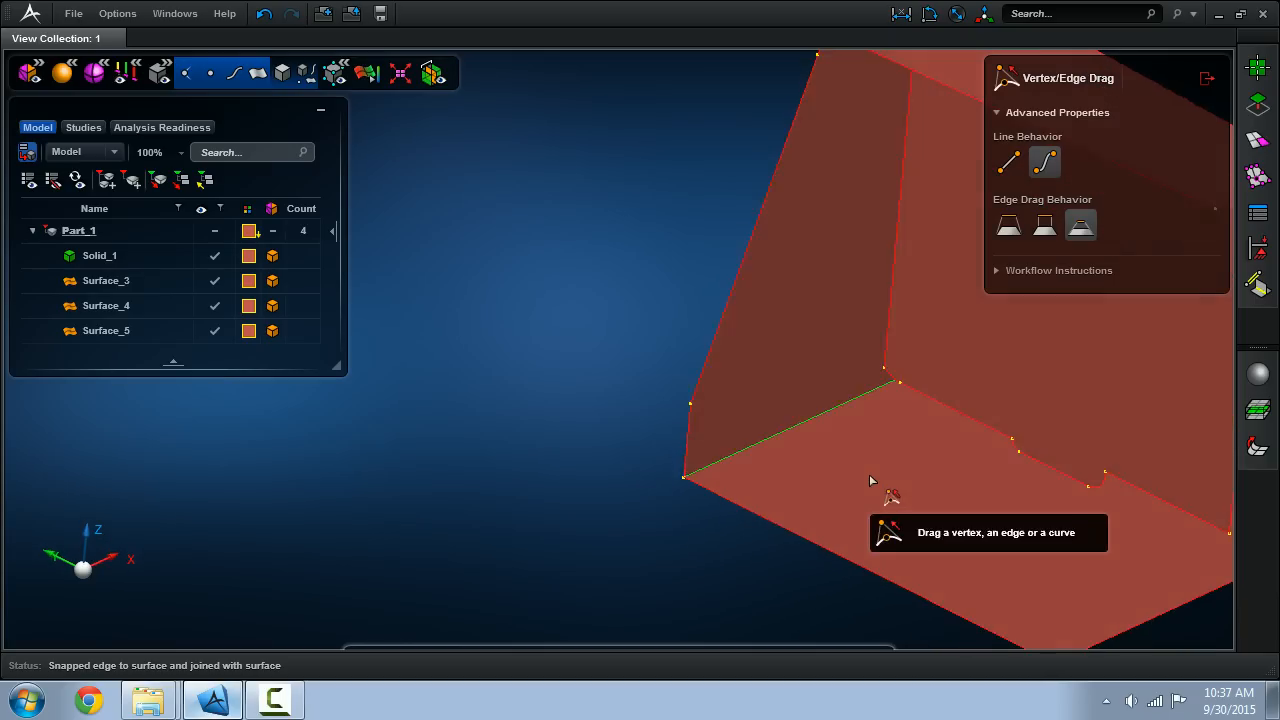
pyautogui.click(264, 12)
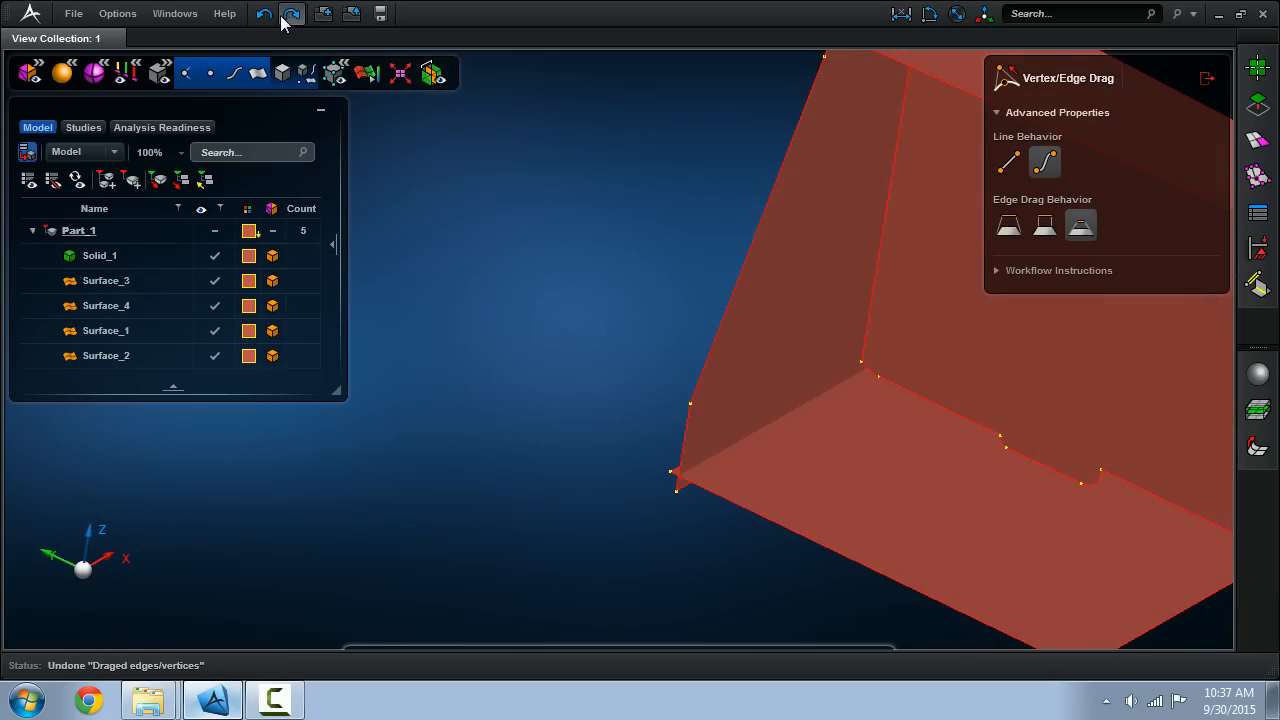
pyautogui.click(292, 12)
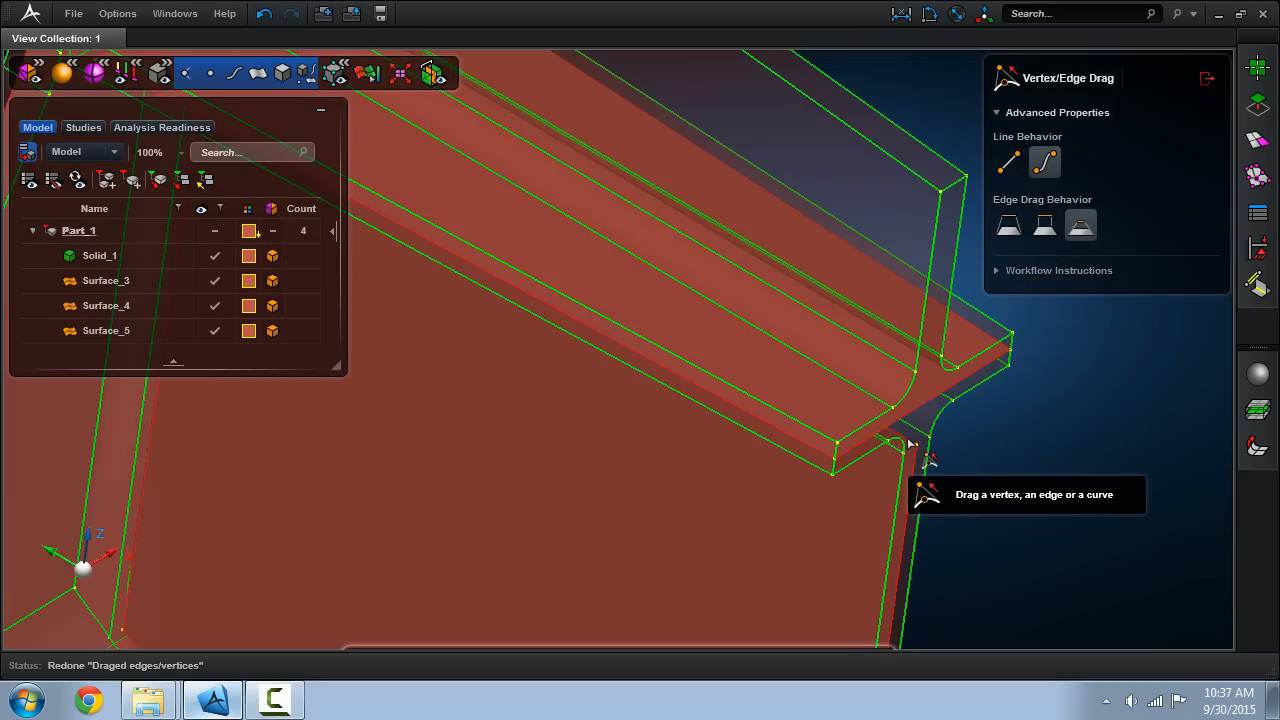
pyautogui.moveTo(910, 444); pyautogui.dragTo(950, 164)
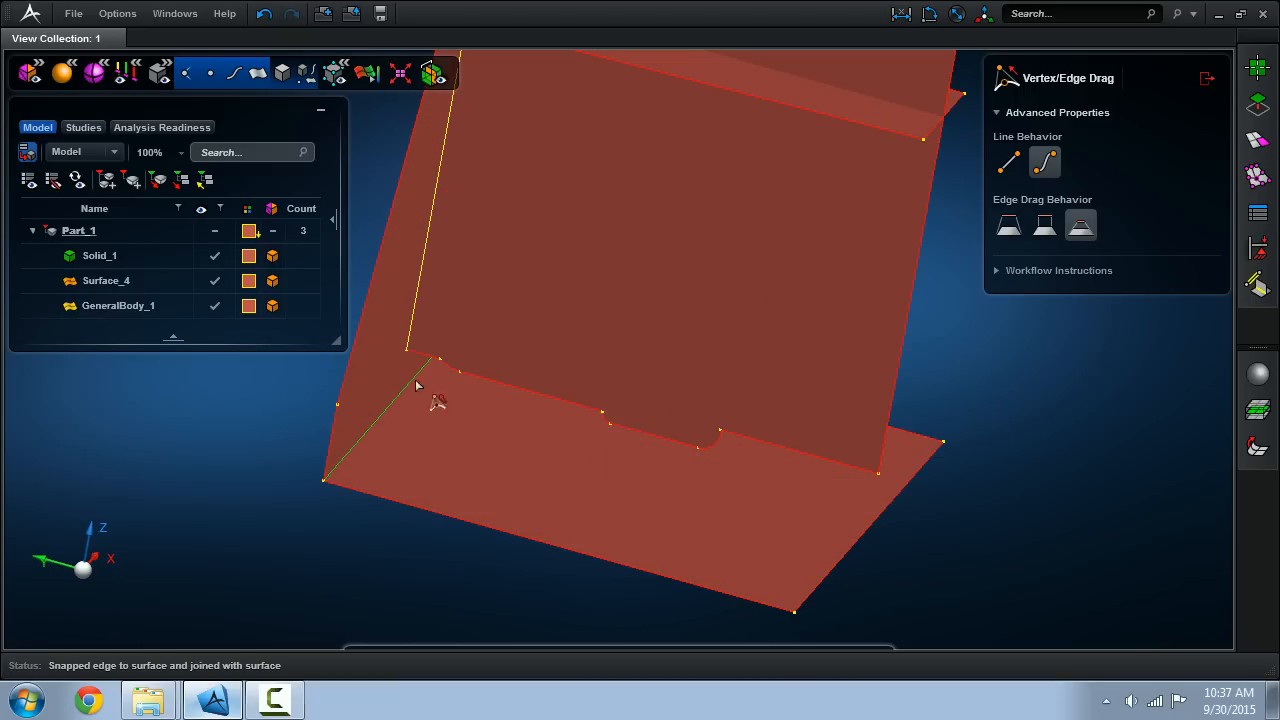
# - Snap the flange and wall edges onto adjacent surfaces, merging everything into GeneralBody_1
pyautogui.click(430, 410)
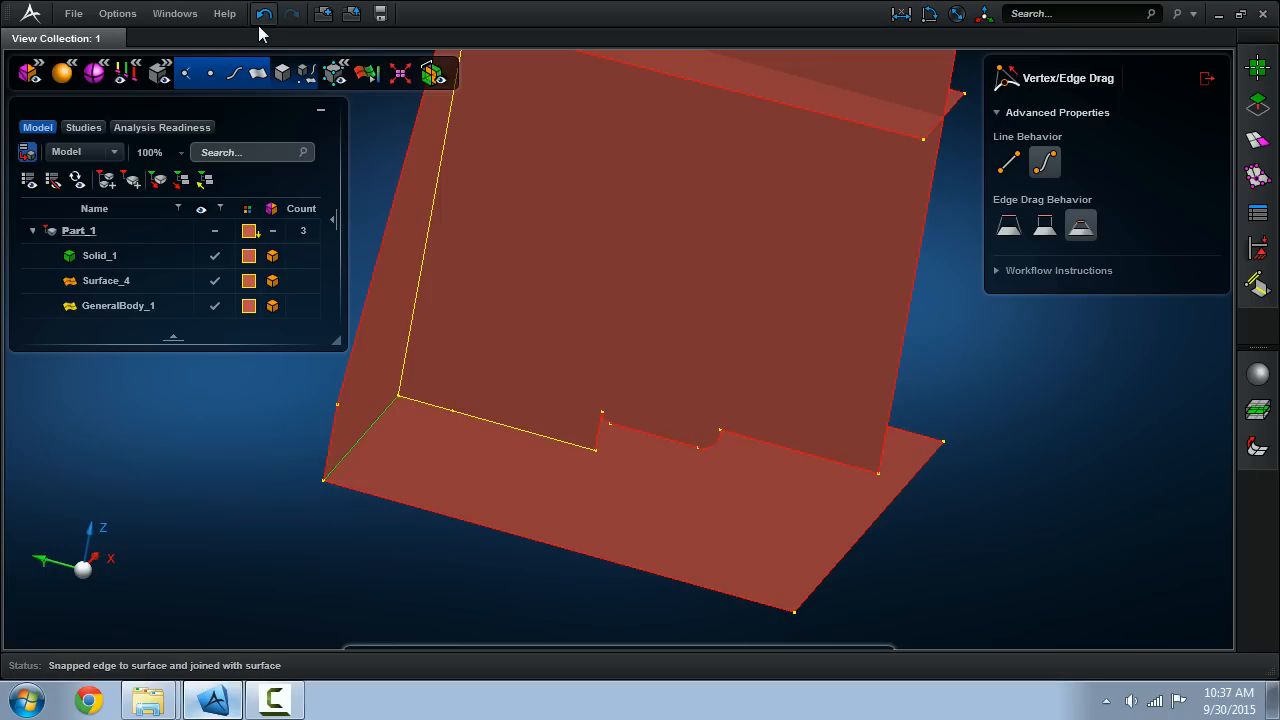
pyautogui.click(264, 12)
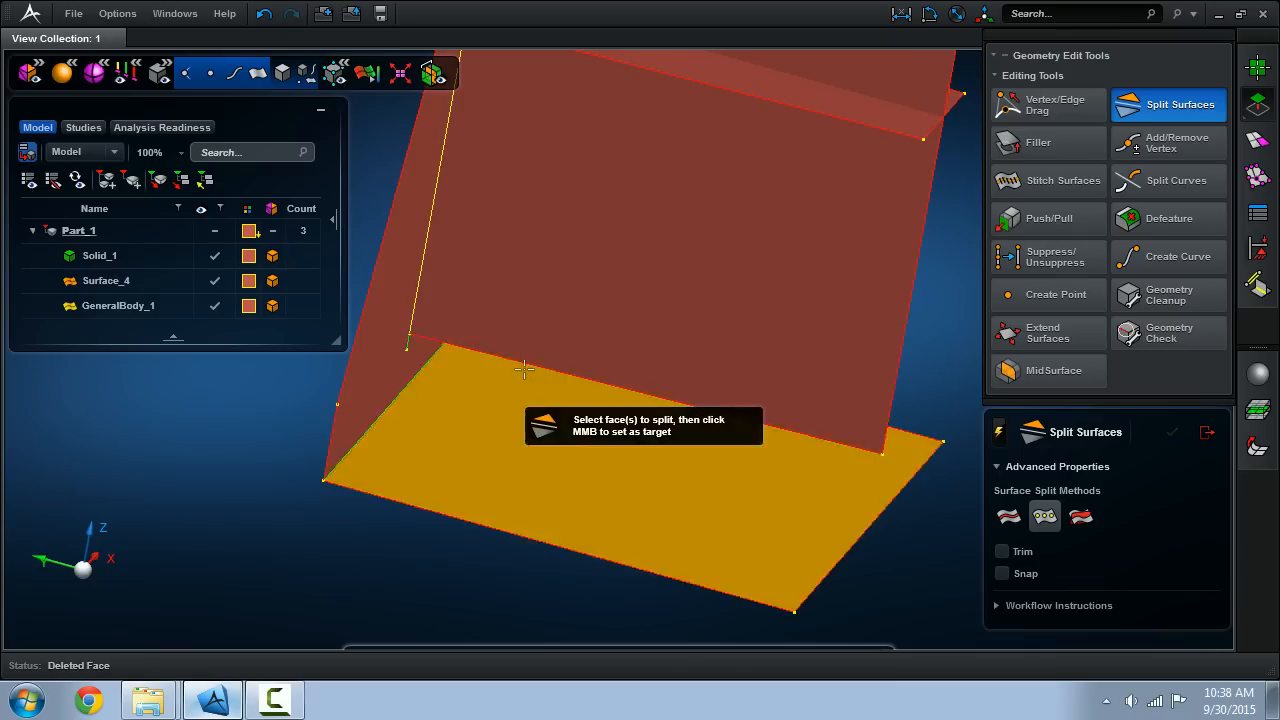
pyautogui.click(1048, 104)
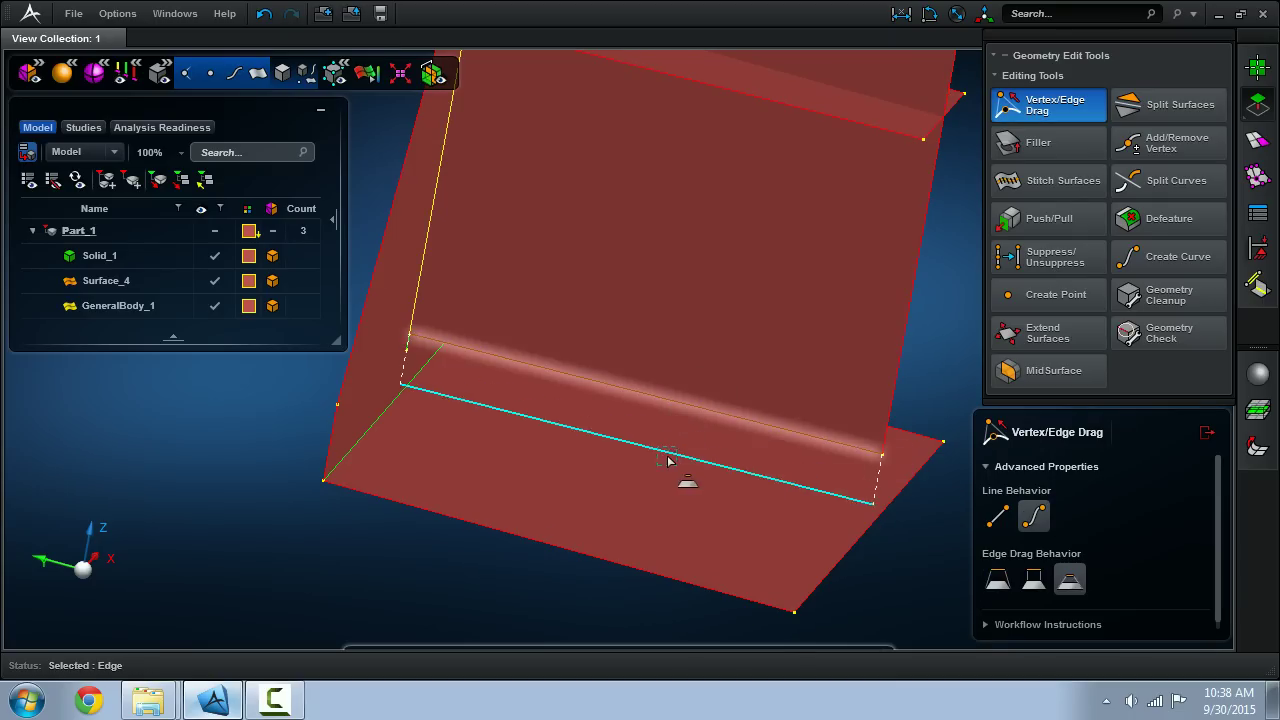
pyautogui.moveTo(670, 460); pyautogui.dragTo(724, 476)
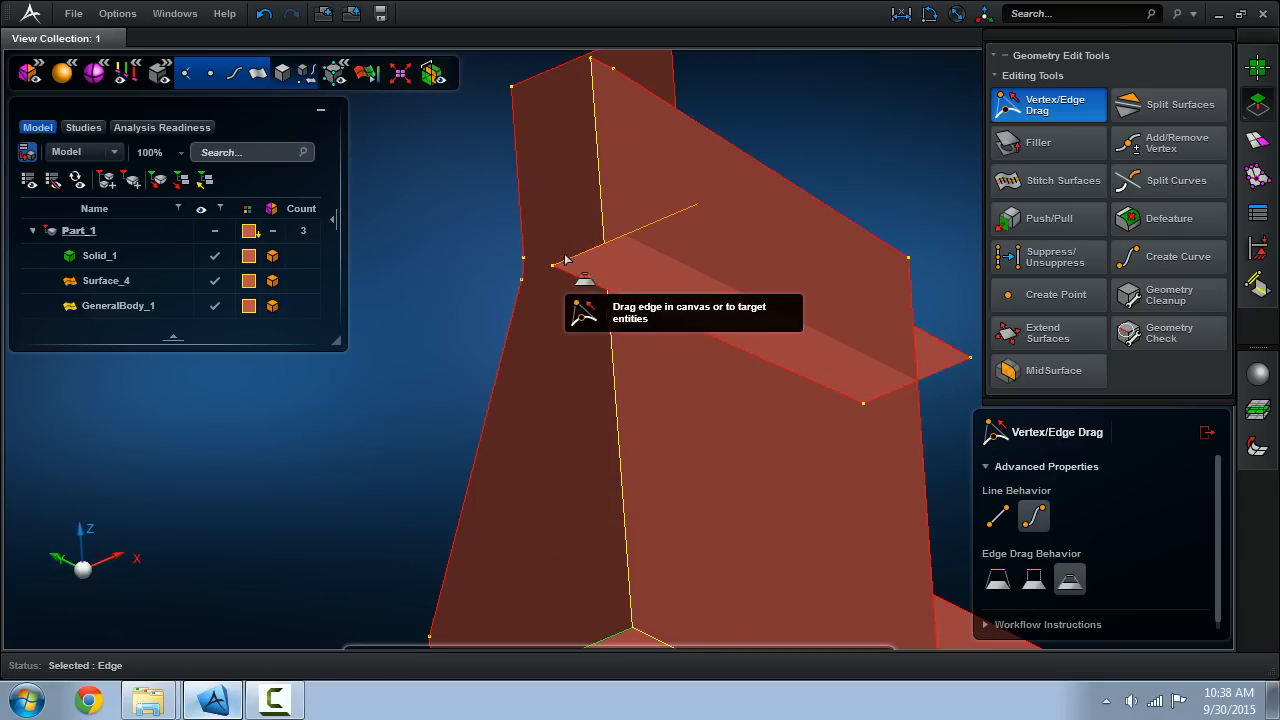
pyautogui.moveTo(564, 260); pyautogui.dragTo(590, 232)
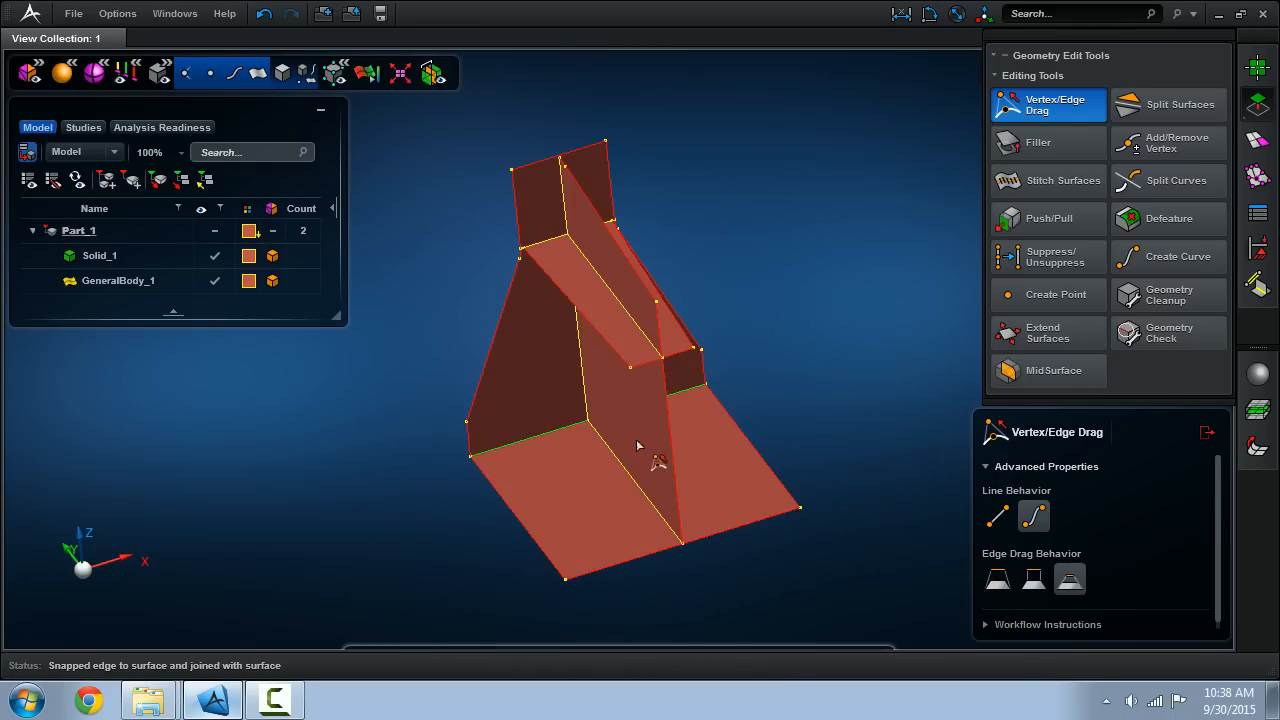
pyautogui.moveTo(640, 444); pyautogui.dragTo(770, 384)
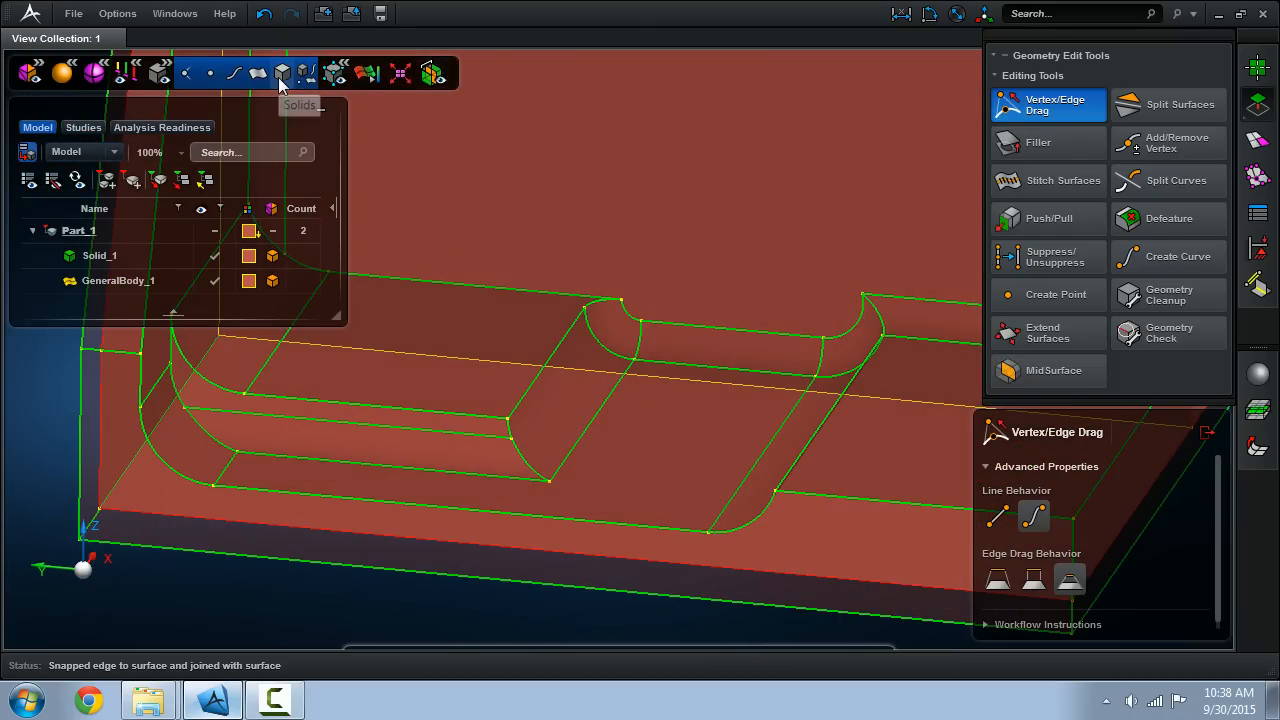
# - Start Split Surfaces and orbit to target the base midsurface from underneath
pyautogui.click(1168, 104)
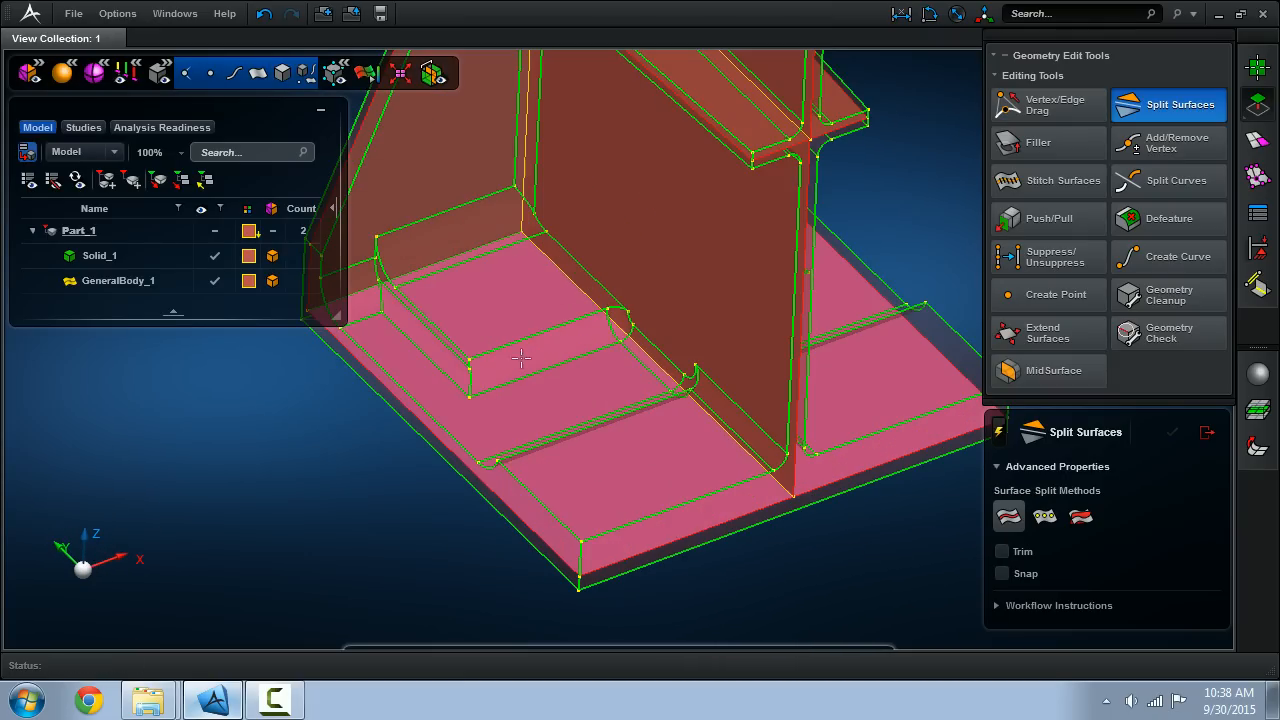
pyautogui.moveTo(520, 360); pyautogui.dragTo(588, 424)
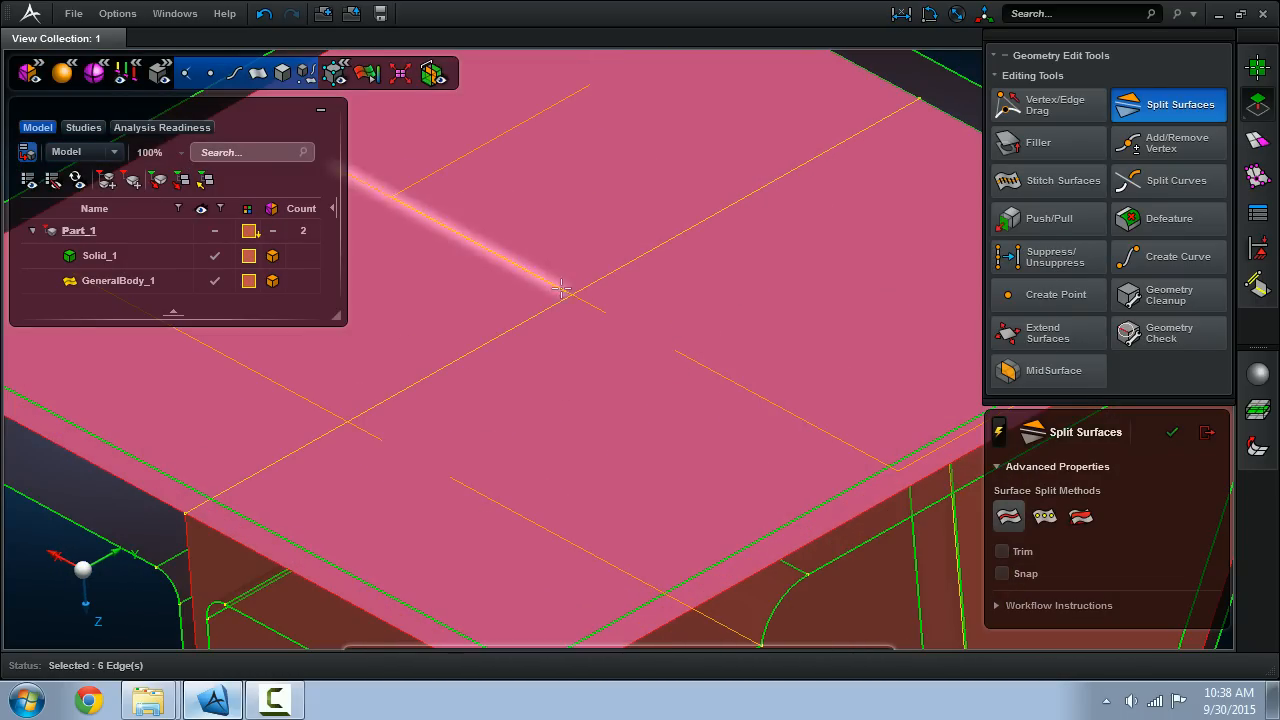
pyautogui.moveTo(584, 408)
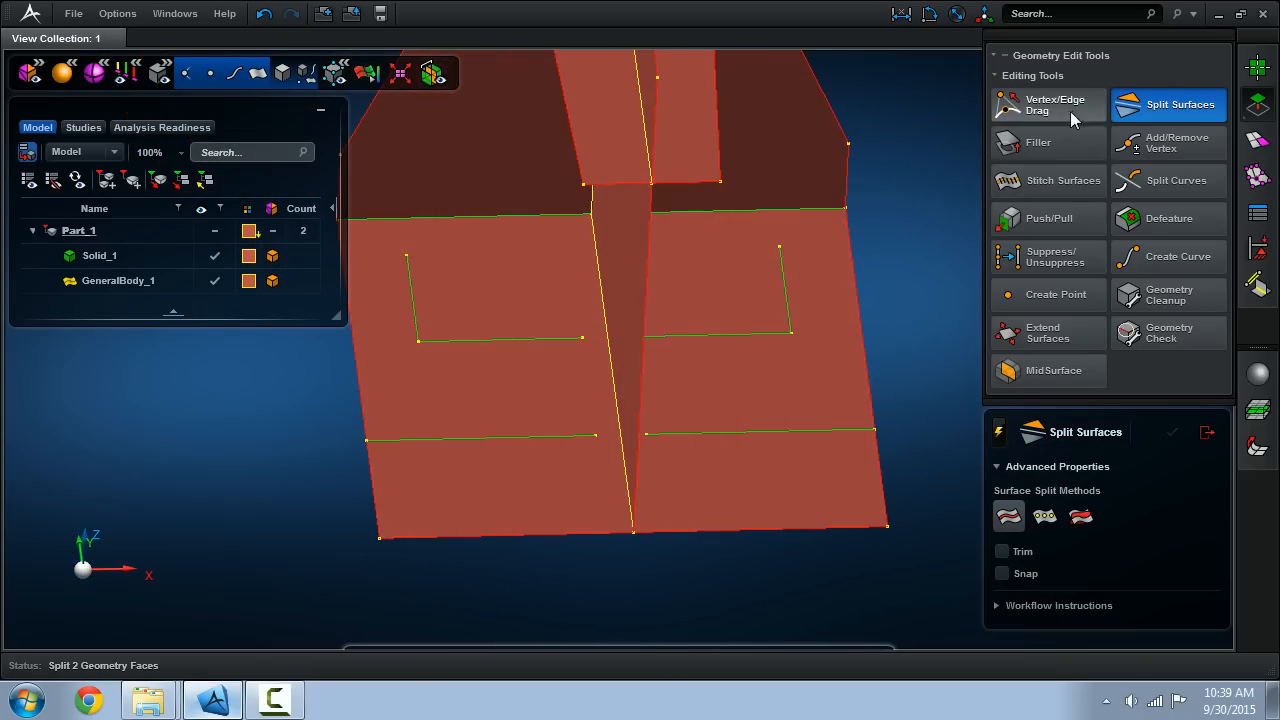
# - Snap split-line vertices onto face edges and surface-mesh the midsurface as Mesh_1
pyautogui.click(1048, 104)
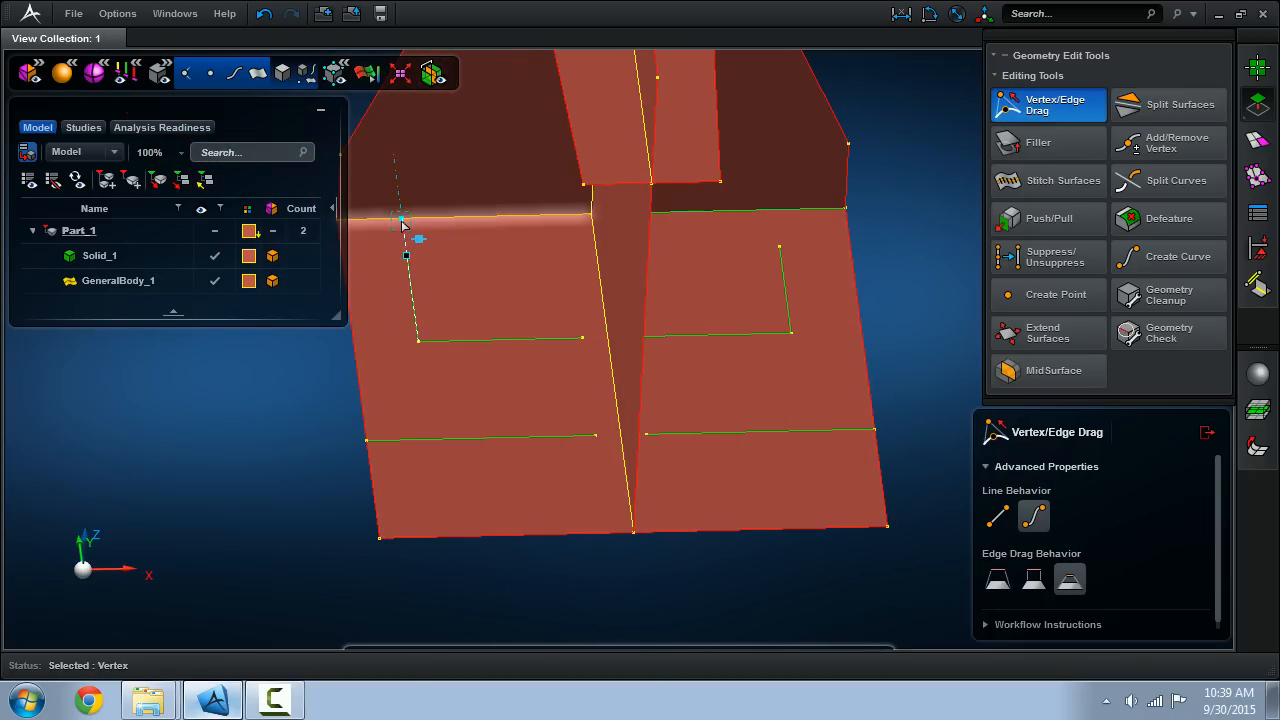
pyautogui.moveTo(404, 224); pyautogui.dragTo(584, 338)
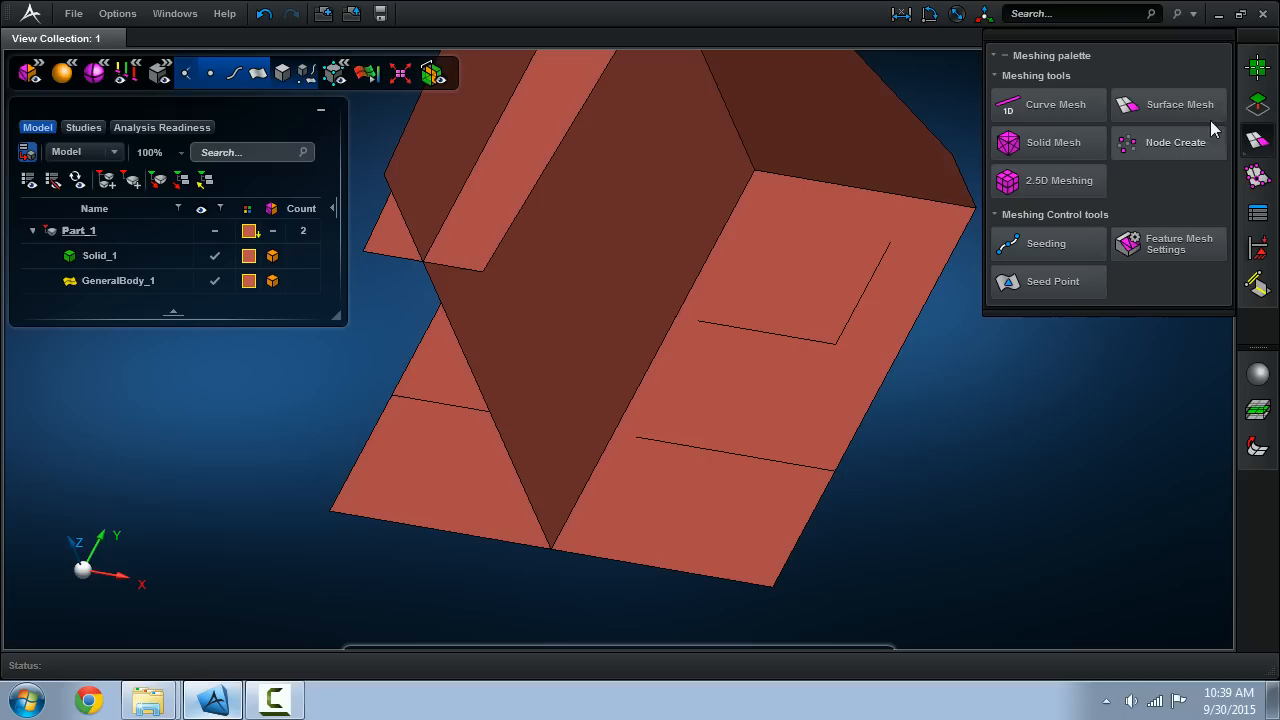
pyautogui.click(1168, 104)
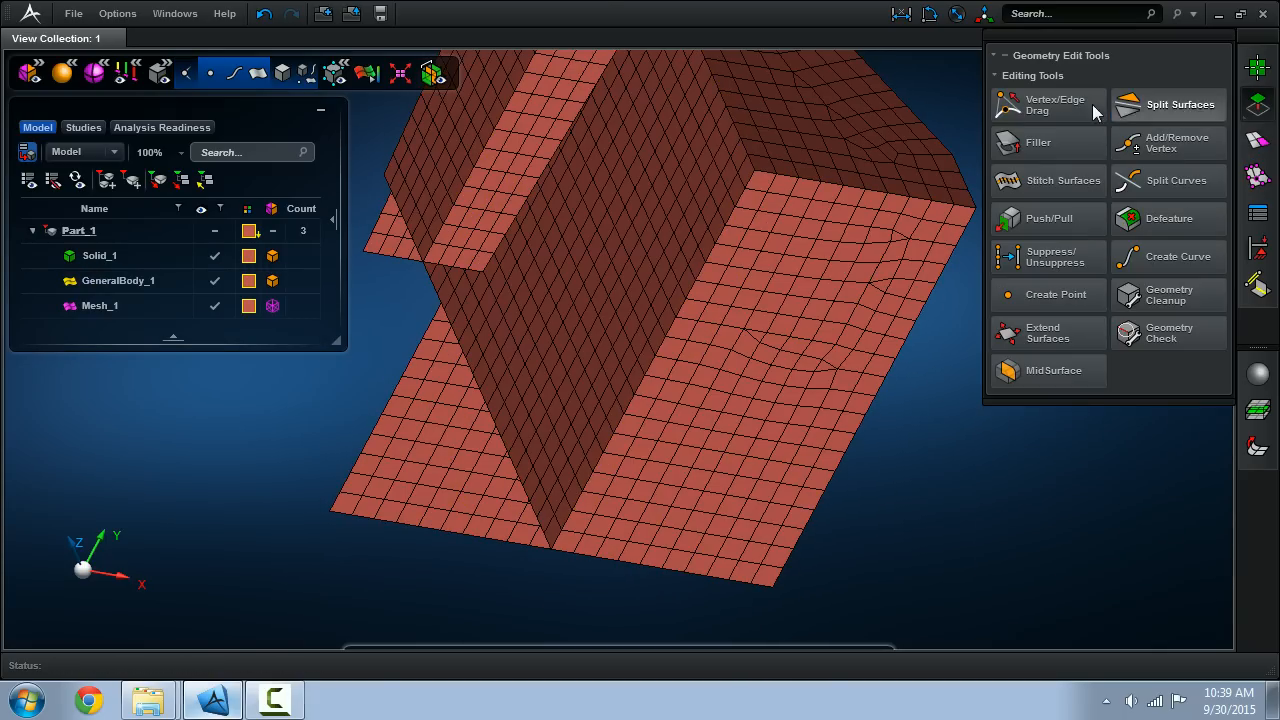
pyautogui.click(1048, 104)
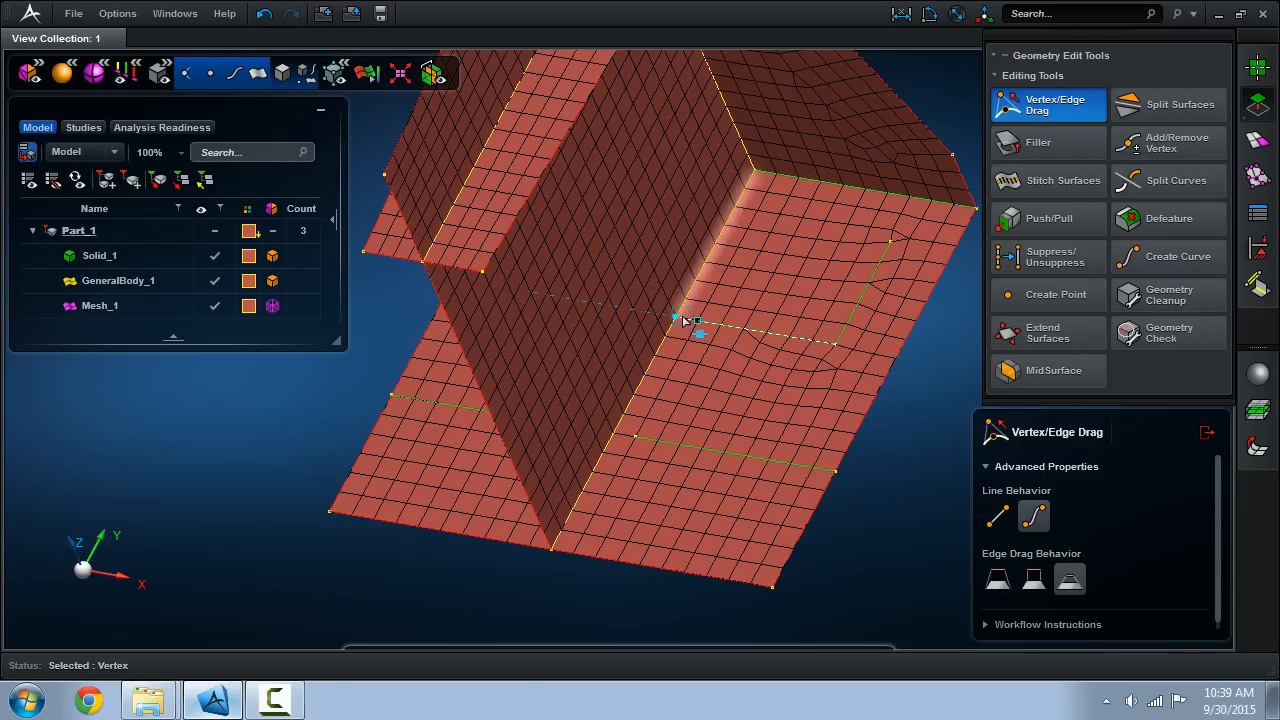
pyautogui.moveTo(700, 336); pyautogui.dragTo(638, 452)
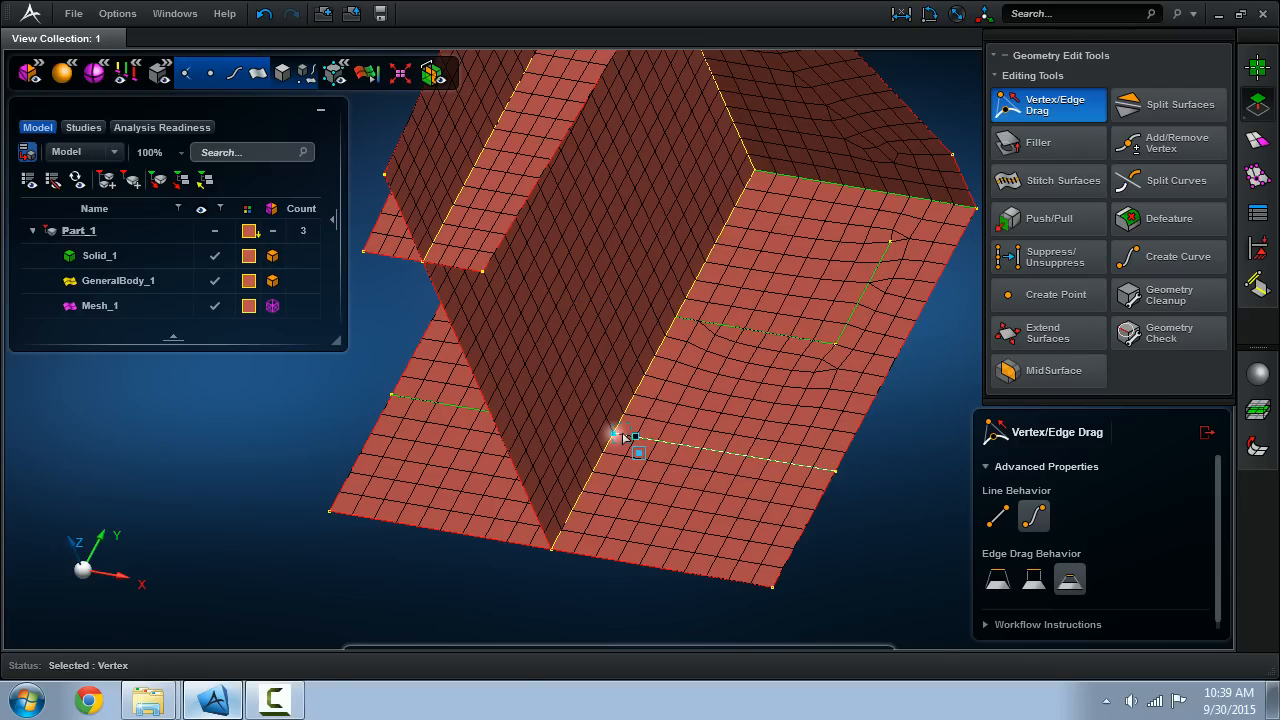
pyautogui.moveTo(616, 436); pyautogui.dragTo(896, 240)
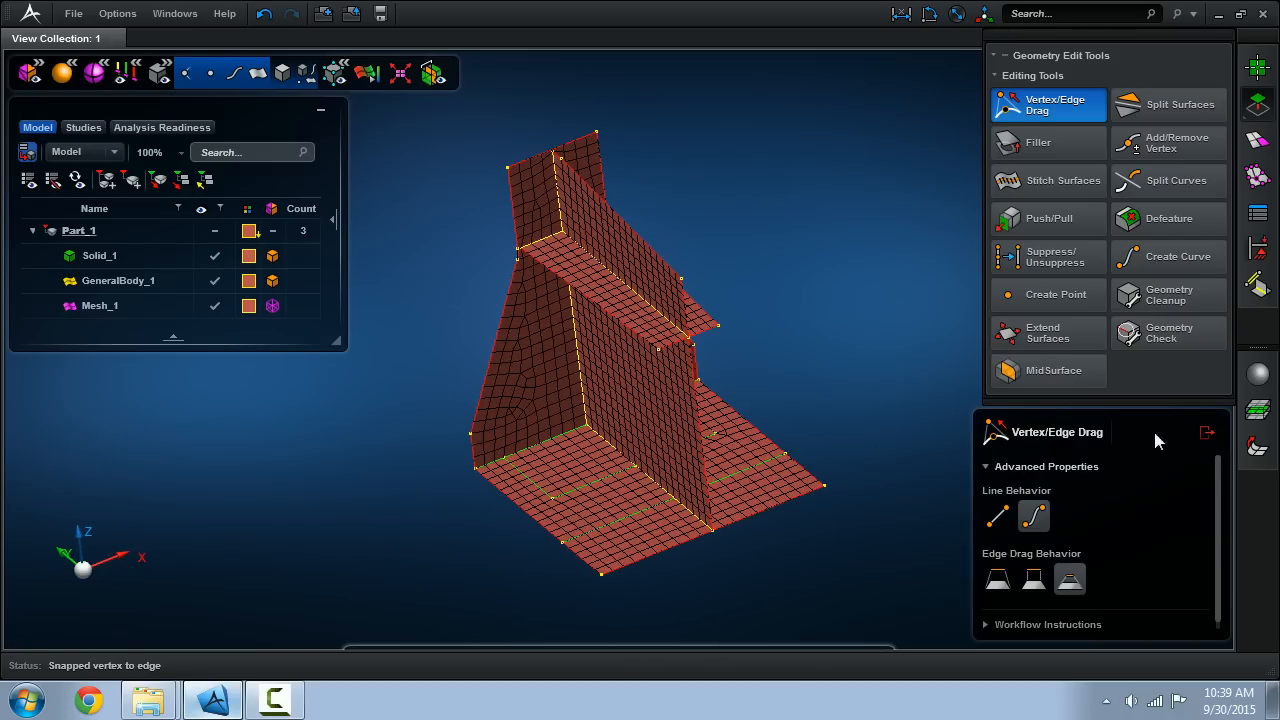
# - Revert to the original solid and identify its opposing face pairs in incremental MidSurface
pyautogui.click(1208, 432)
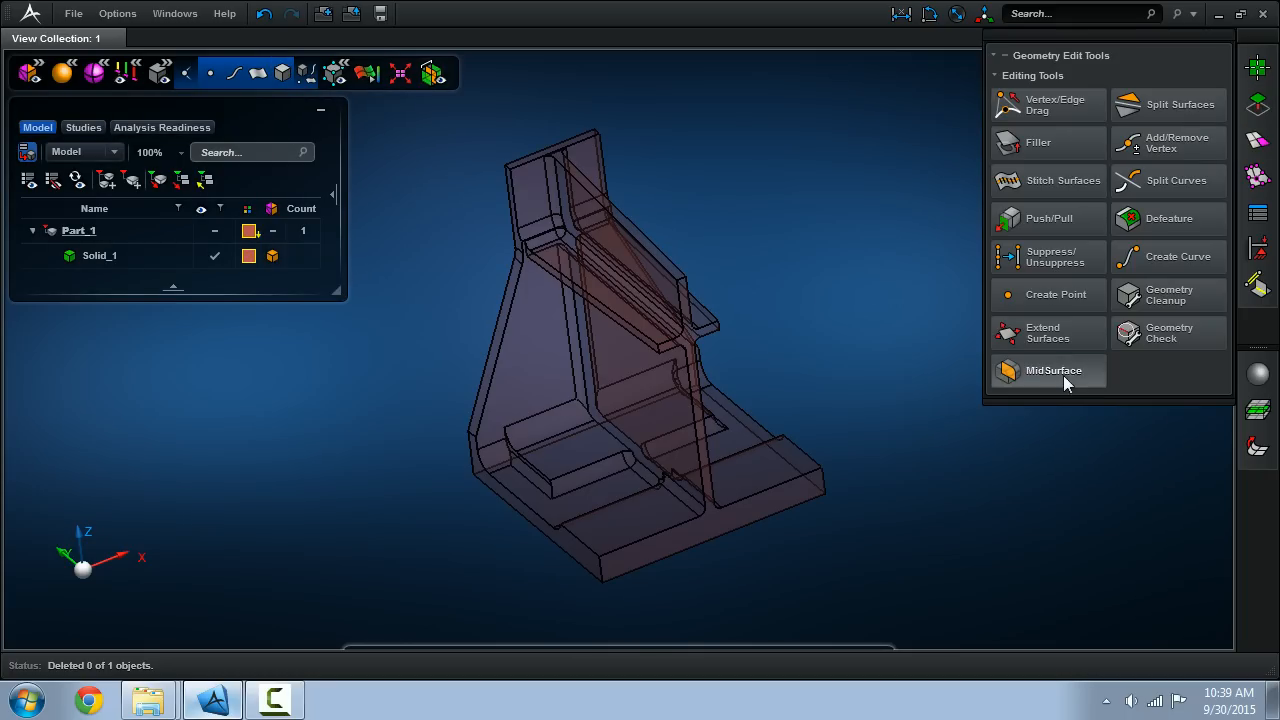
pyautogui.click(1052, 370)
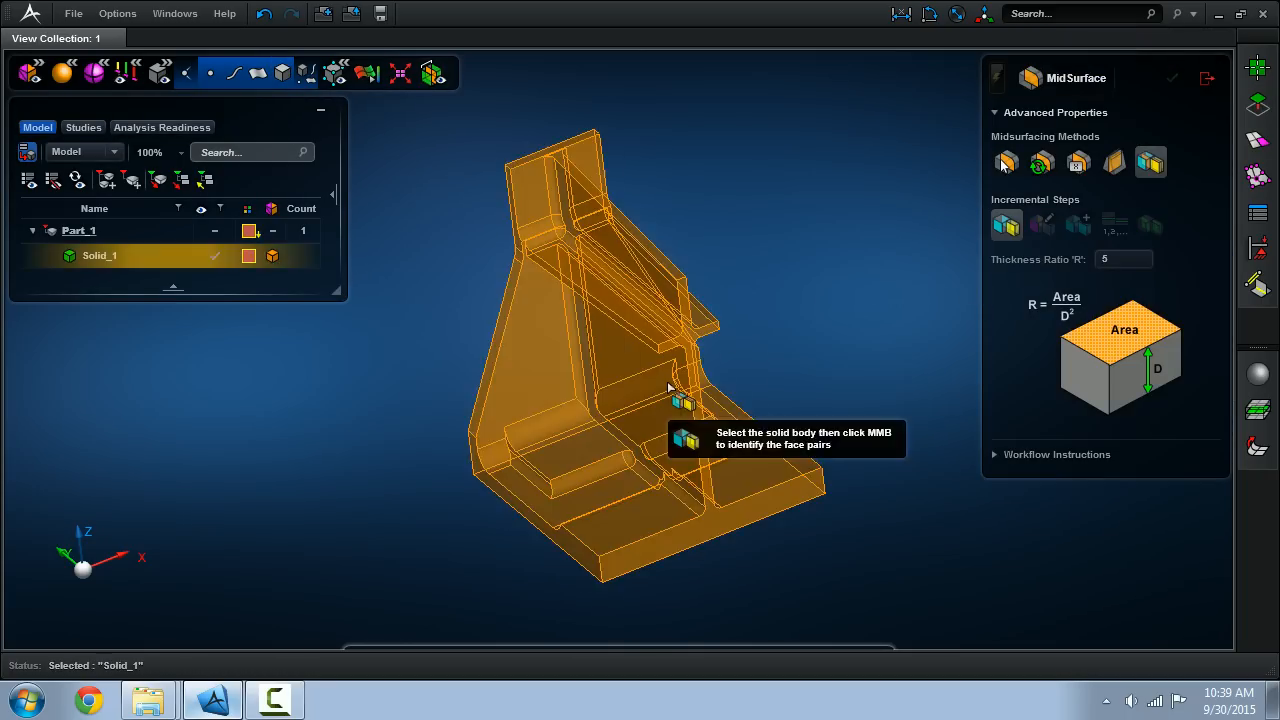
pyautogui.middleClick(670, 388)
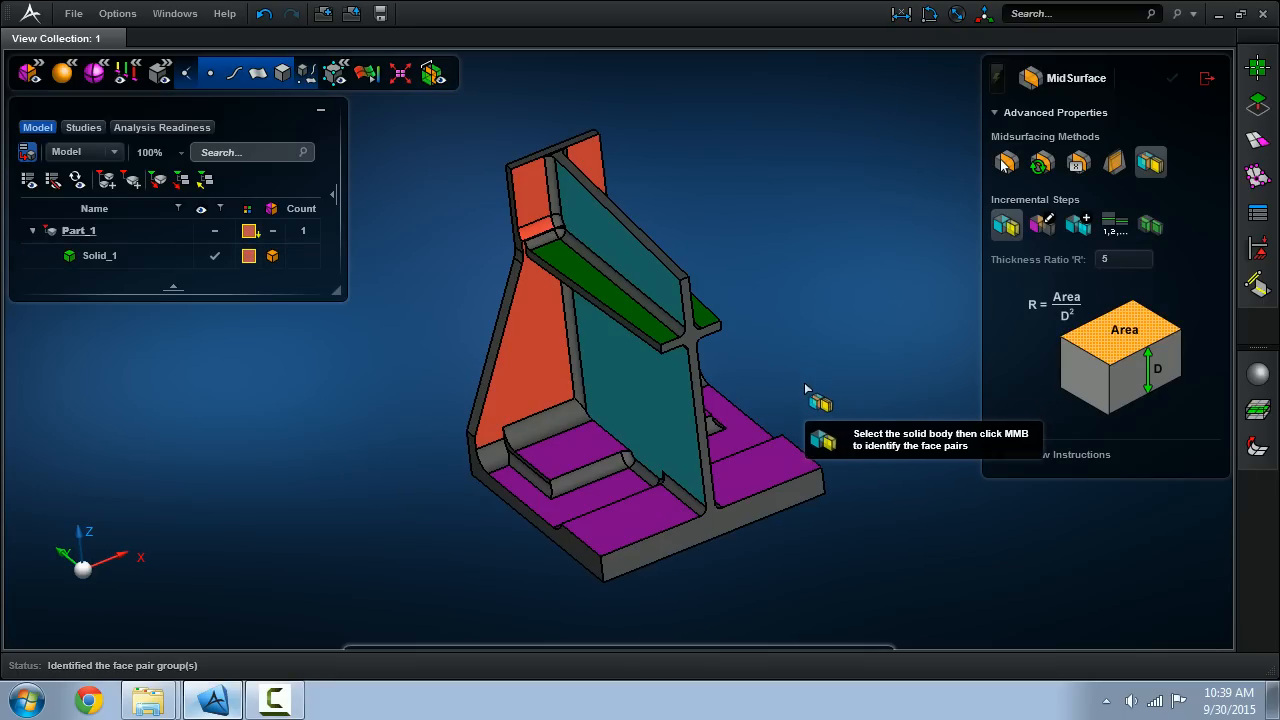
pyautogui.moveTo(724, 288)
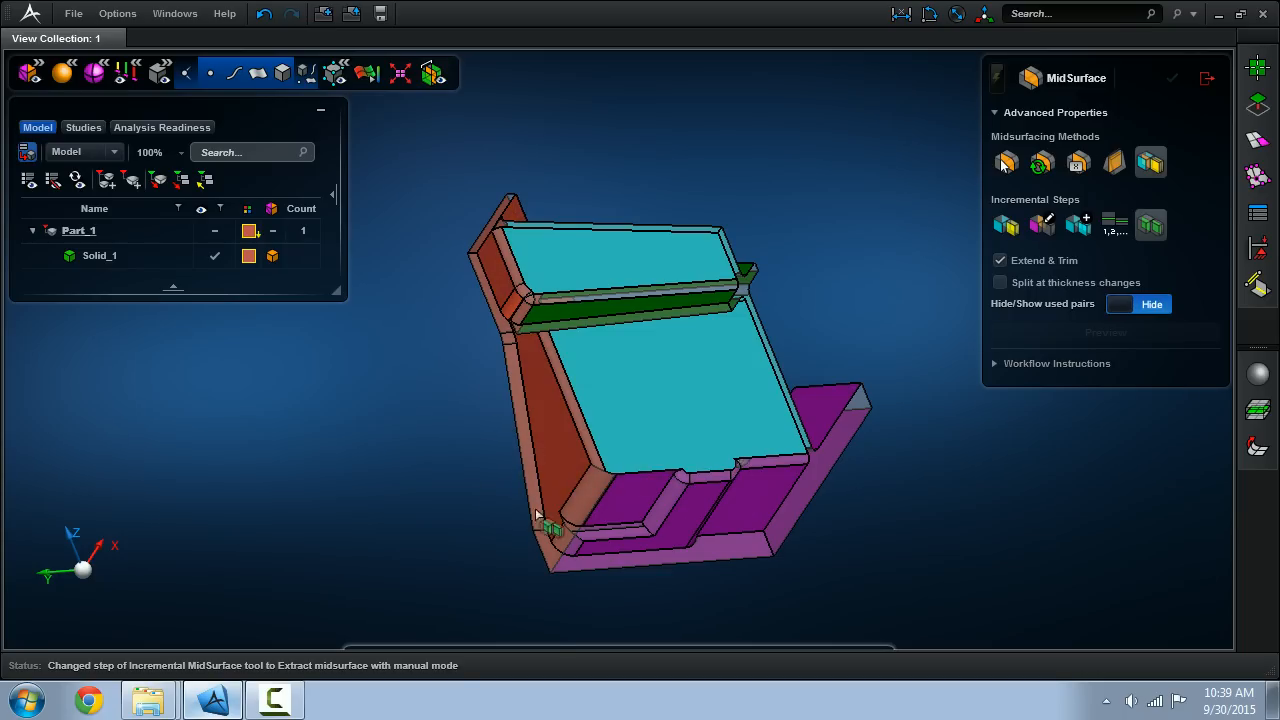
# - Try extracting a midsurface from one face pair, then undo the extraction
pyautogui.click(540, 460)
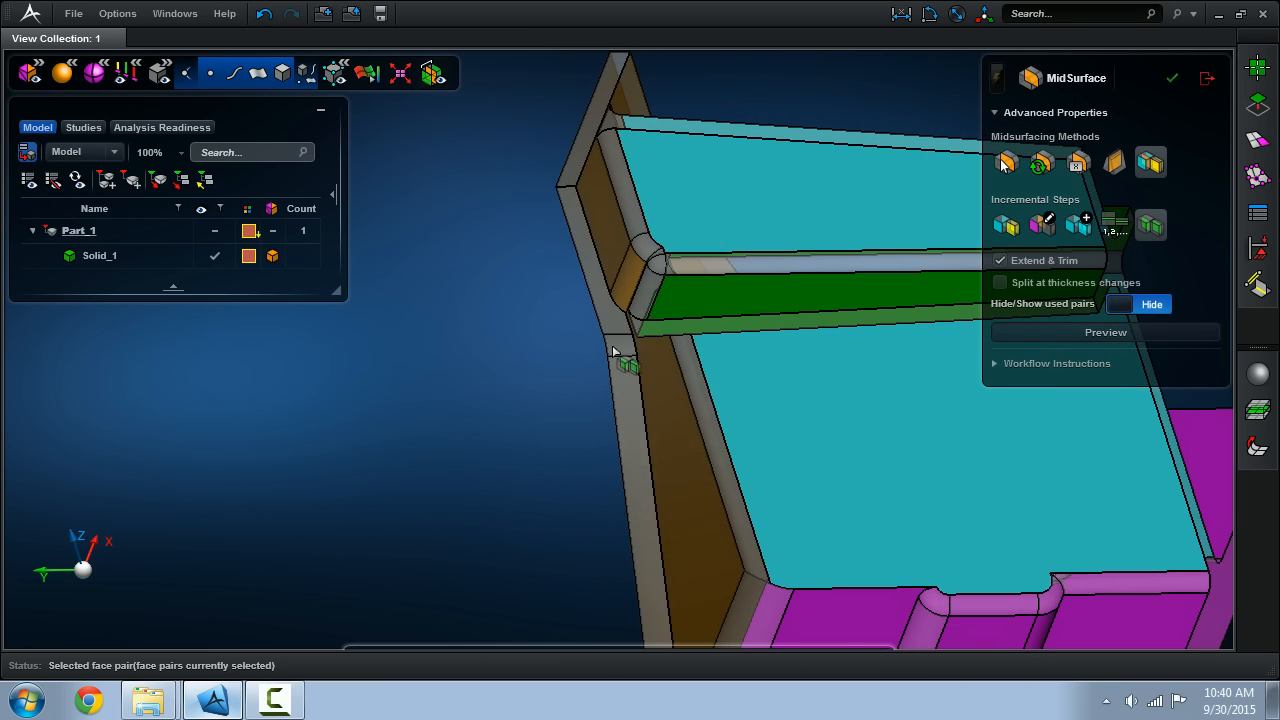
pyautogui.click(1104, 332)
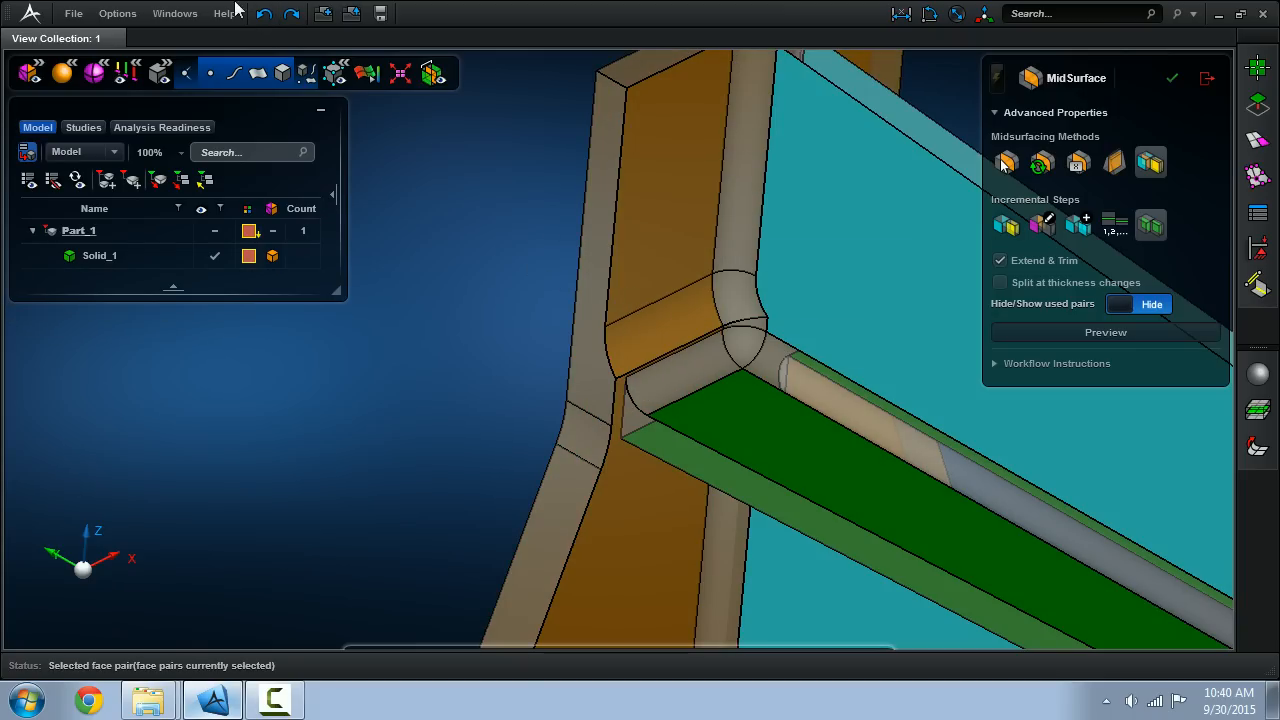
pyautogui.click(292, 12)
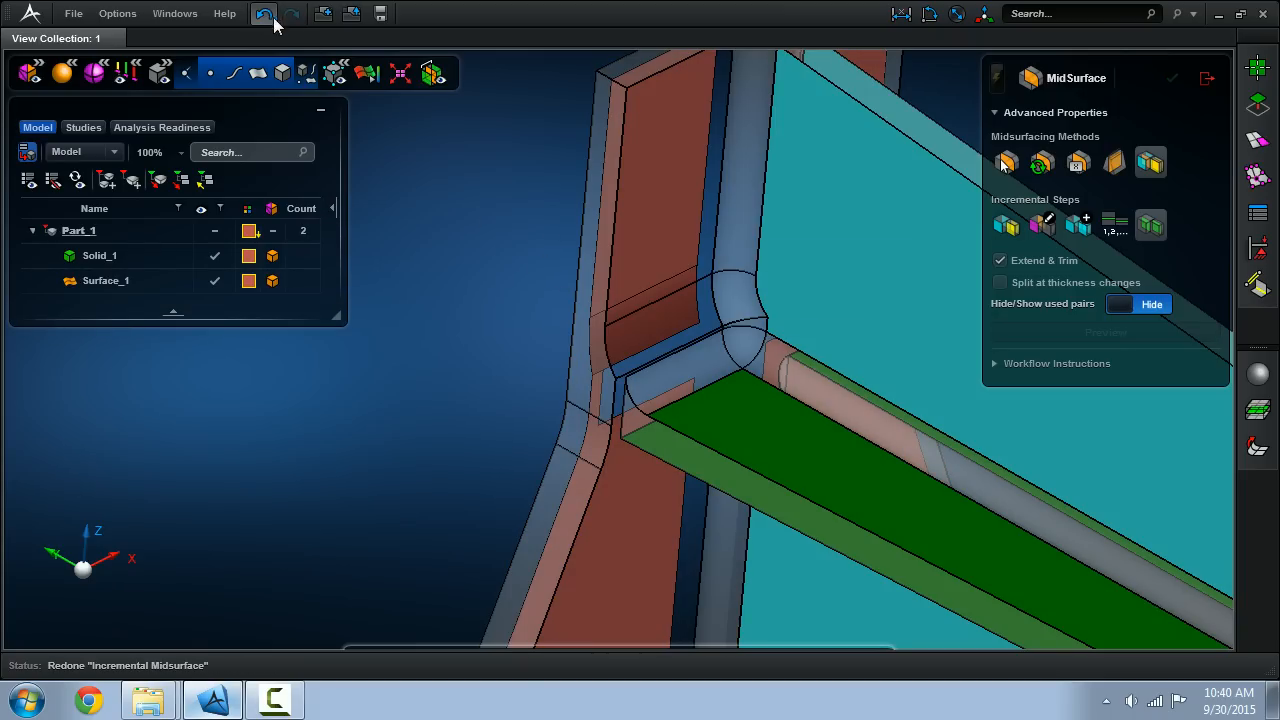
pyautogui.click(264, 12)
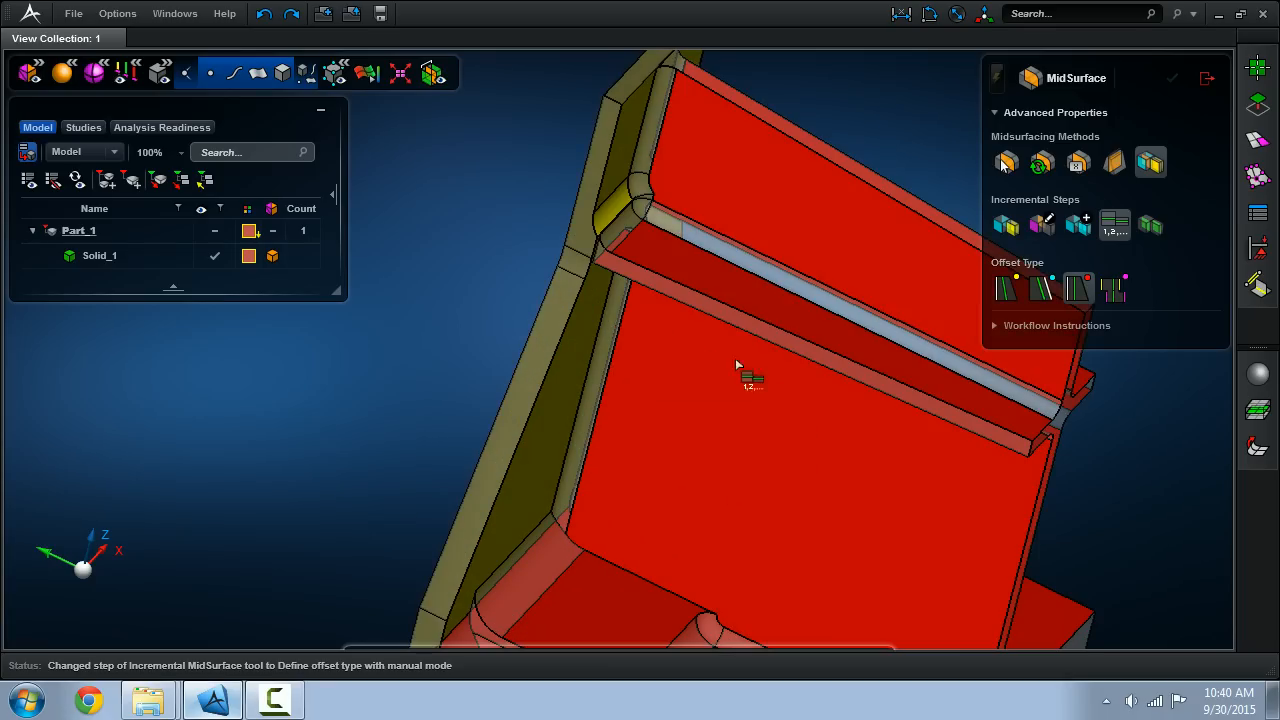
pyautogui.moveTo(564, 392)
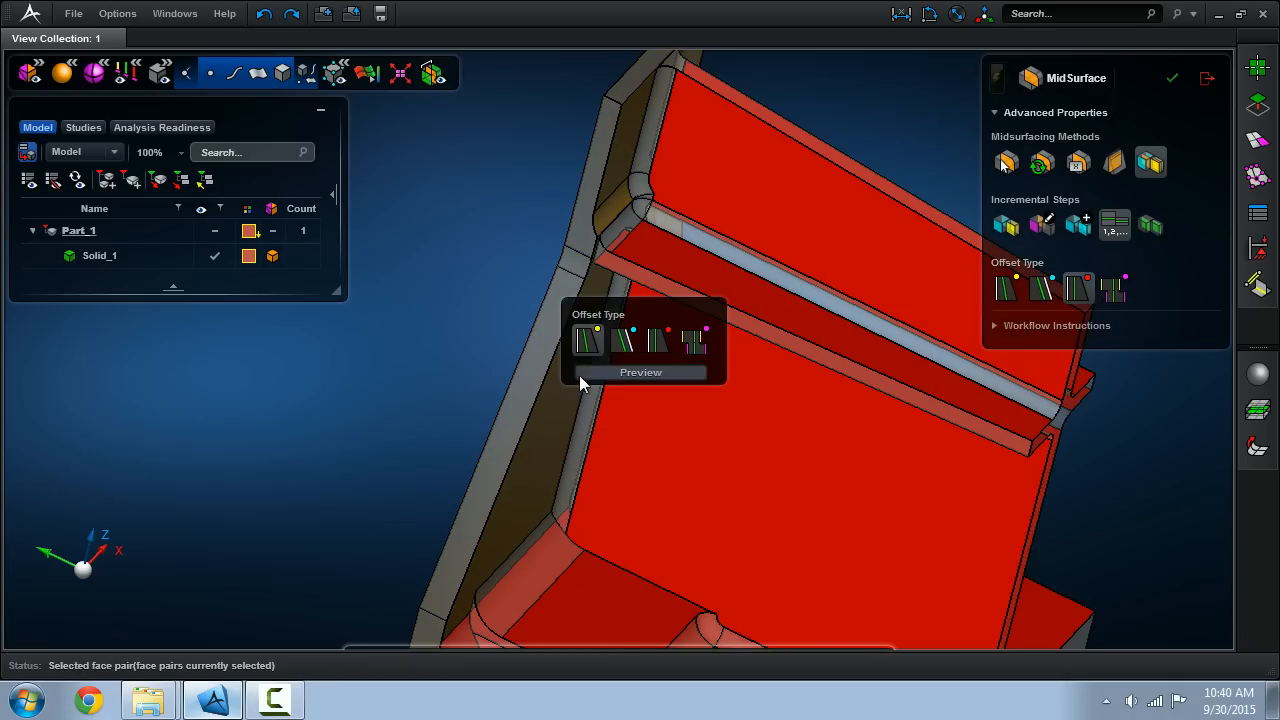
# - Choose an offset type and pick a face pair to extract its midsurface as Surface_1
pyautogui.click(622, 340)
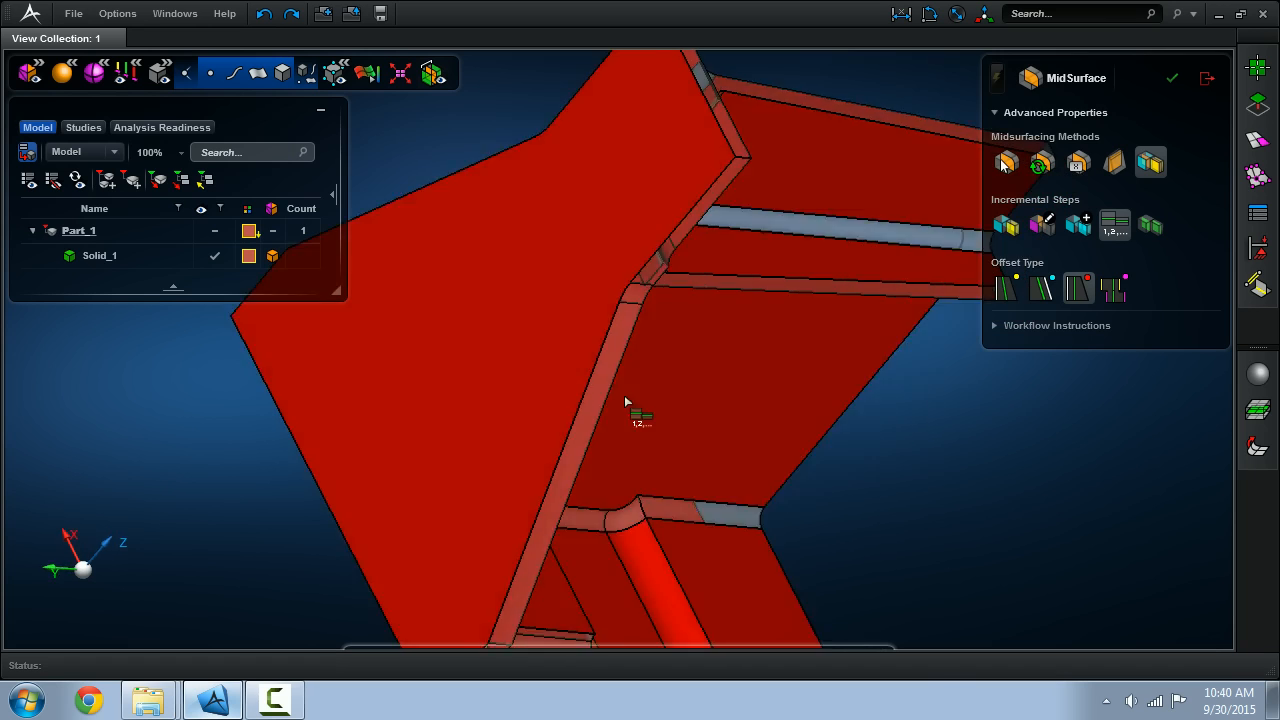
pyautogui.moveTo(624, 400); pyautogui.dragTo(550, 370)
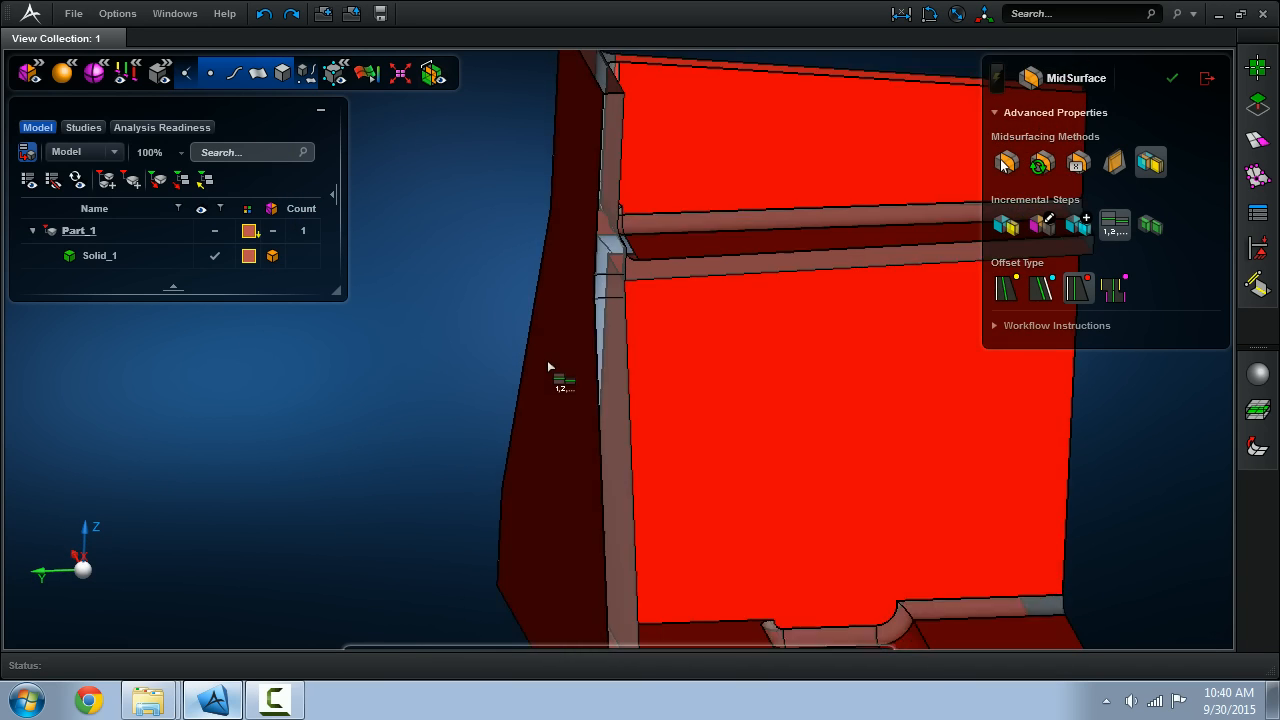
pyautogui.click(1150, 224)
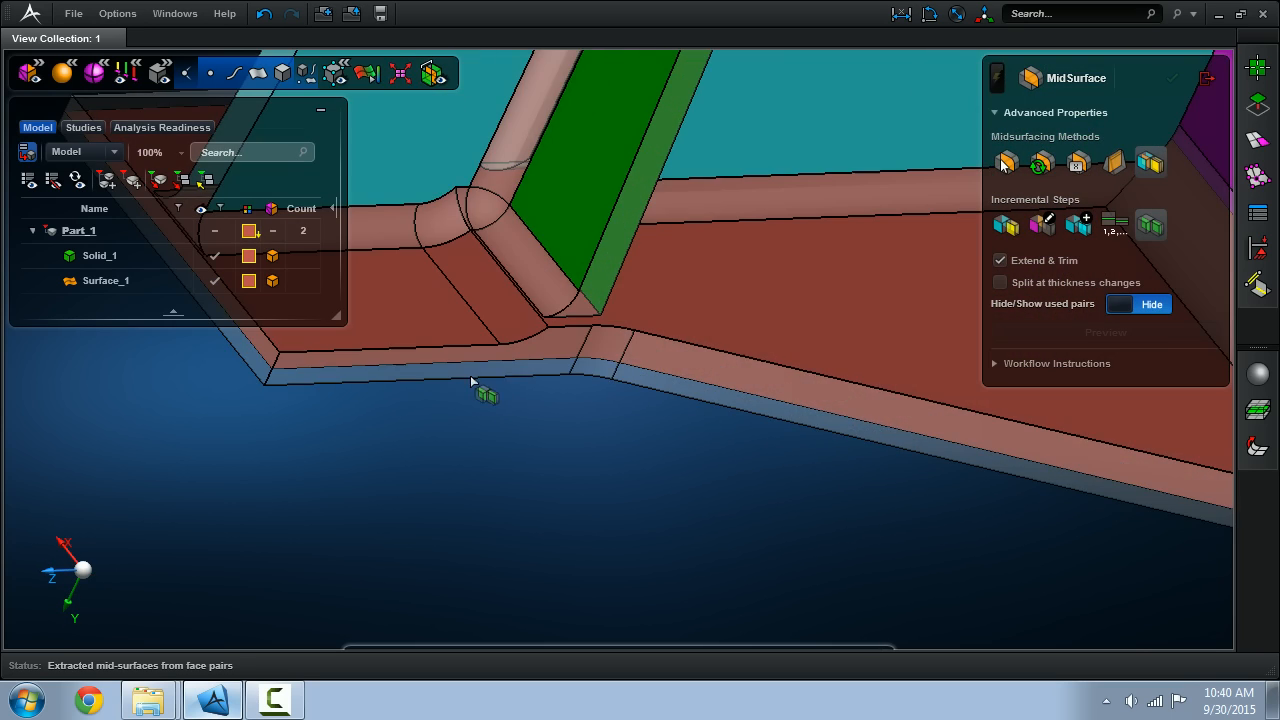
# - Orbit the model to inspect the extracted midsurfaces Surface_1 to Surface_4
pyautogui.moveTo(472, 382); pyautogui.dragTo(736, 342)
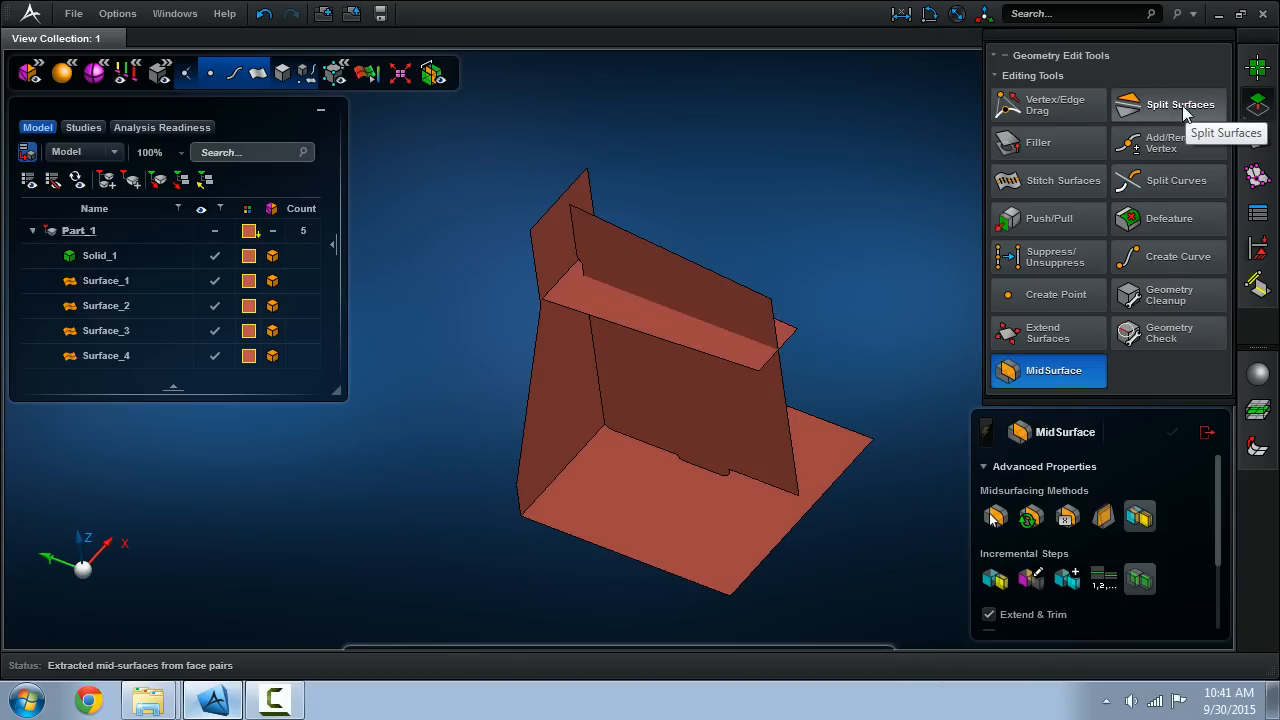
# - Try dragging the upright wall edge onto the base surface, then undo the drag
pyautogui.click(1168, 104)
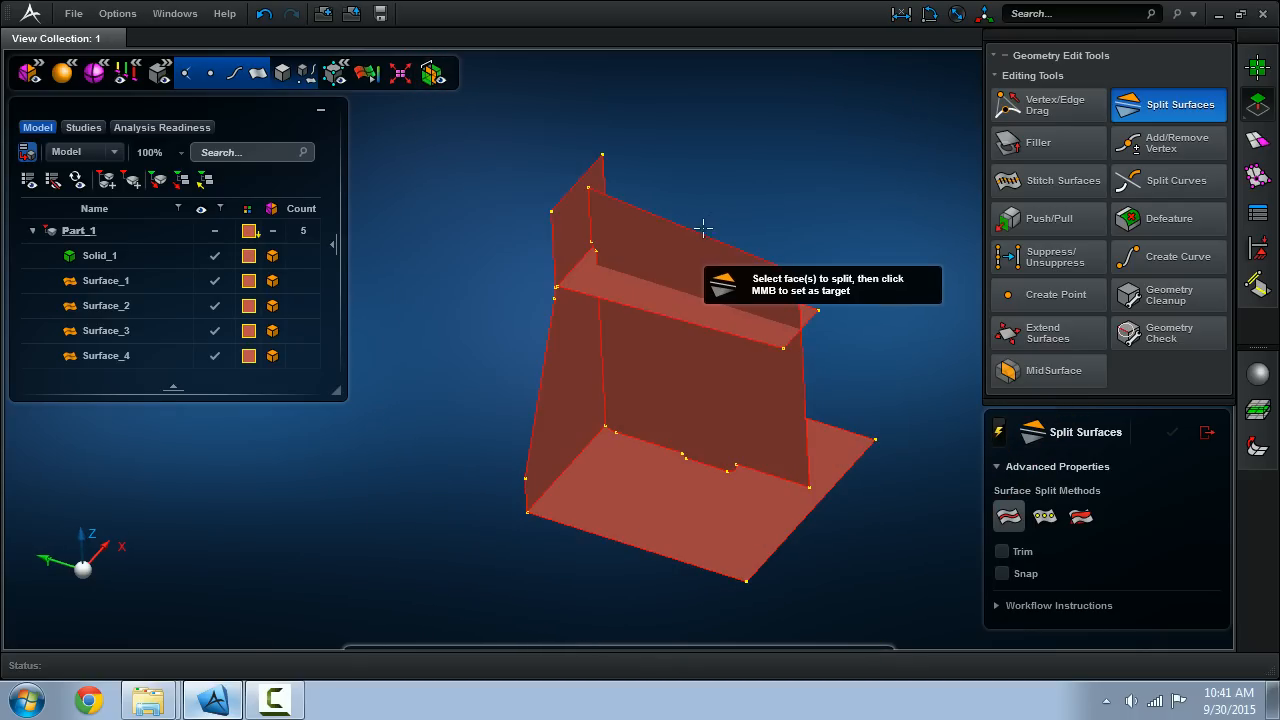
pyautogui.click(1048, 104)
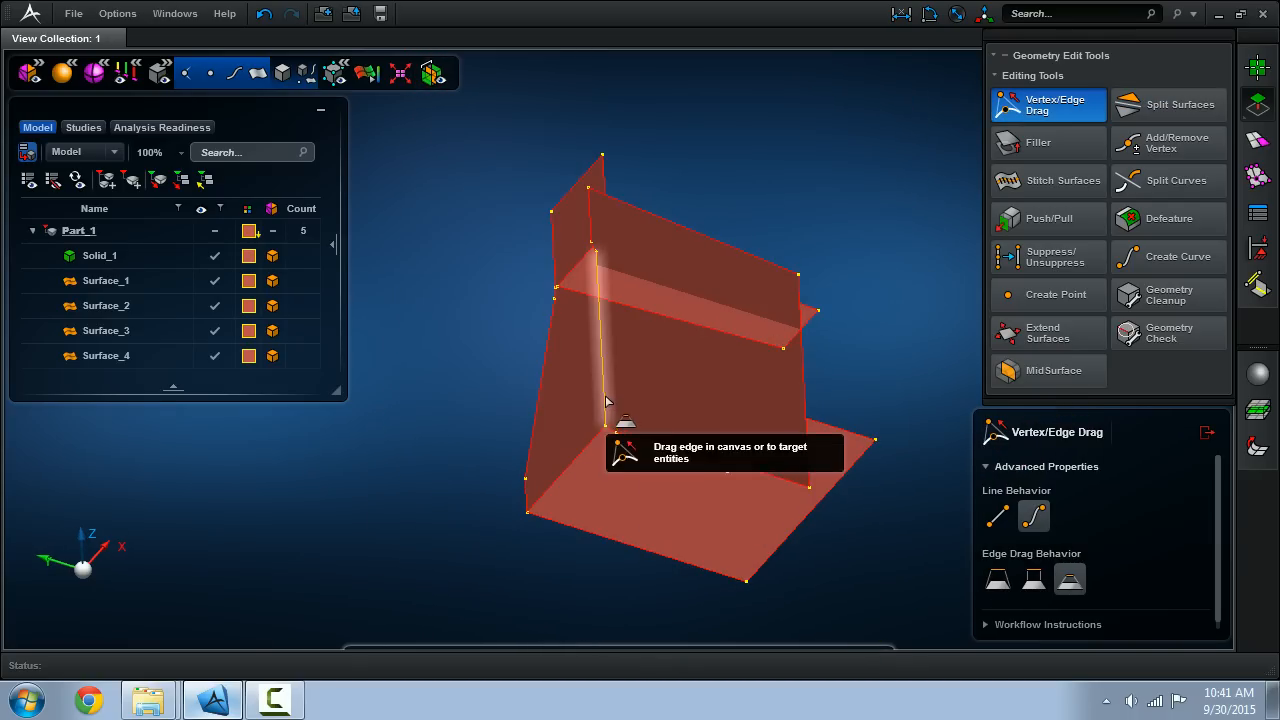
pyautogui.moveTo(608, 400); pyautogui.dragTo(576, 410)
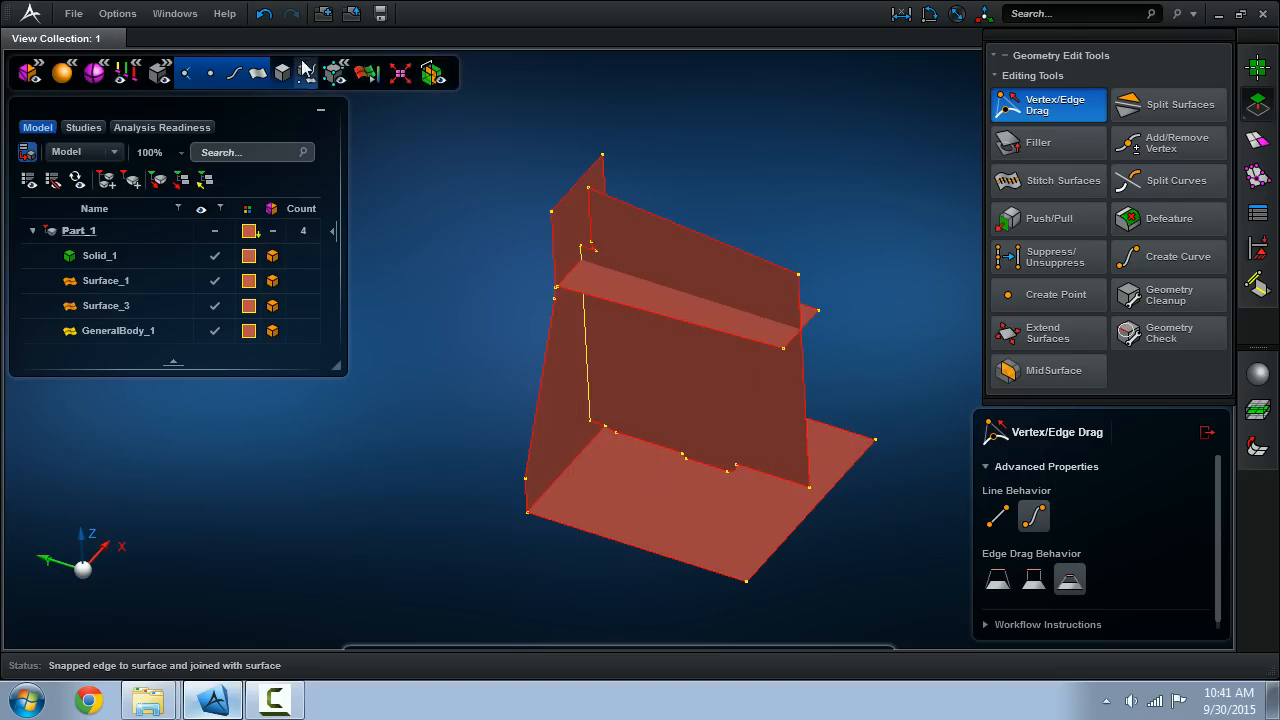
pyautogui.press('ctrl+z')
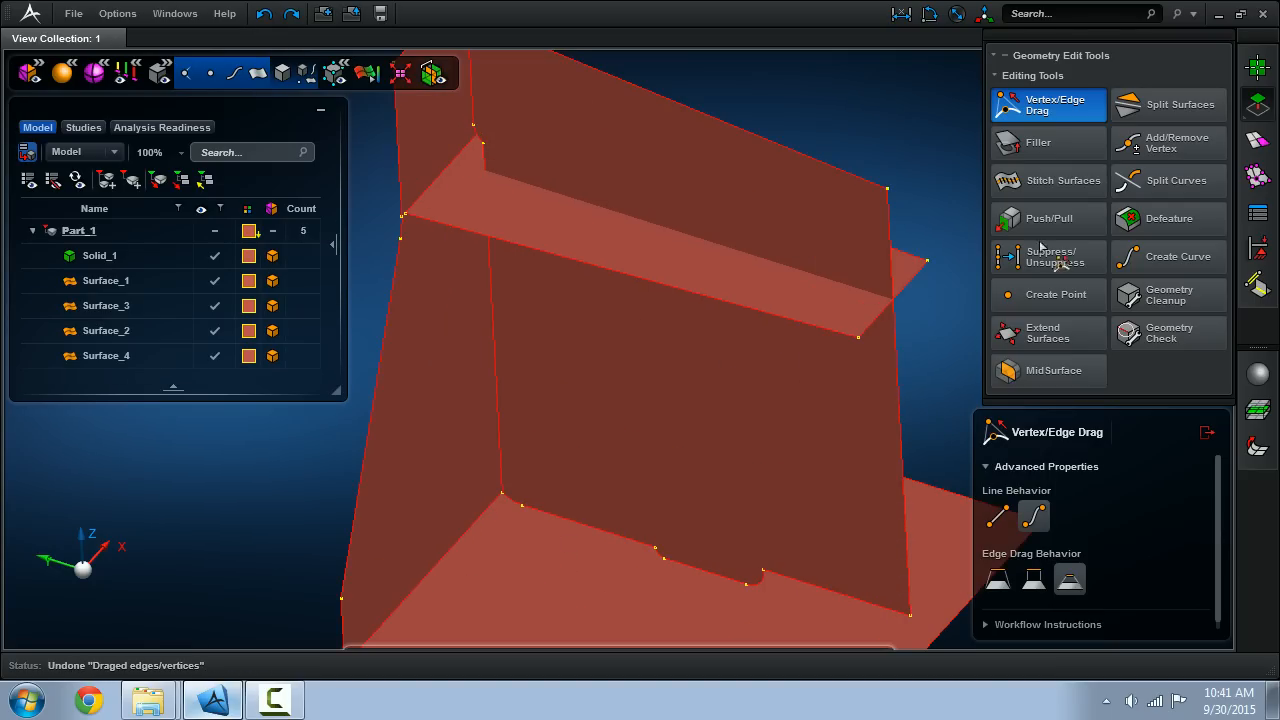
# - Split the upright panel along an edge path and snap its top corner onto the neighbouring vertex
pyautogui.click(1168, 104)
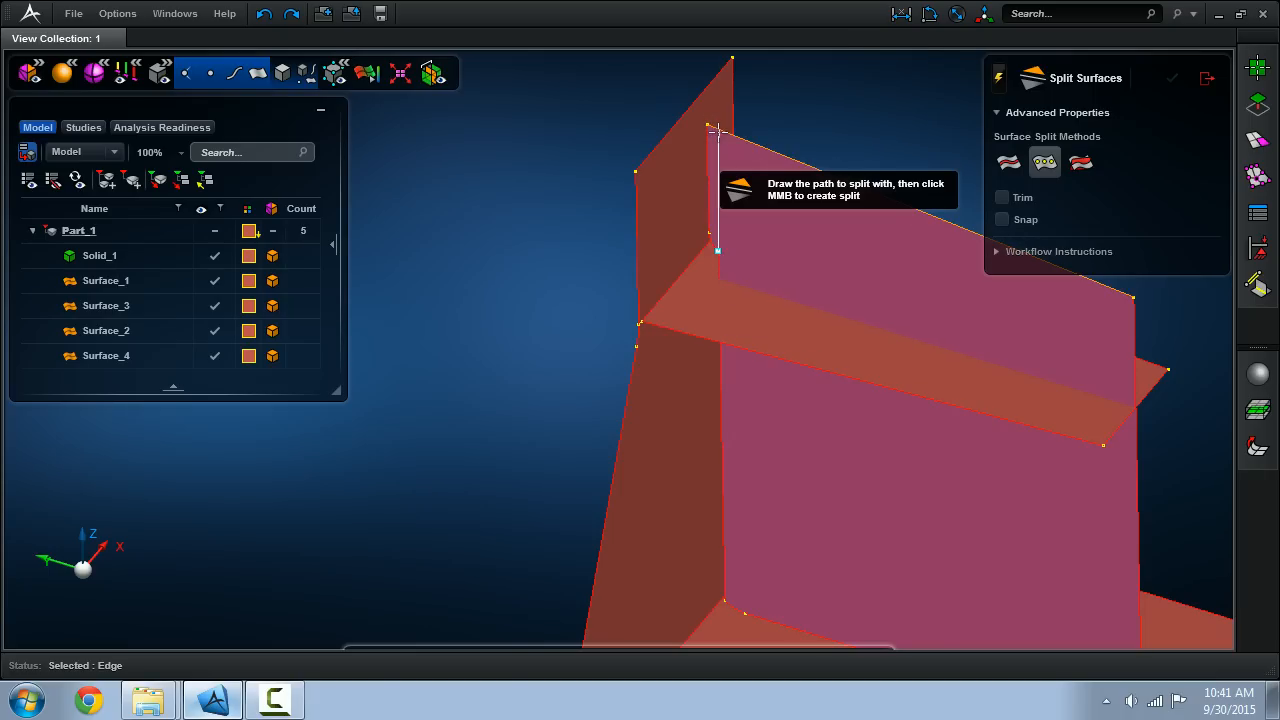
pyautogui.click(756, 224)
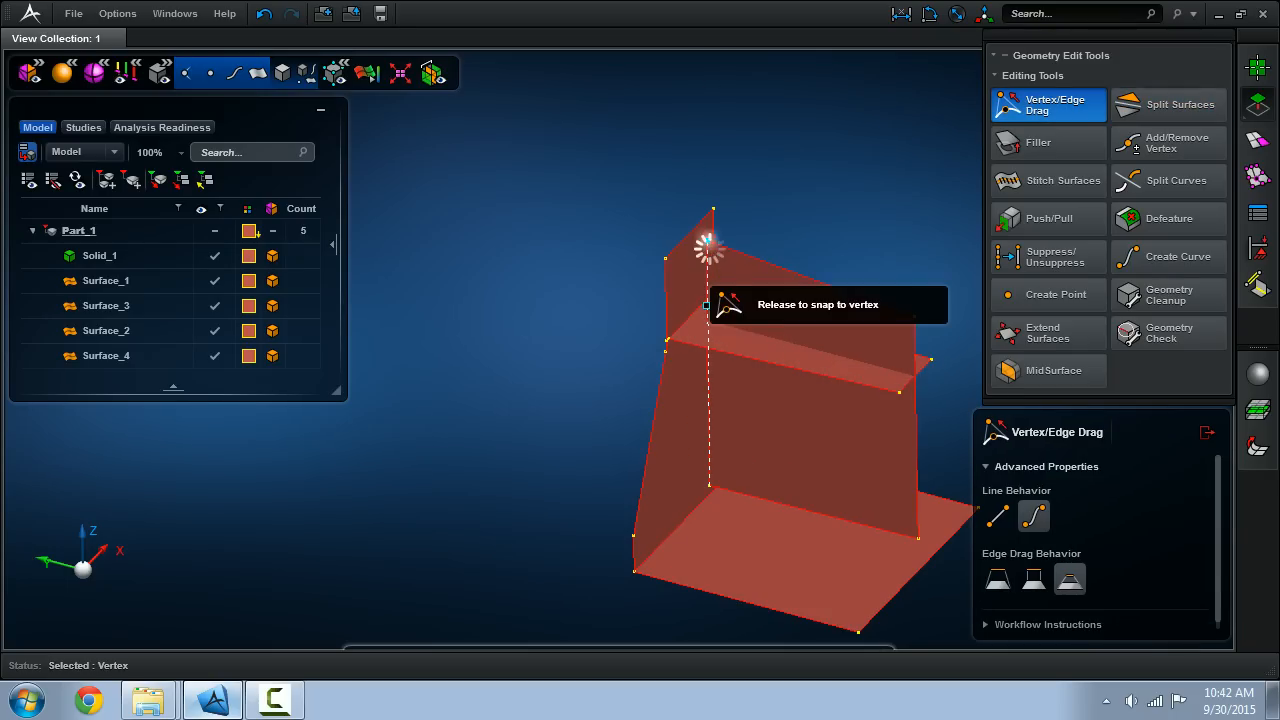
pyautogui.click(1048, 332)
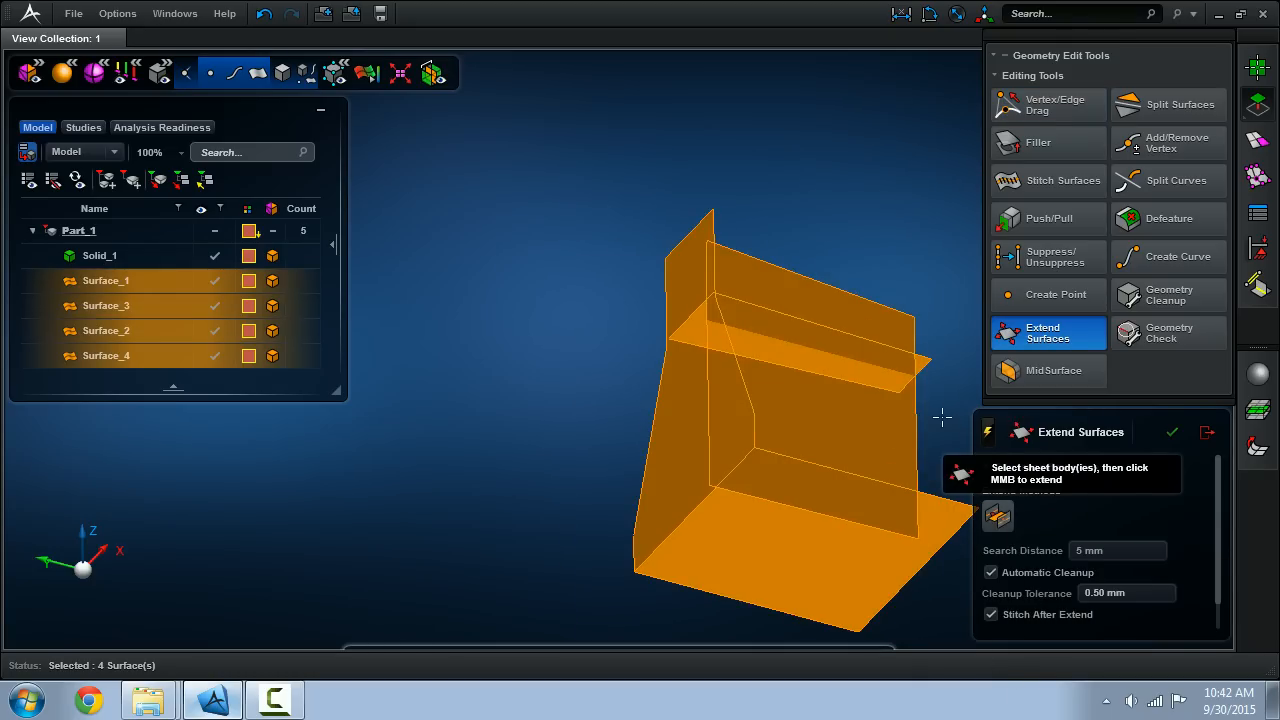
# - Select the four midsurfaces, measure the gap, and undo a 27 mm surface extension
pyautogui.click(1048, 466)
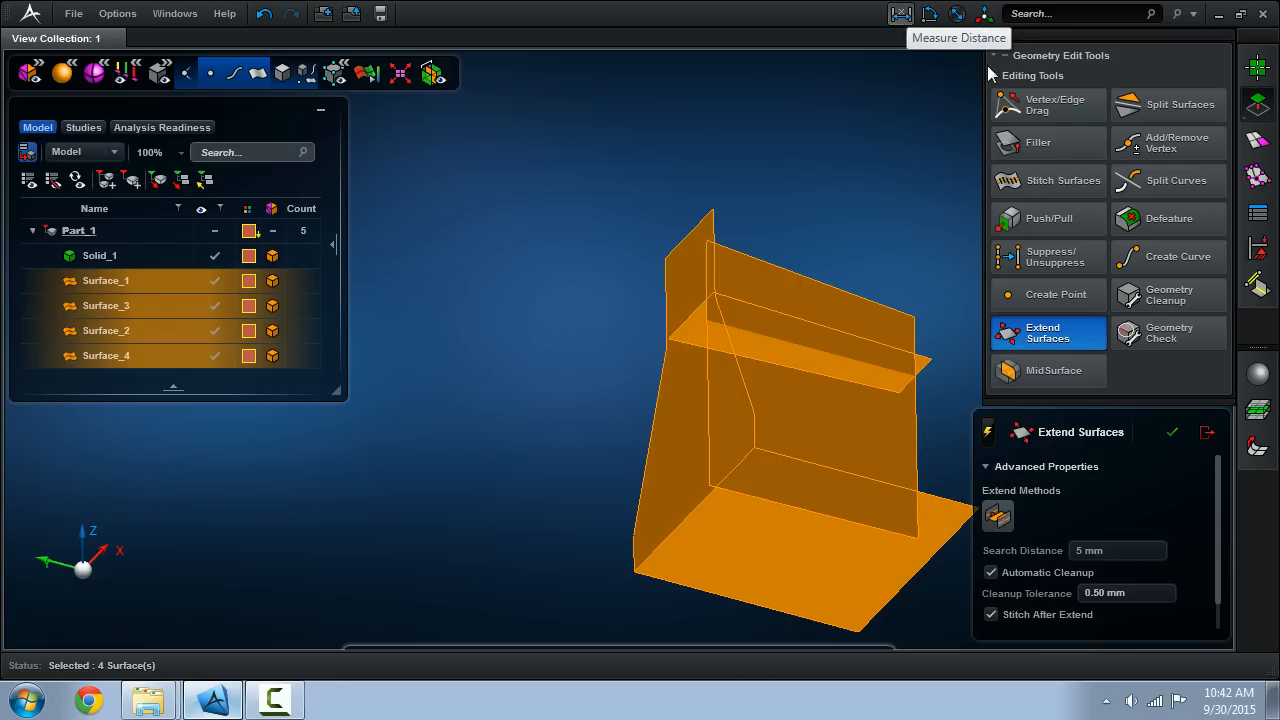
pyautogui.tripleClick(1116, 196)
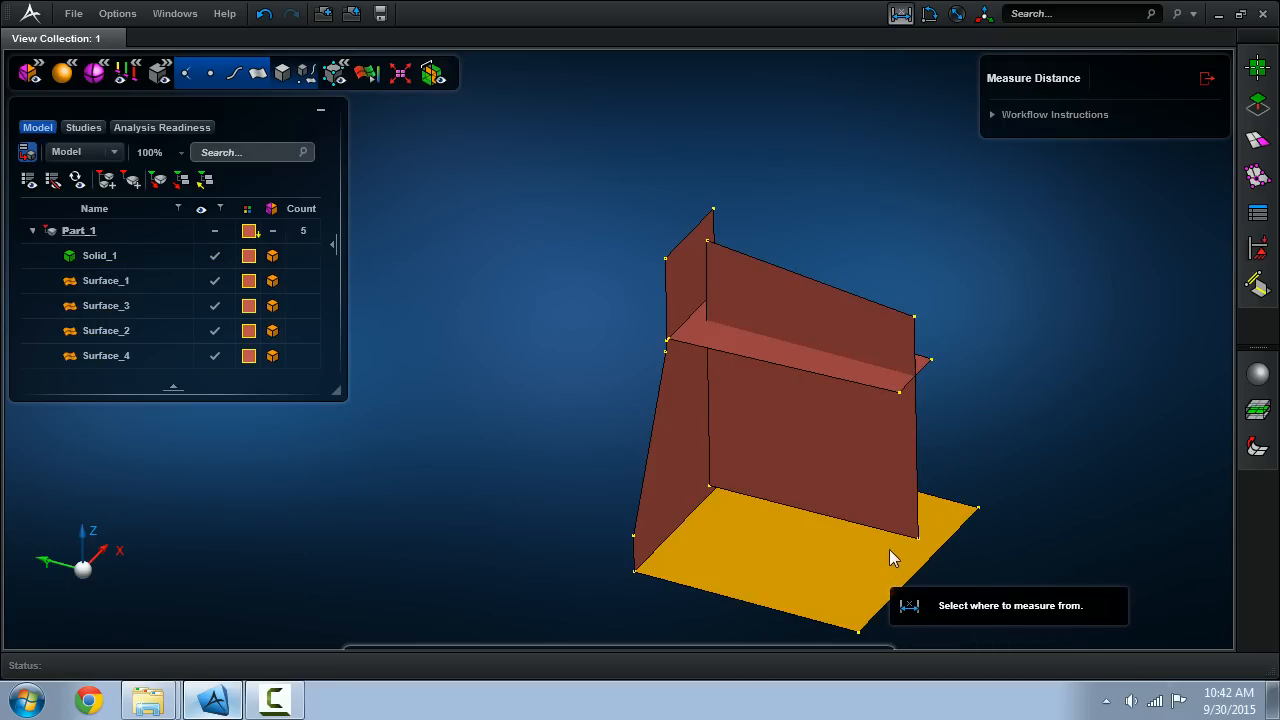
pyautogui.moveTo(704, 444)
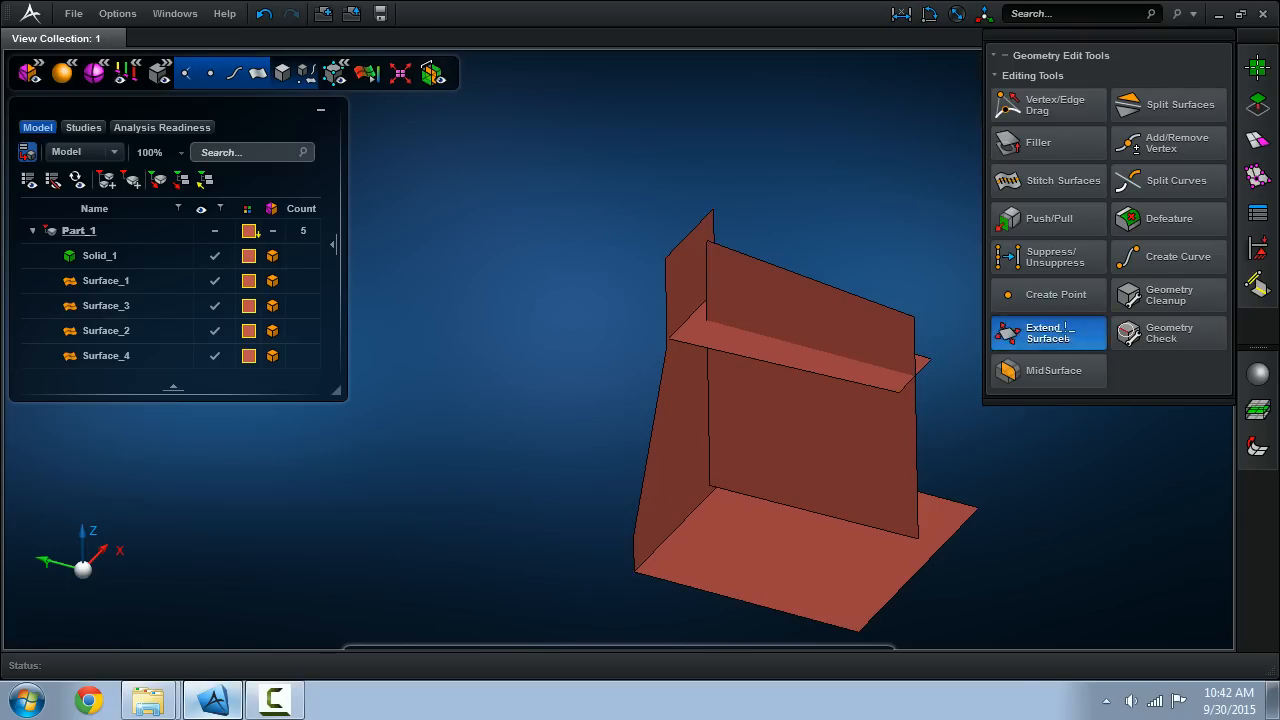
pyautogui.click(1048, 332)
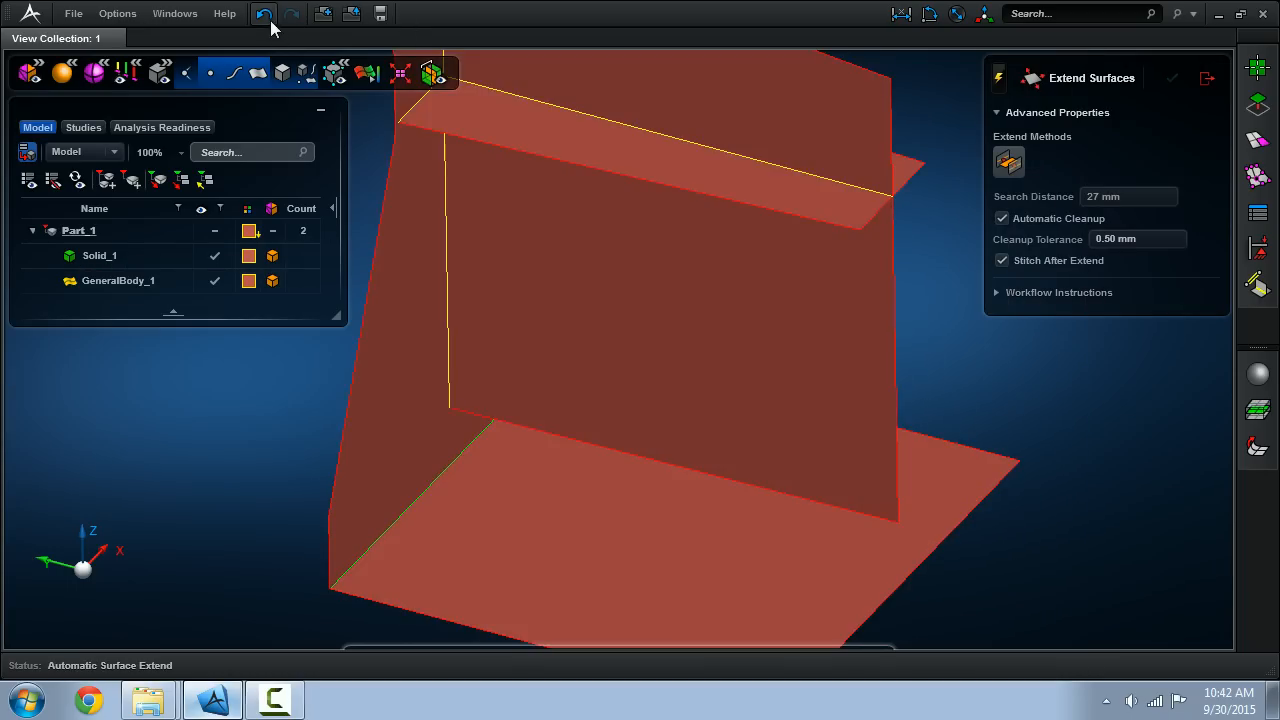
pyautogui.click(264, 12)
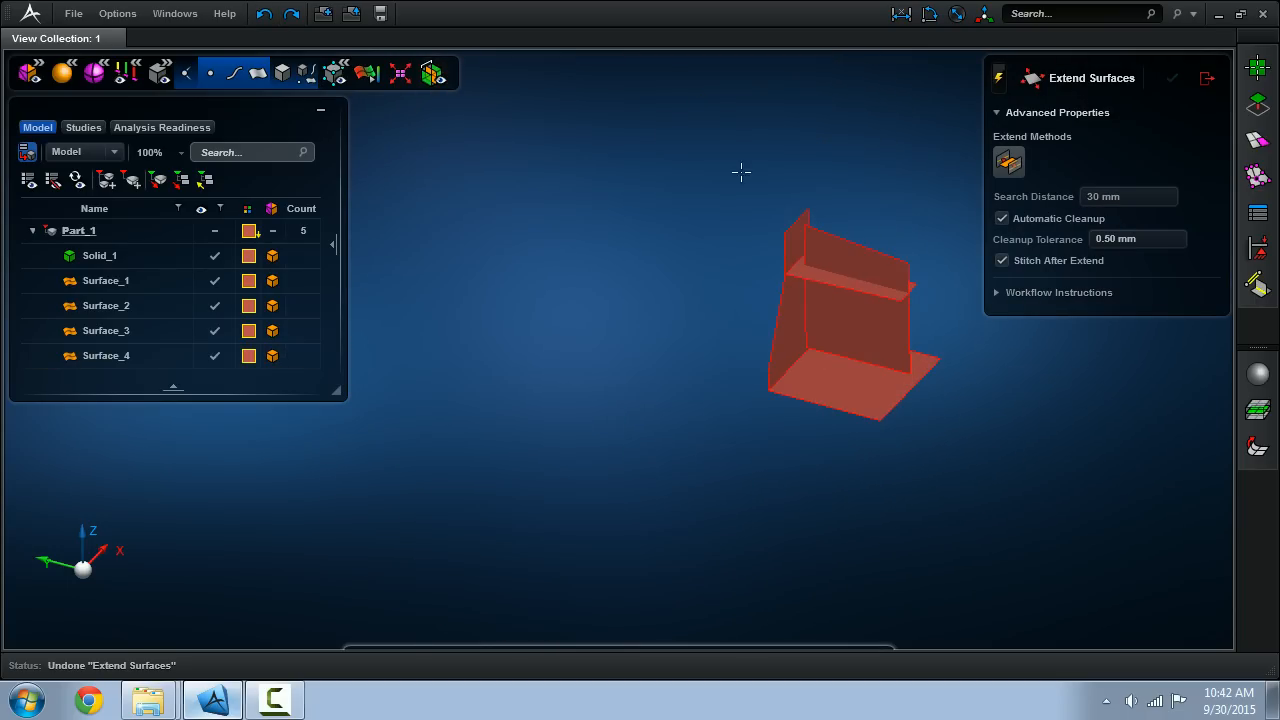
# - Extend the surfaces with a 30 mm search distance, stitching them into GeneralBody_1
pyautogui.click(292, 12)
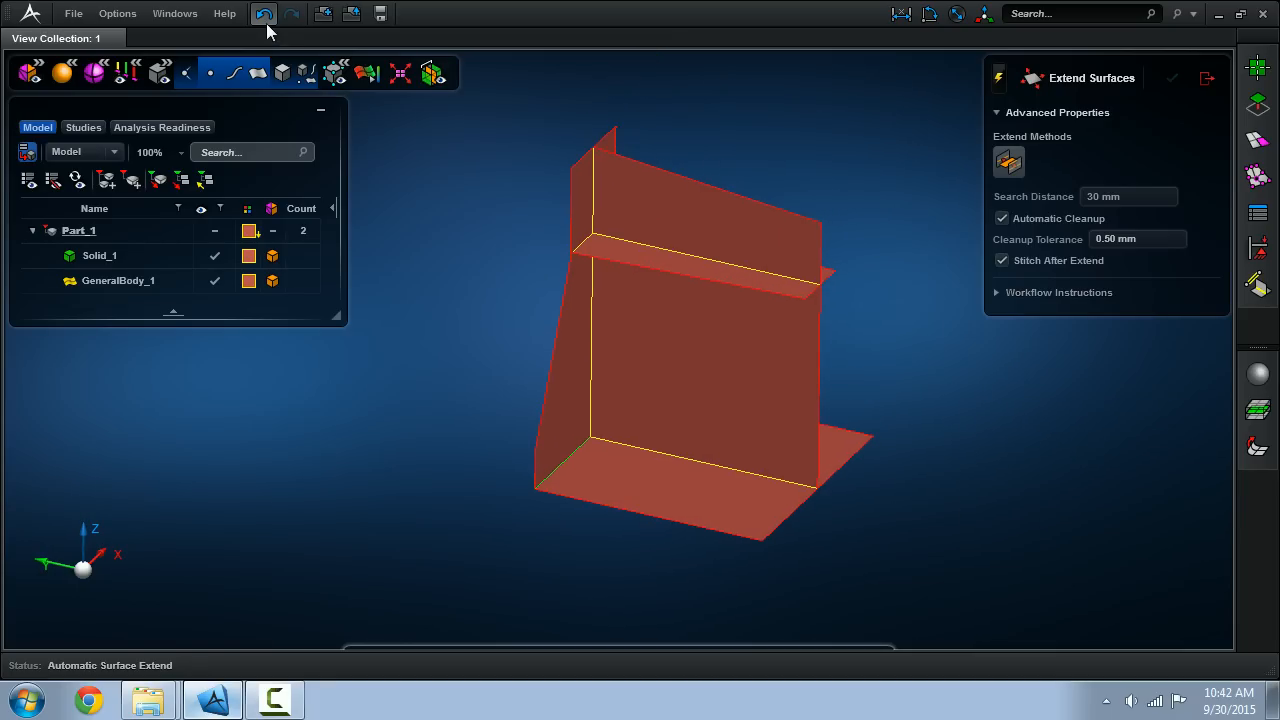
pyautogui.click(292, 12)
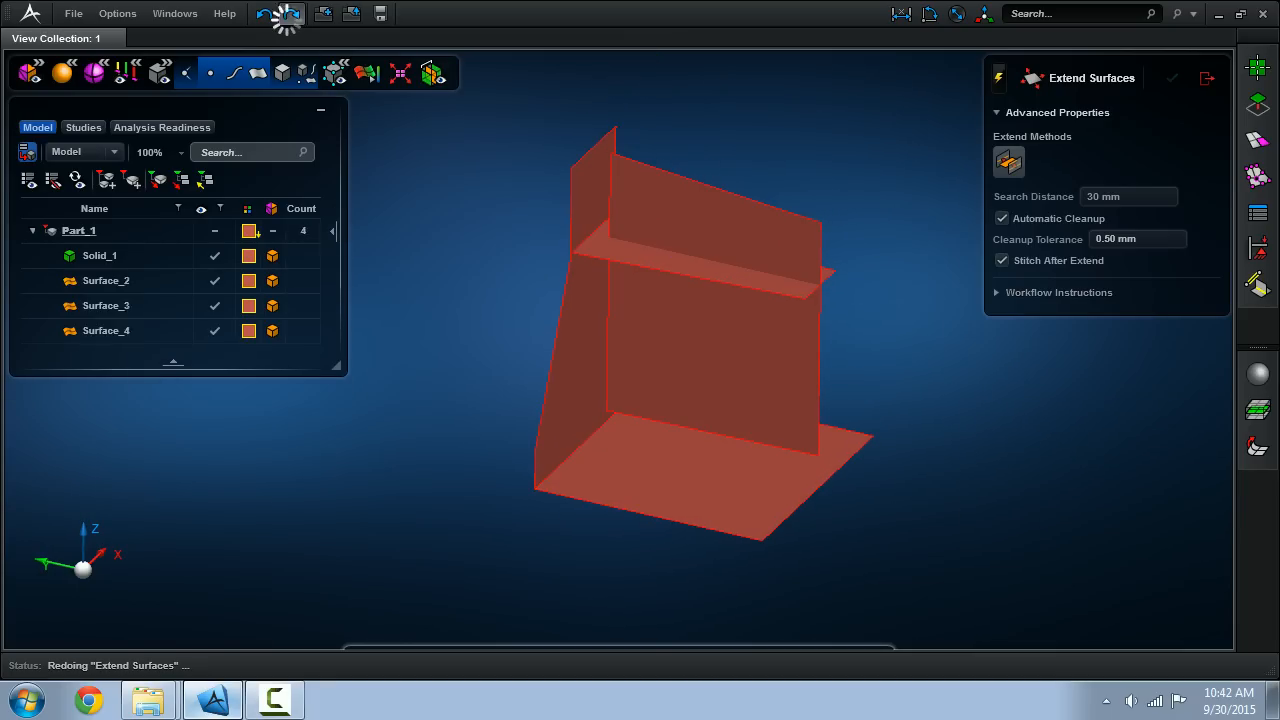
pyautogui.click(292, 12)
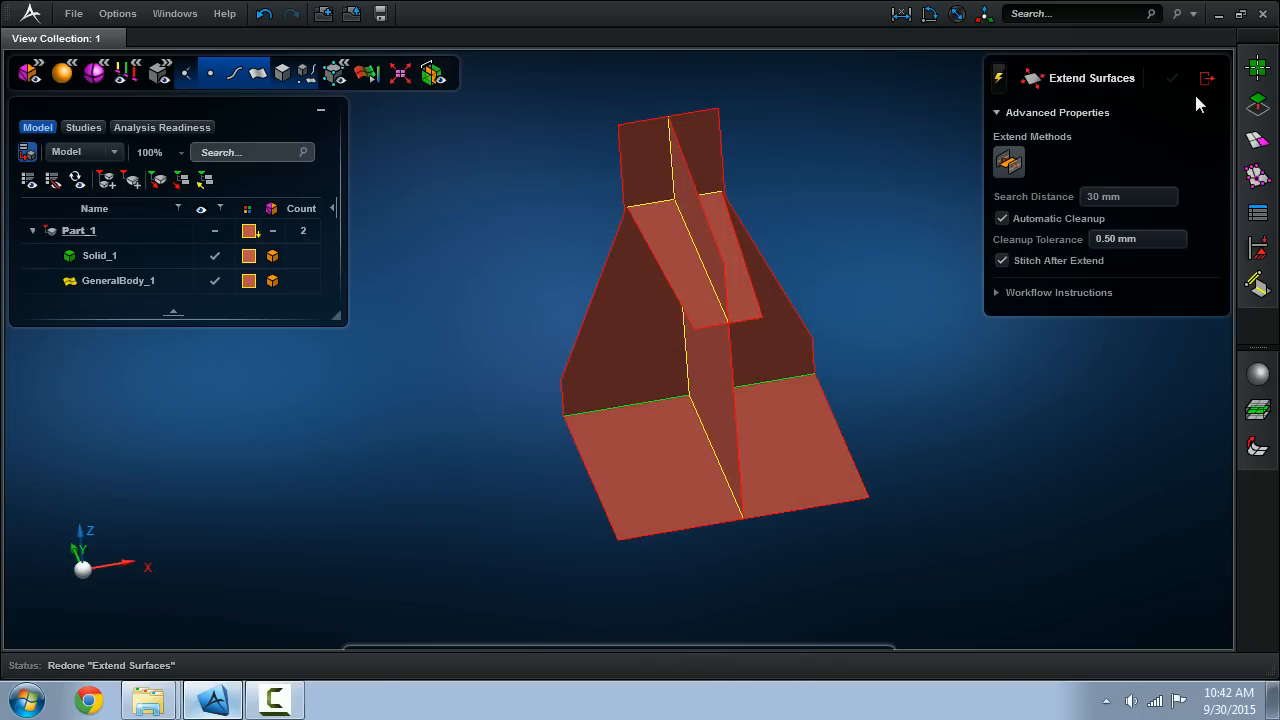
pyautogui.click(1172, 78)
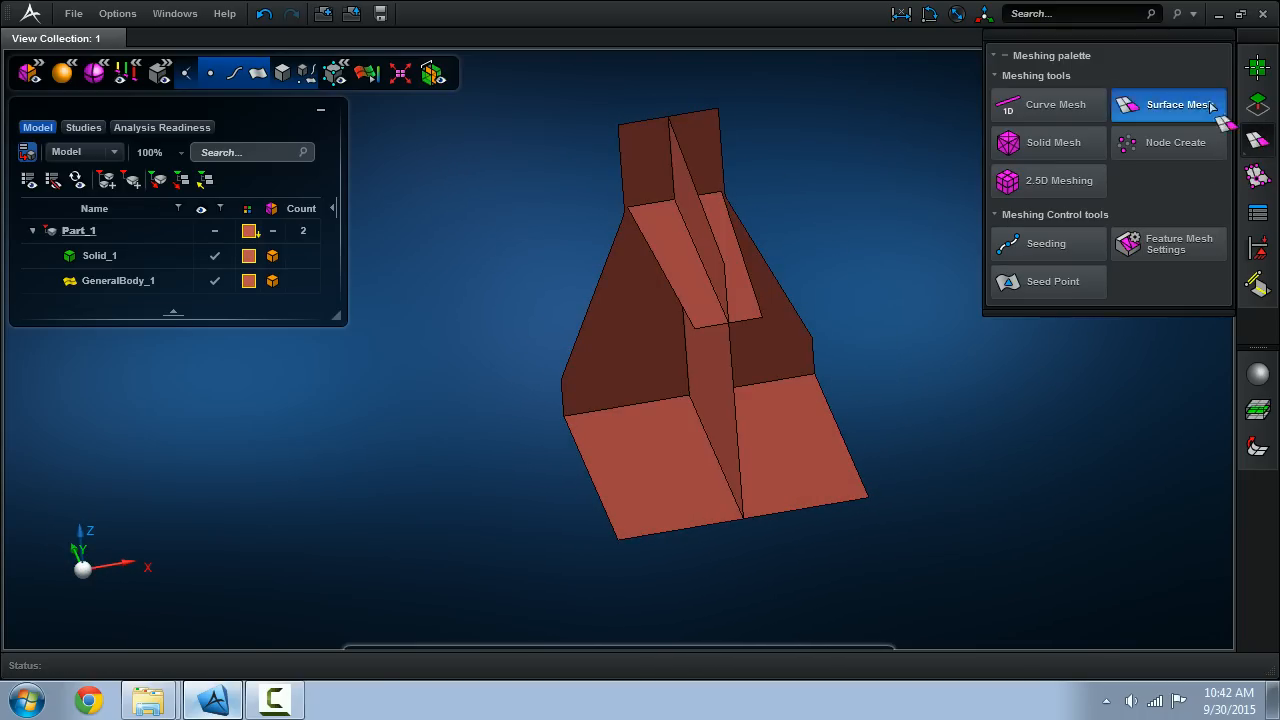
# - Surface-mesh GeneralBody_1 with 10 mm quads, producing Mesh_2 with 1,444 elements
pyautogui.click(1168, 104)
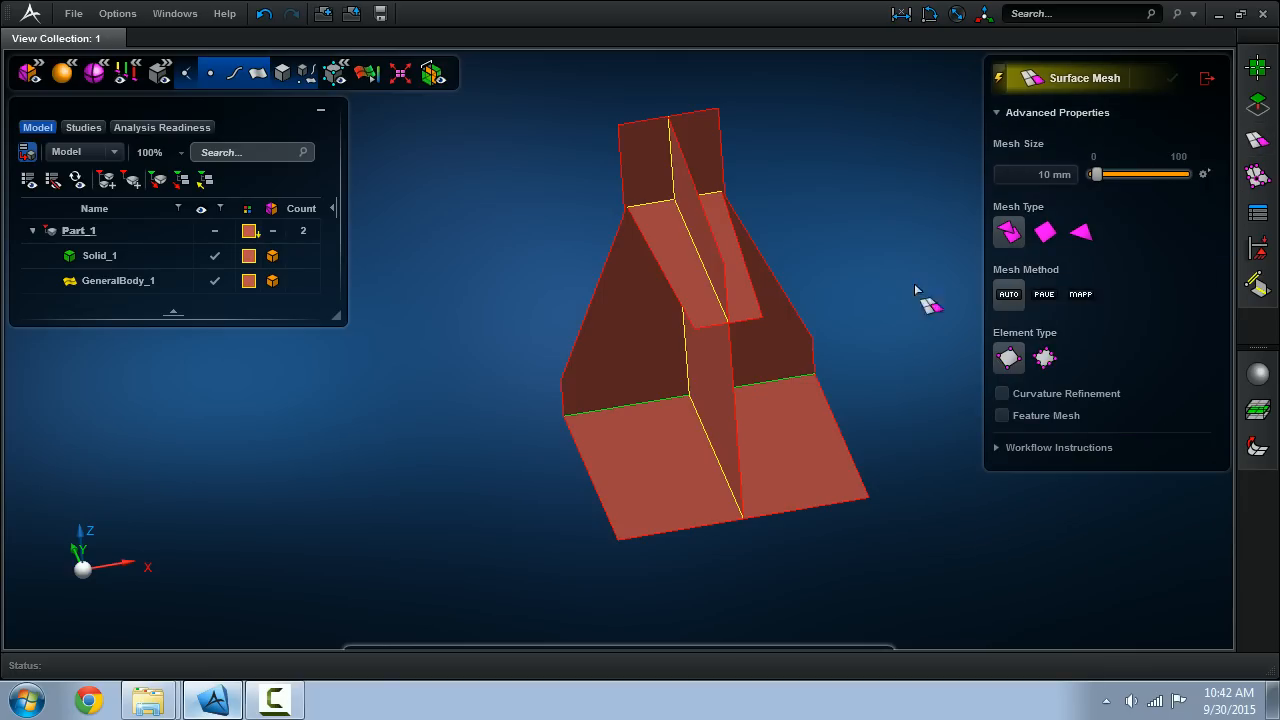
pyautogui.click(1172, 78)
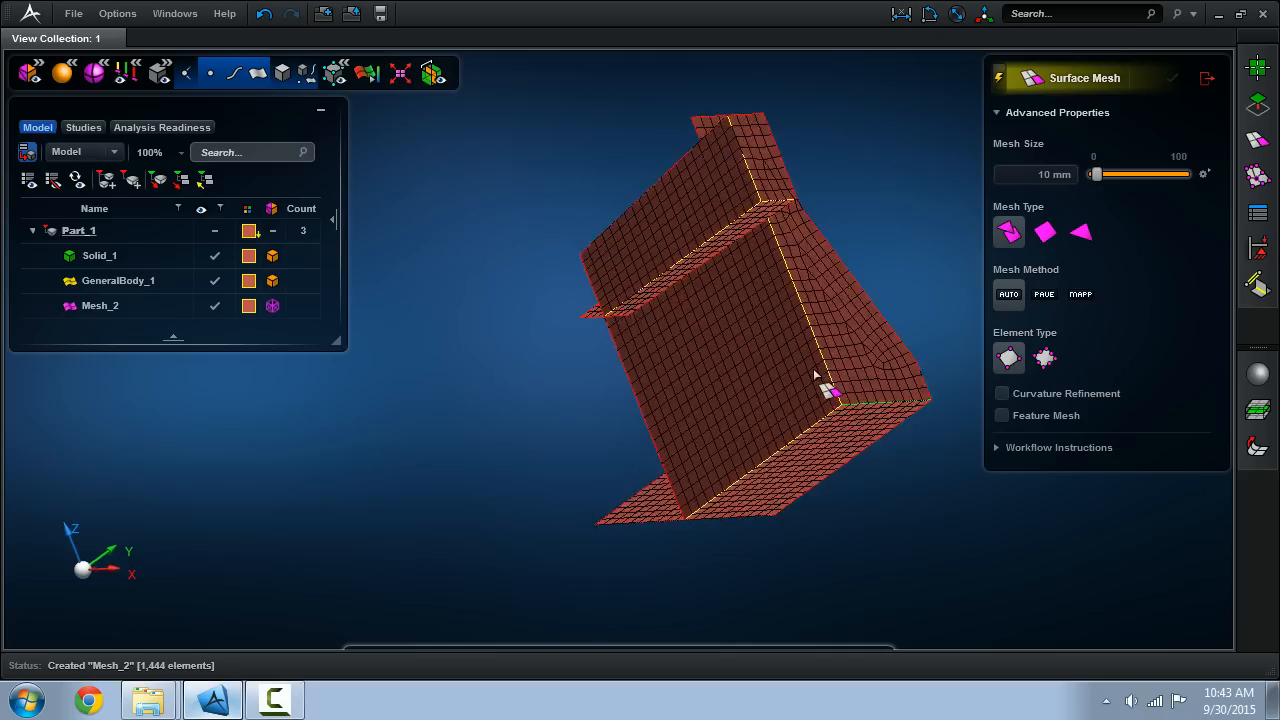
pyautogui.moveTo(816, 376); pyautogui.dragTo(900, 384)
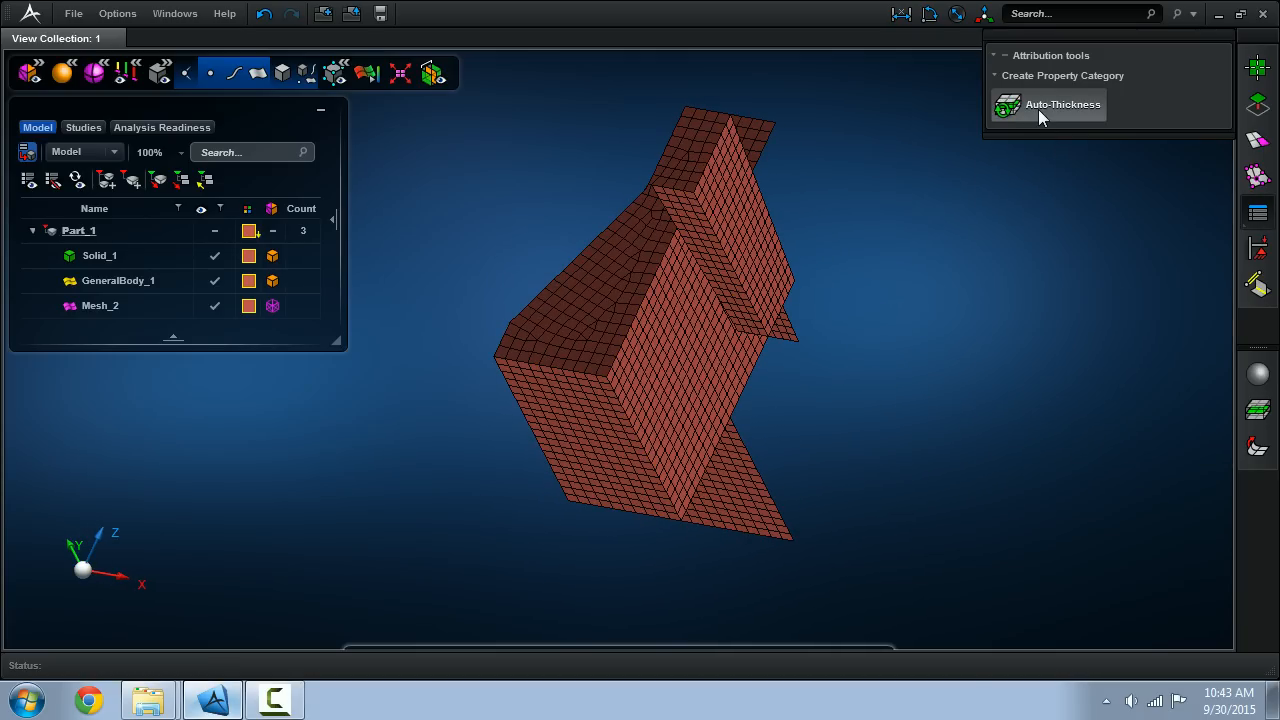
# - Assign auto-thickness properties to GeneralBody_1, creating three sections, and bring up export options for the part
pyautogui.click(1062, 104)
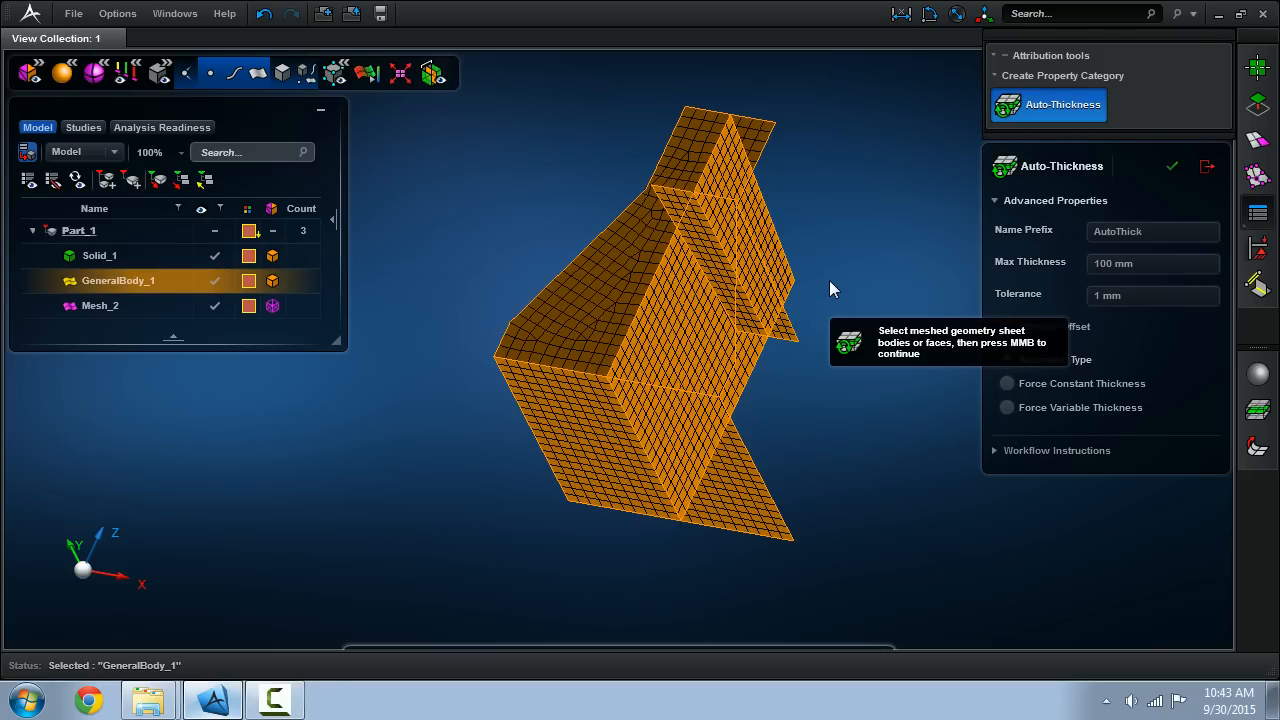
pyautogui.click(100, 256)
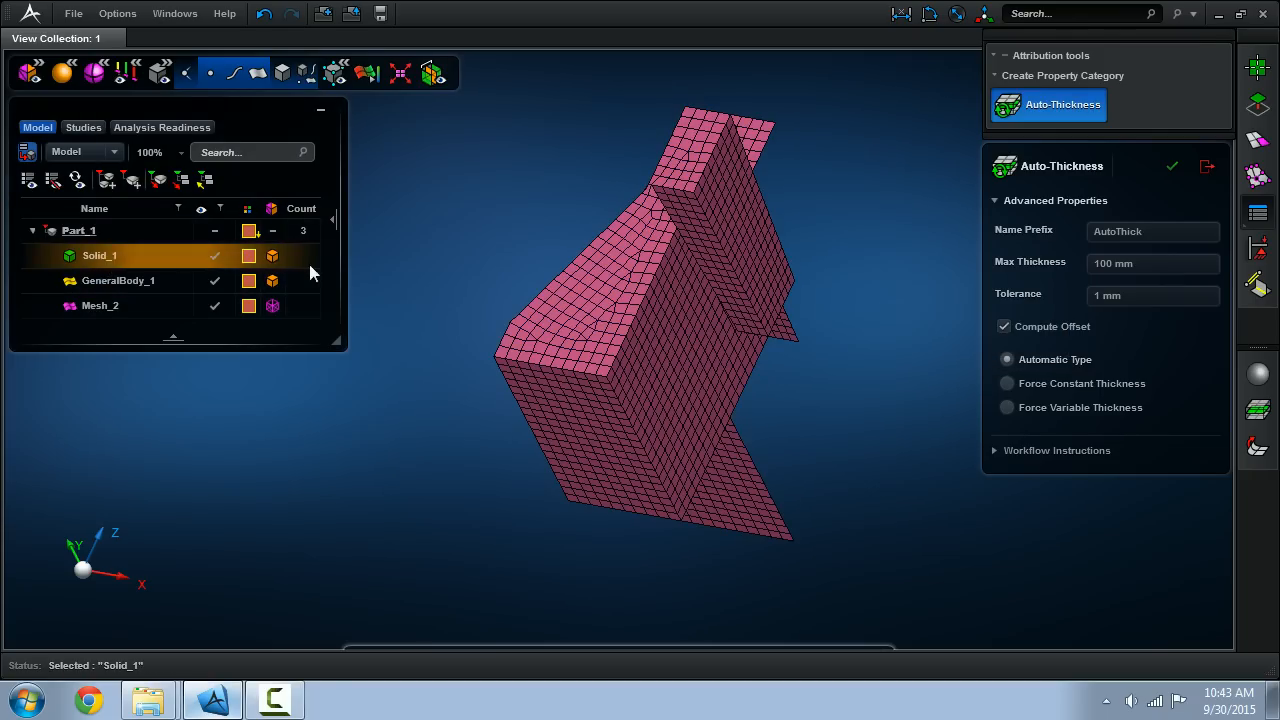
pyautogui.moveTo(808, 384)
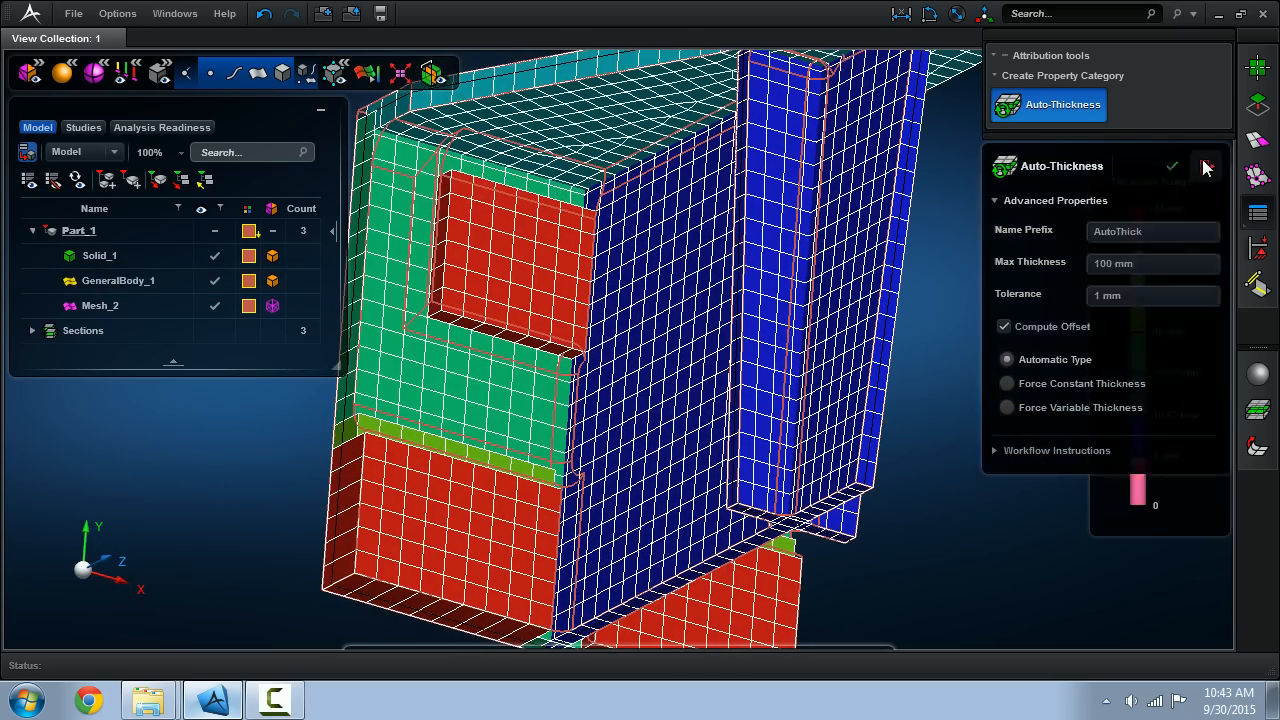
pyautogui.click(1172, 166)
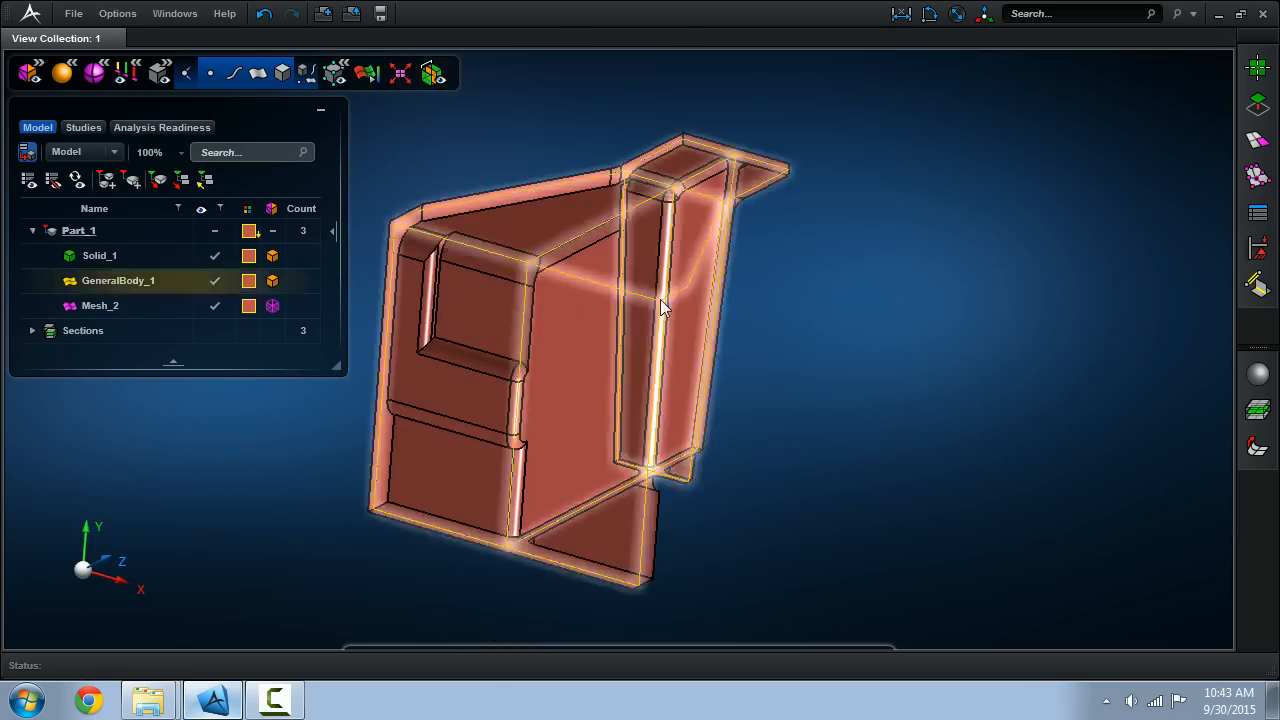
pyautogui.rightClick(78, 232)
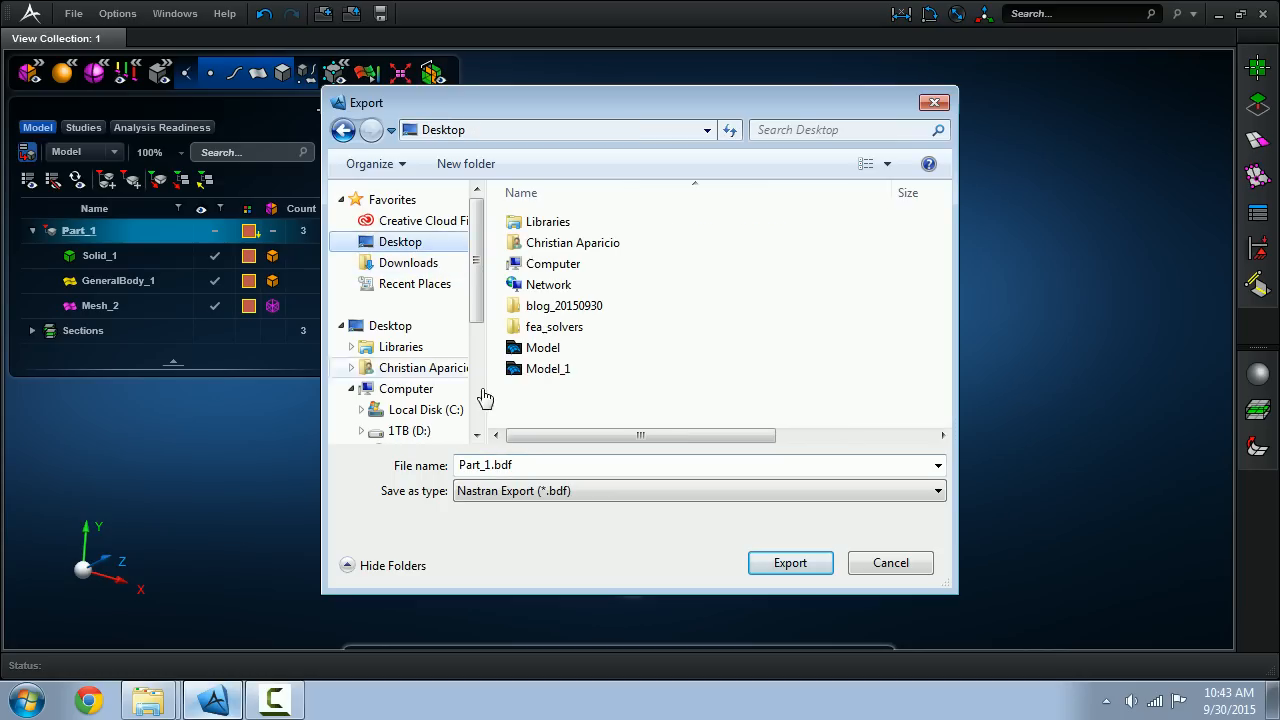
# - Choose the Parasolid text format and export Part_1 to the Desktop
pyautogui.click(932, 490)
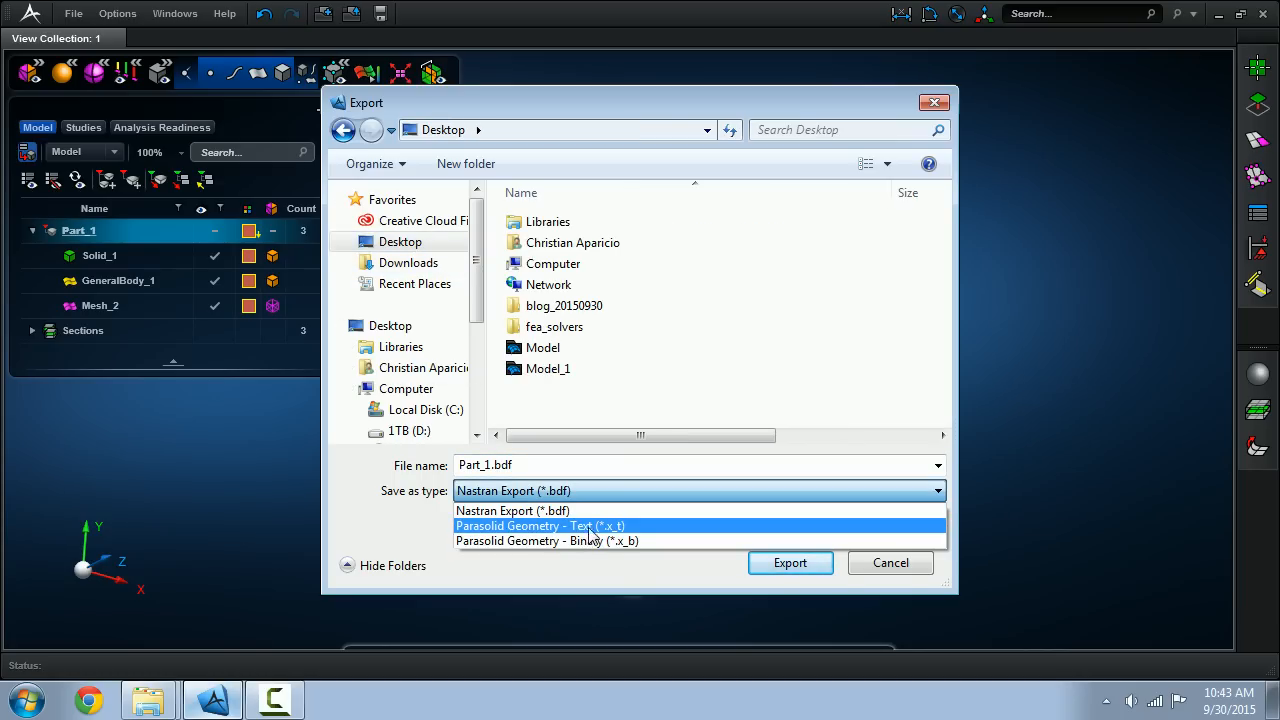
pyautogui.click(512, 510)
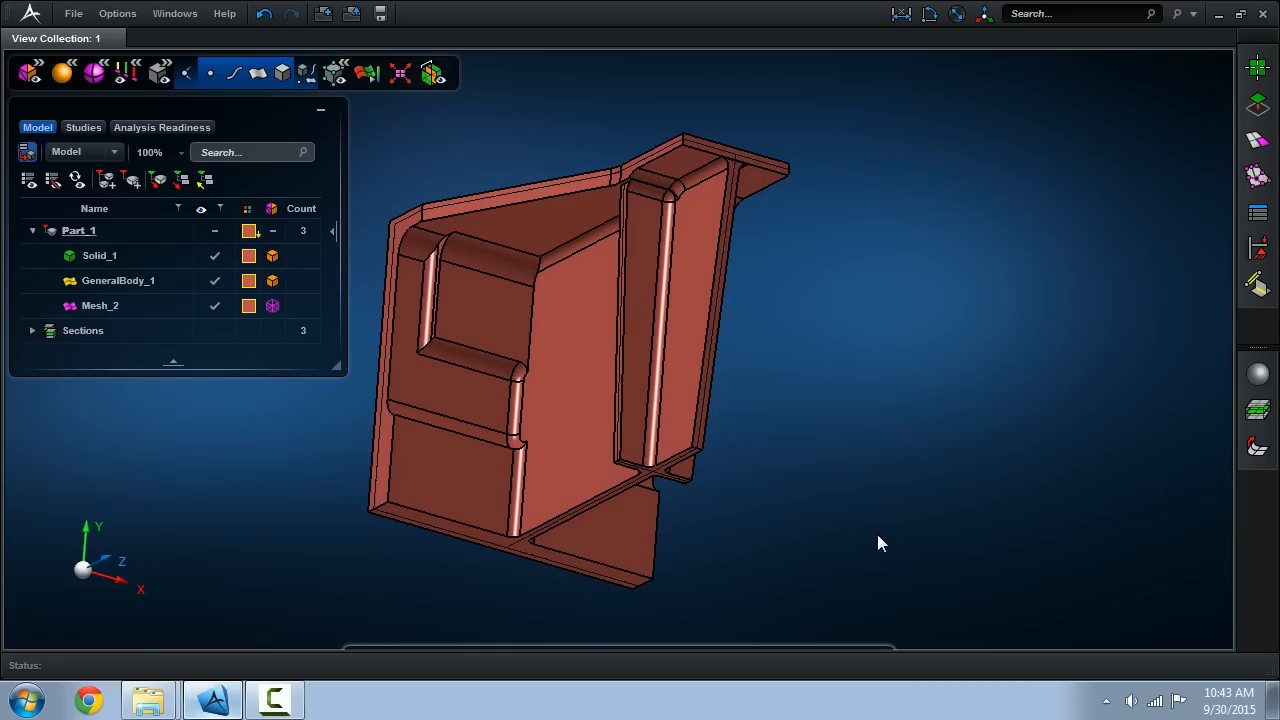
pyautogui.moveTo(880, 544); pyautogui.dragTo(776, 486)
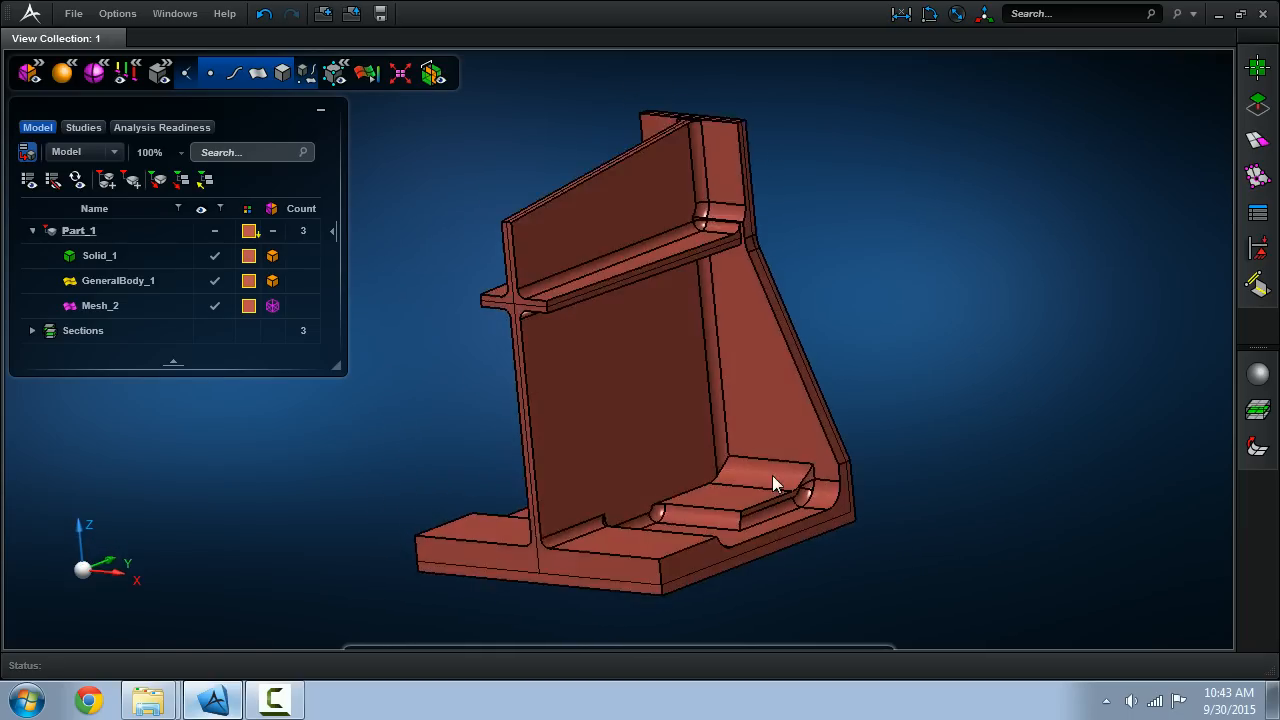
pyautogui.moveTo(776, 486); pyautogui.dragTo(576, 486)
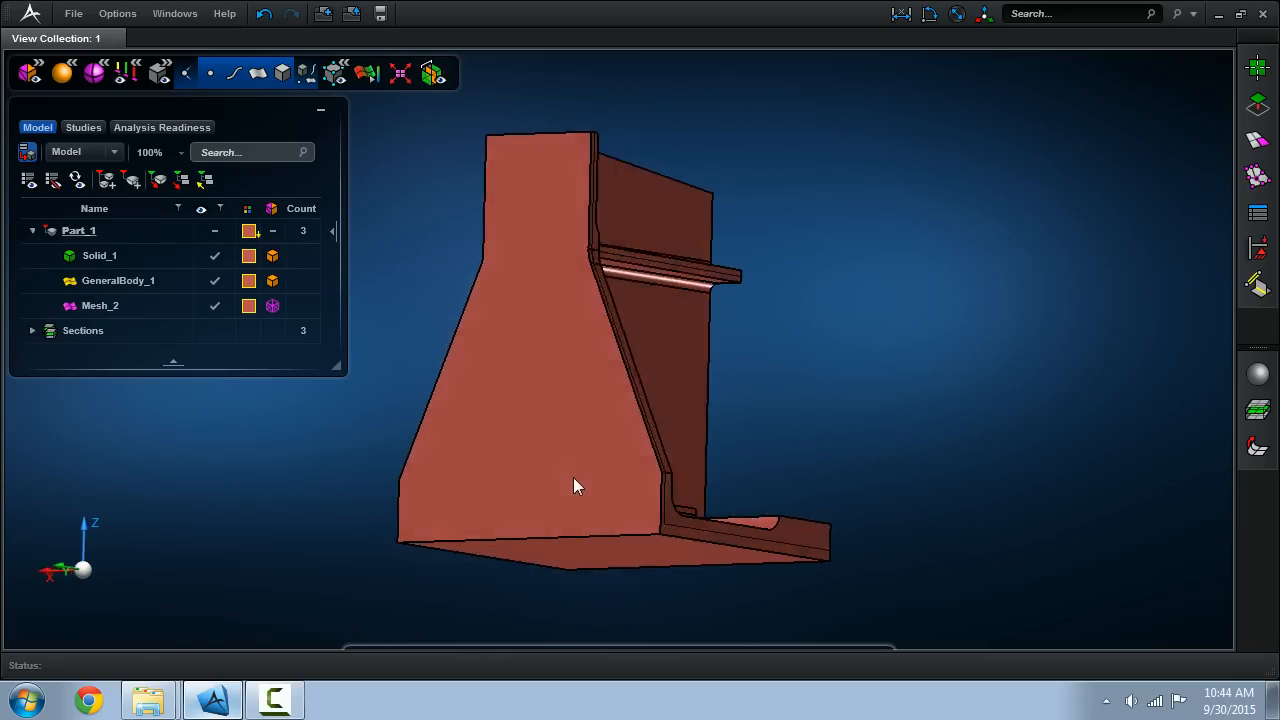
pyautogui.moveTo(576, 486); pyautogui.dragTo(460, 516)
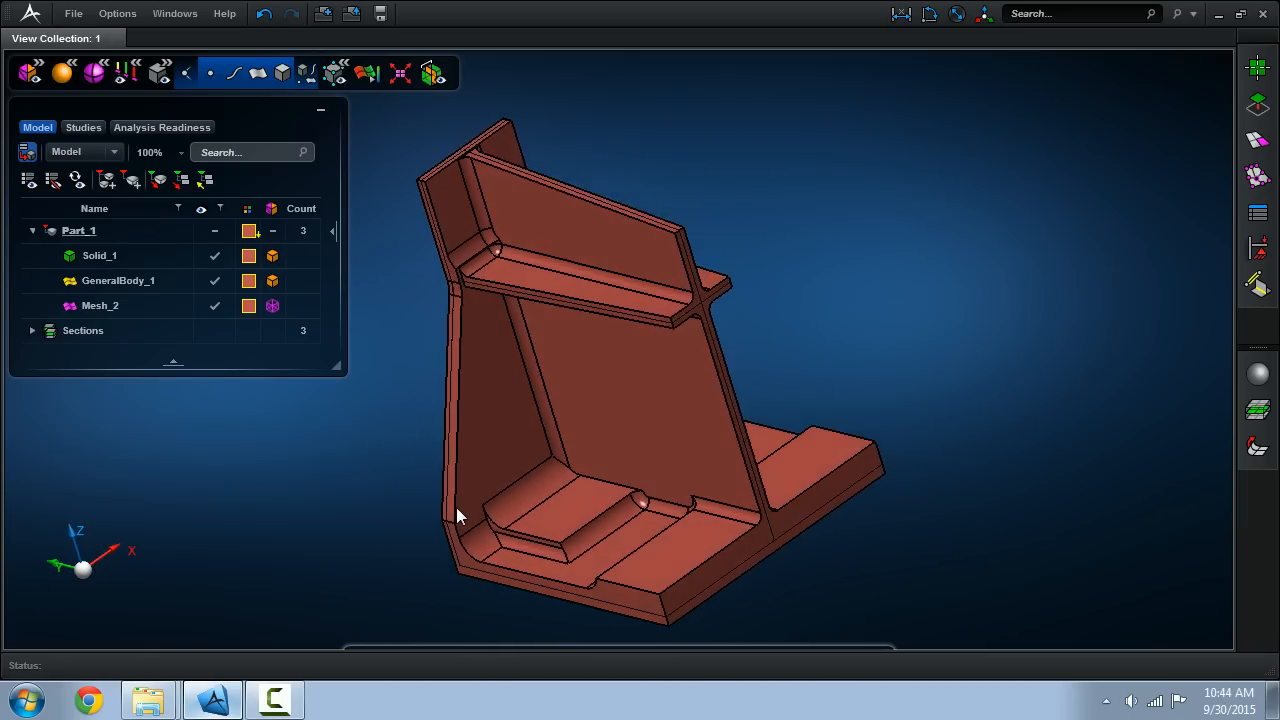